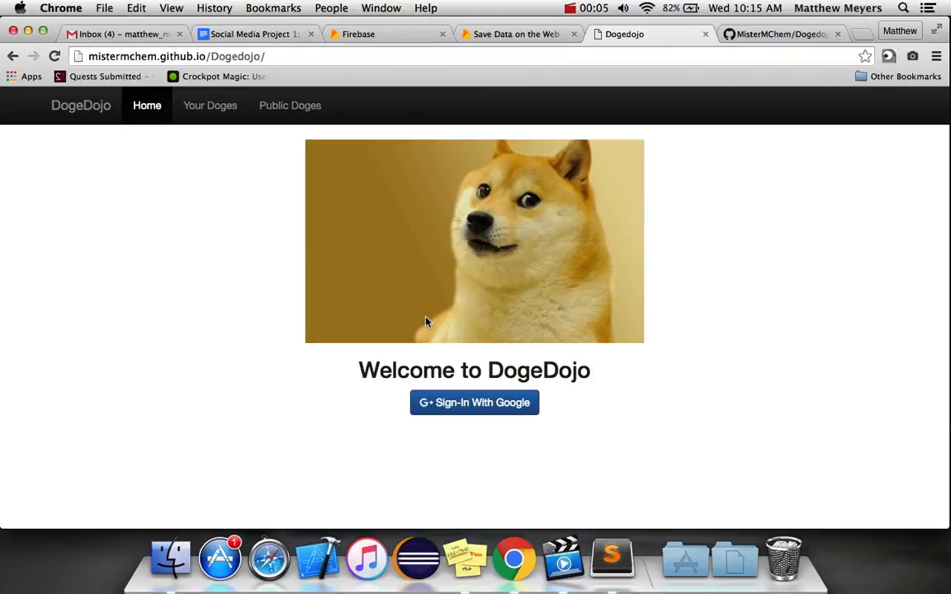
{"action": "mouse_move", "coordinate": [399, 144]}
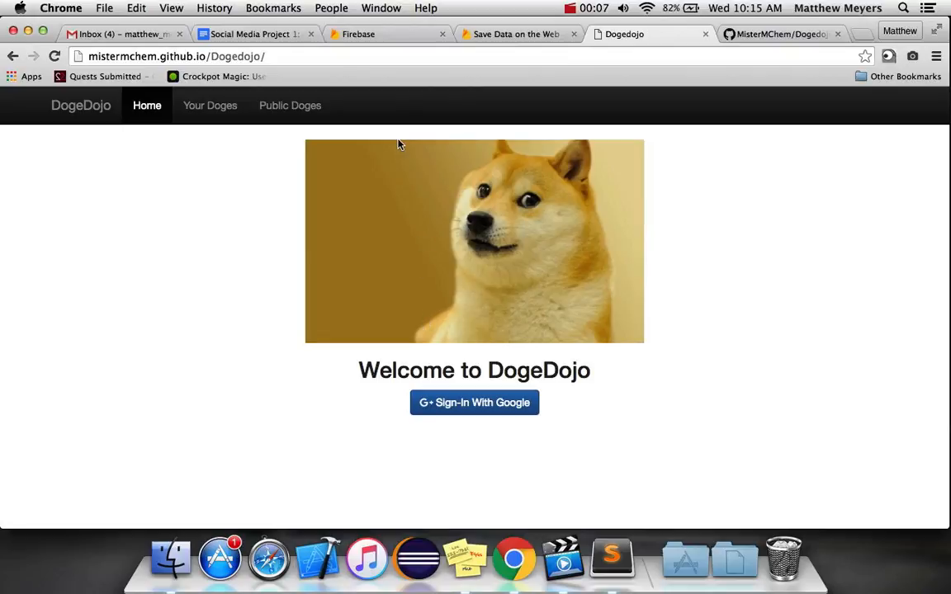
{"action": "mouse_move", "coordinate": [9, 144]}
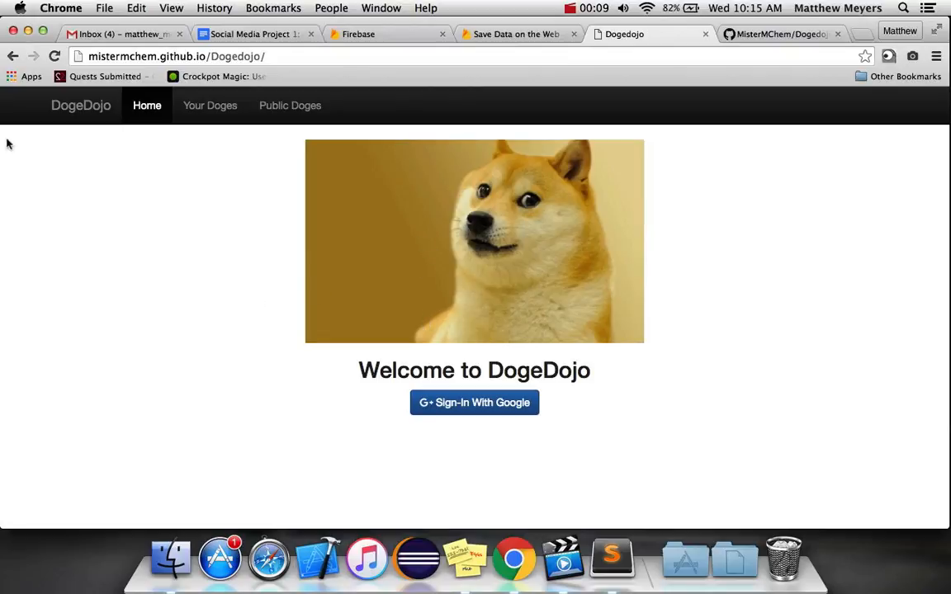
{"action": "mouse_move", "coordinate": [360, 272]}
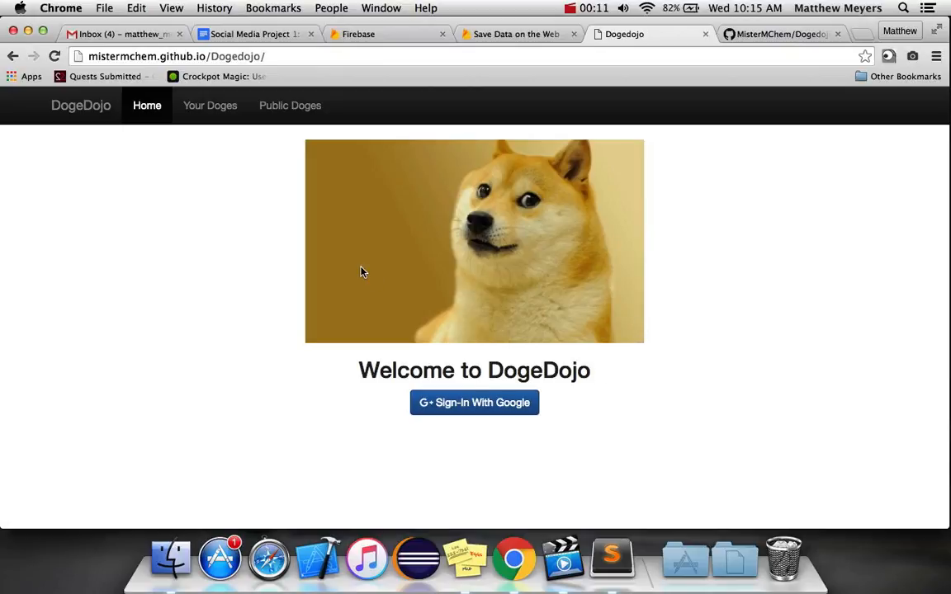
{"action": "mouse_move", "coordinate": [419, 229]}
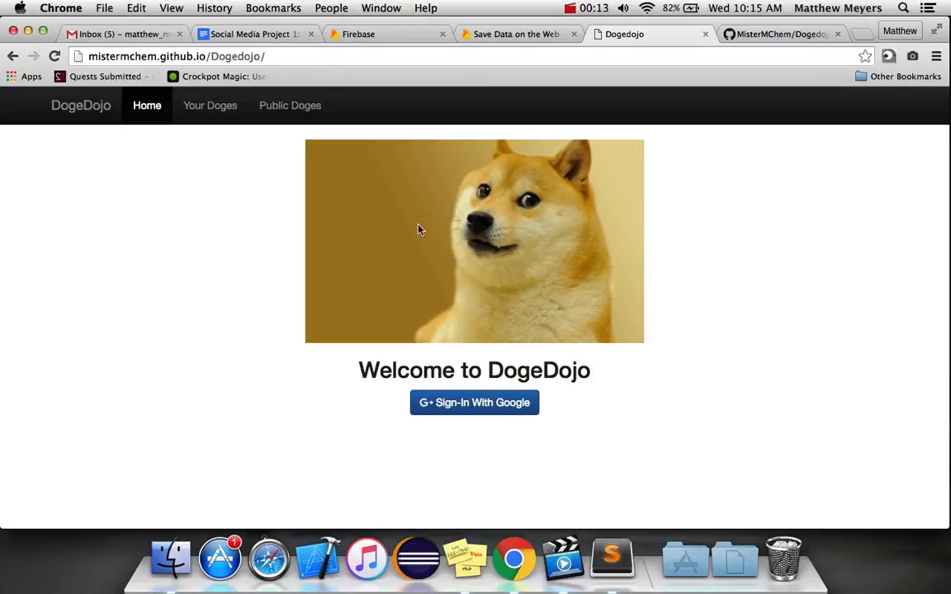
{"action": "mouse_move", "coordinate": [383, 34]}
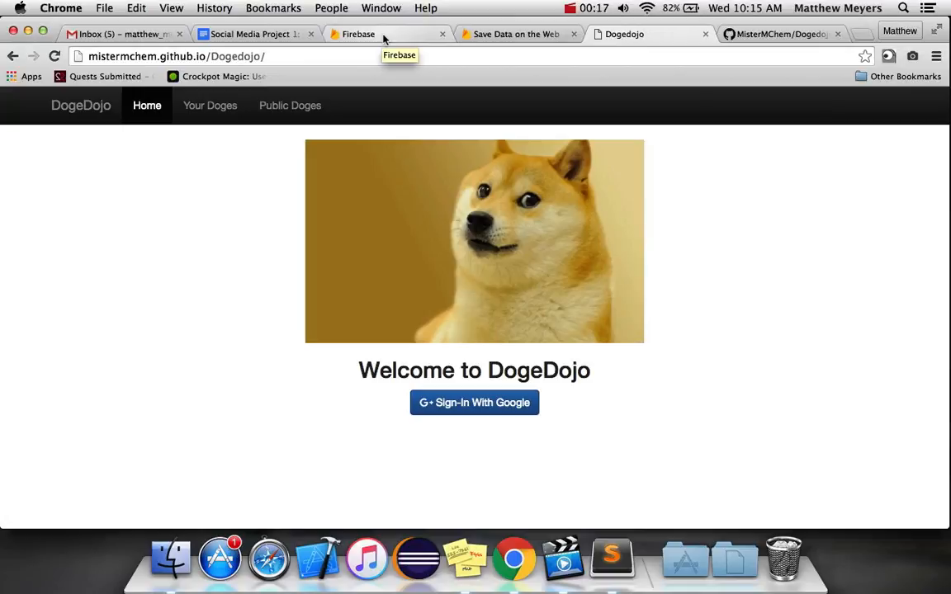
{"action": "mouse_move", "coordinate": [600, 44]}
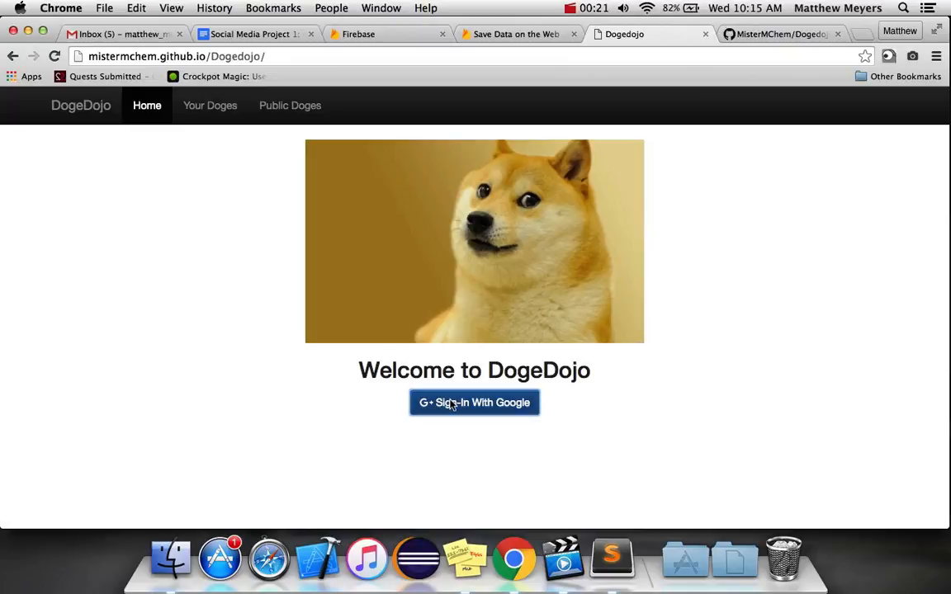
- Sign in to the site with Google and check the page's console output
{"action": "left_click", "coordinate": [474, 402]}
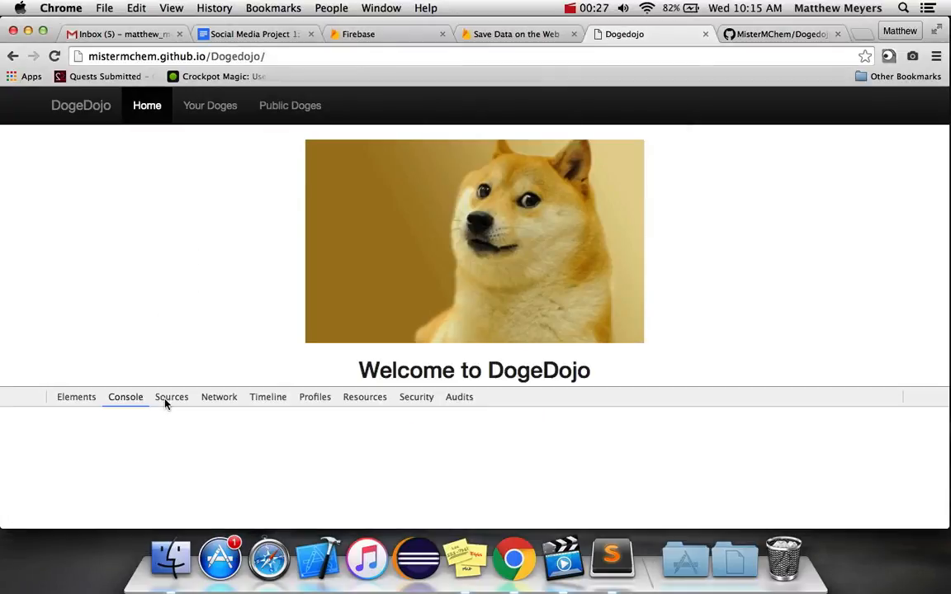
{"action": "left_click", "coordinate": [126, 398]}
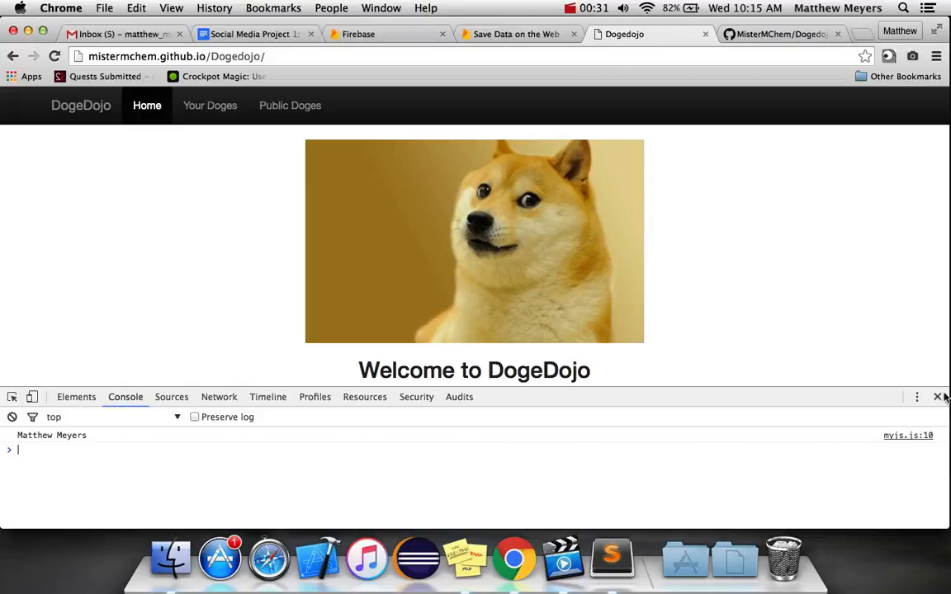
{"action": "left_click", "coordinate": [940, 397]}
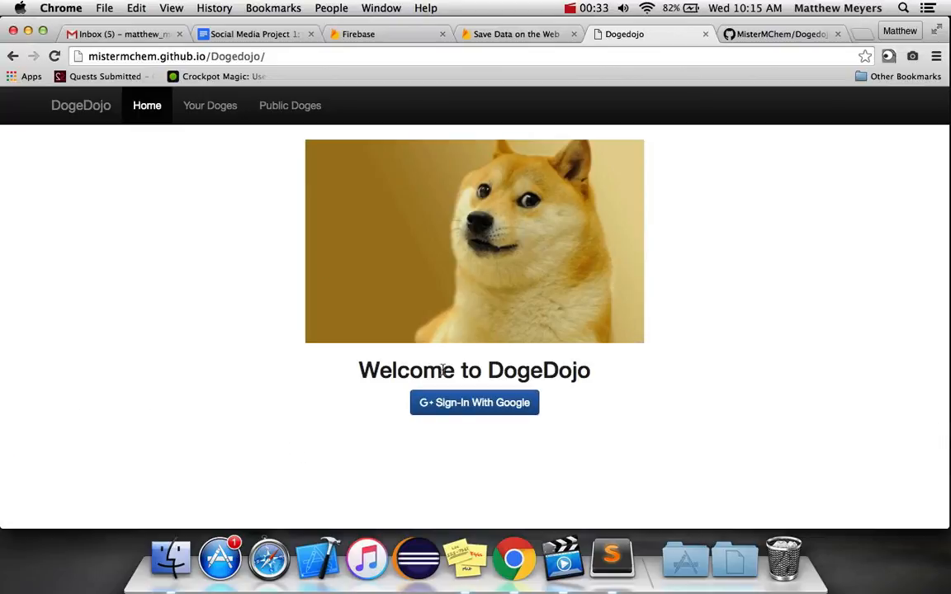
{"action": "mouse_move", "coordinate": [589, 239]}
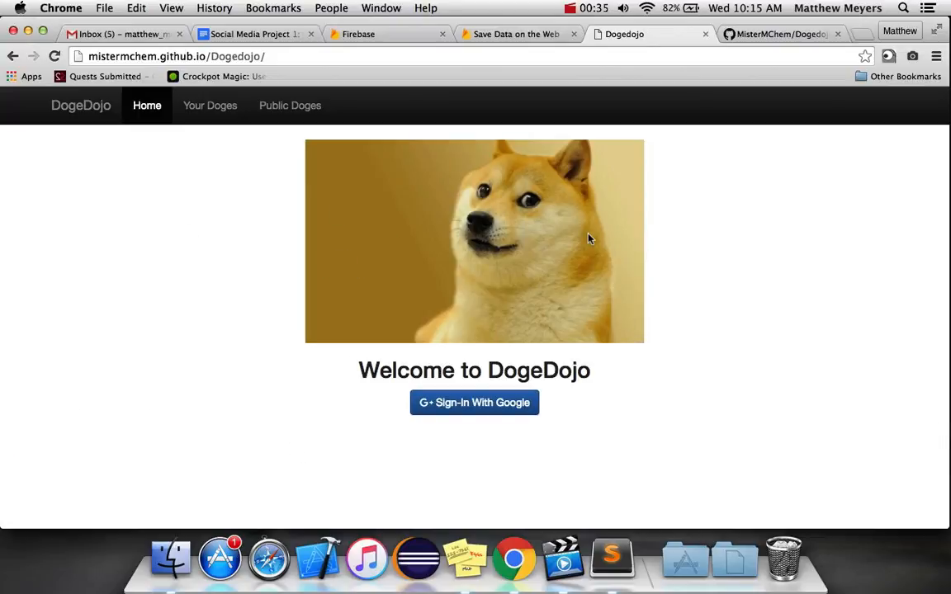
- Give the first sign-in container div in index.html id="login" and save
{"action": "key", "text": "cmd+tab"}
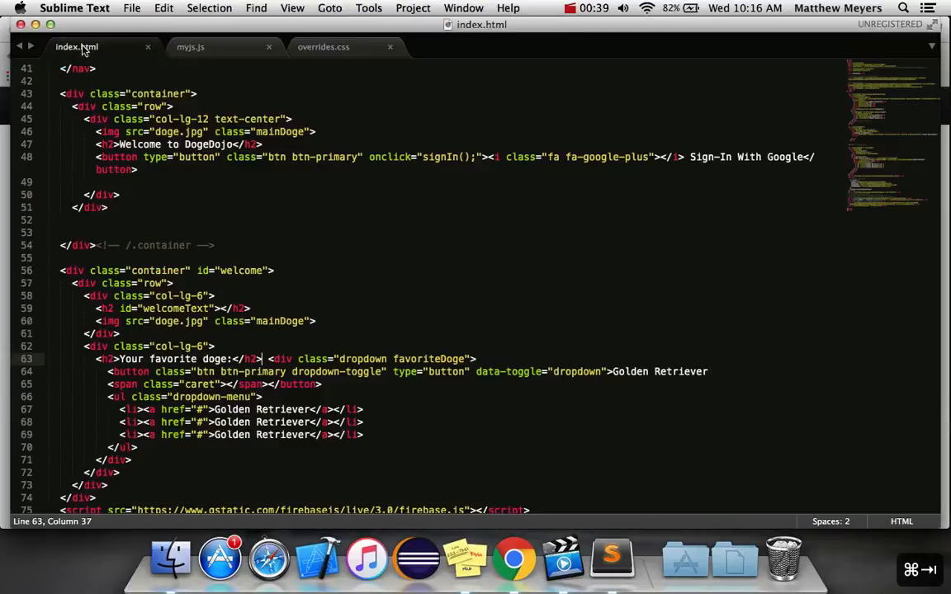
{"action": "scroll", "scroll_direction": "down", "scroll_amount": 3}
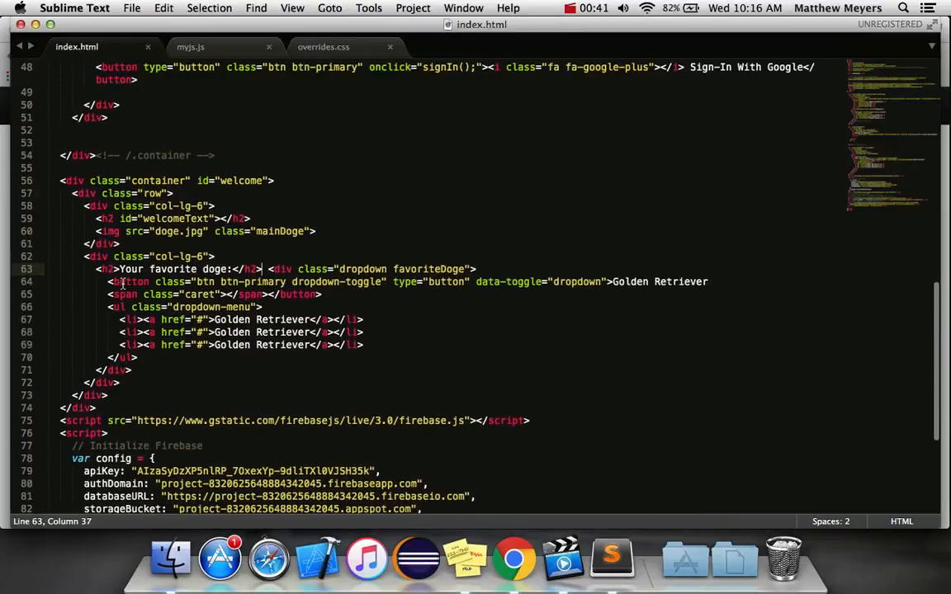
{"action": "left_click_drag", "start_coordinate": [59, 181], "coordinate": [96, 408]}
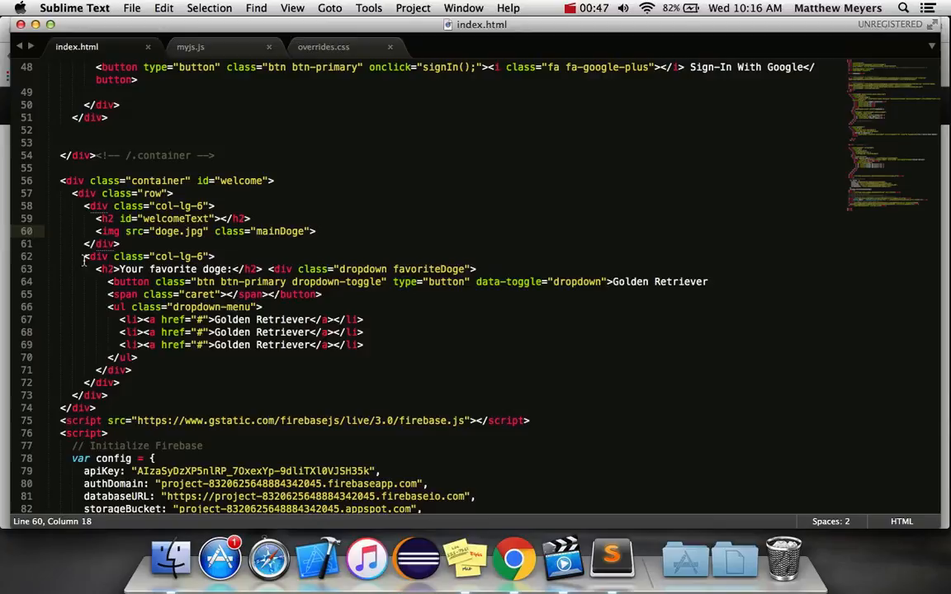
{"action": "left_click_drag", "start_coordinate": [96, 268], "coordinate": [130, 370]}
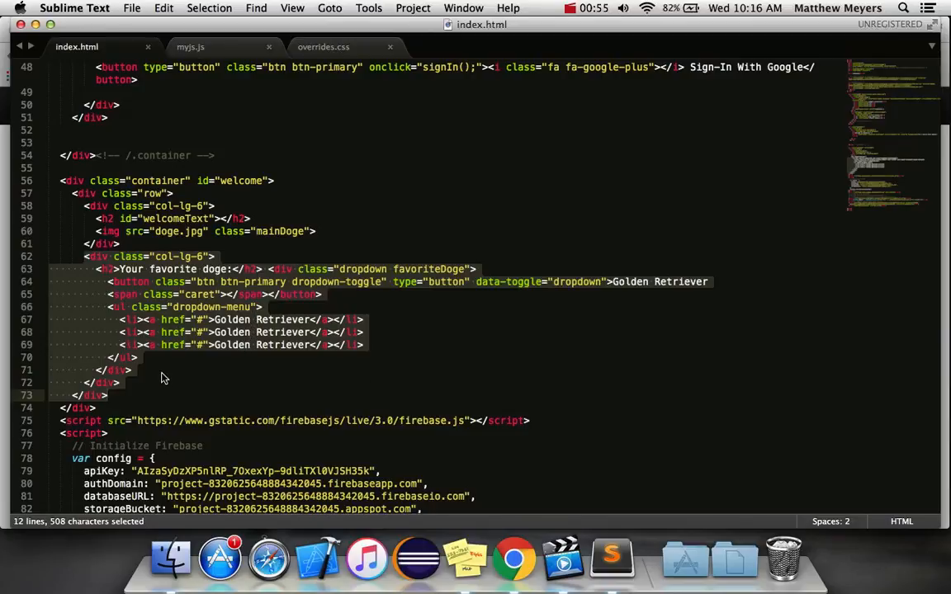
{"action": "mouse_move", "coordinate": [209, 328]}
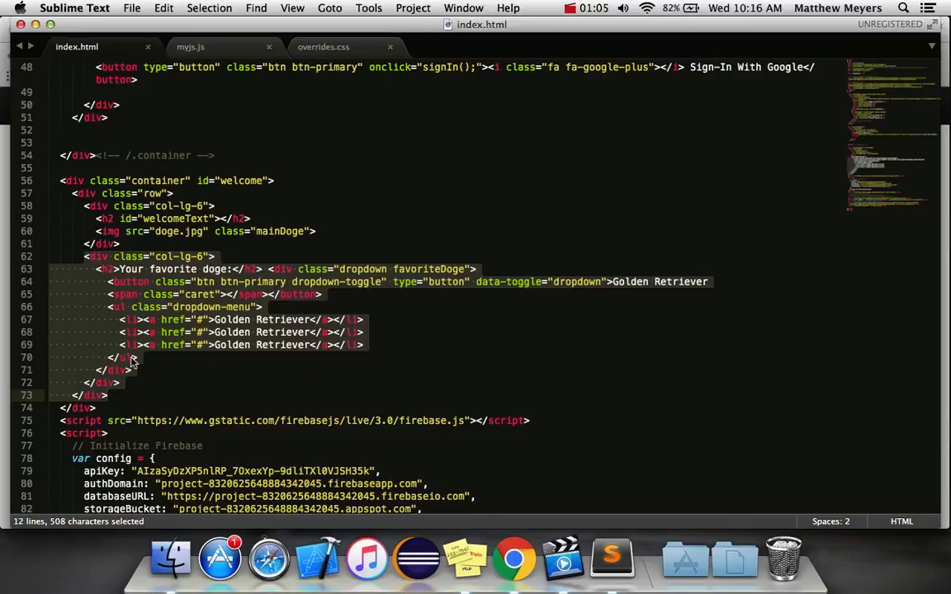
{"action": "mouse_move", "coordinate": [94, 308]}
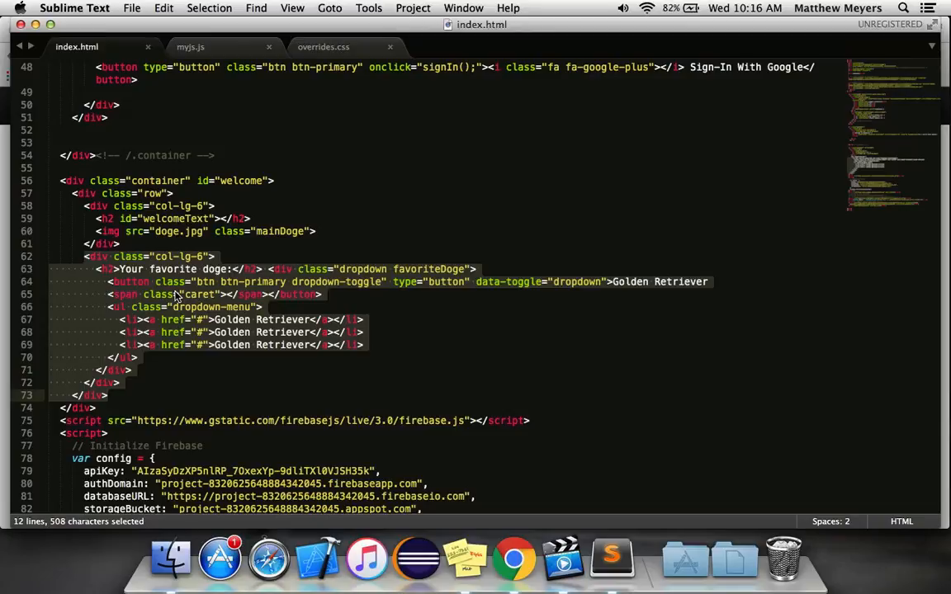
{"action": "mouse_move", "coordinate": [178, 297]}
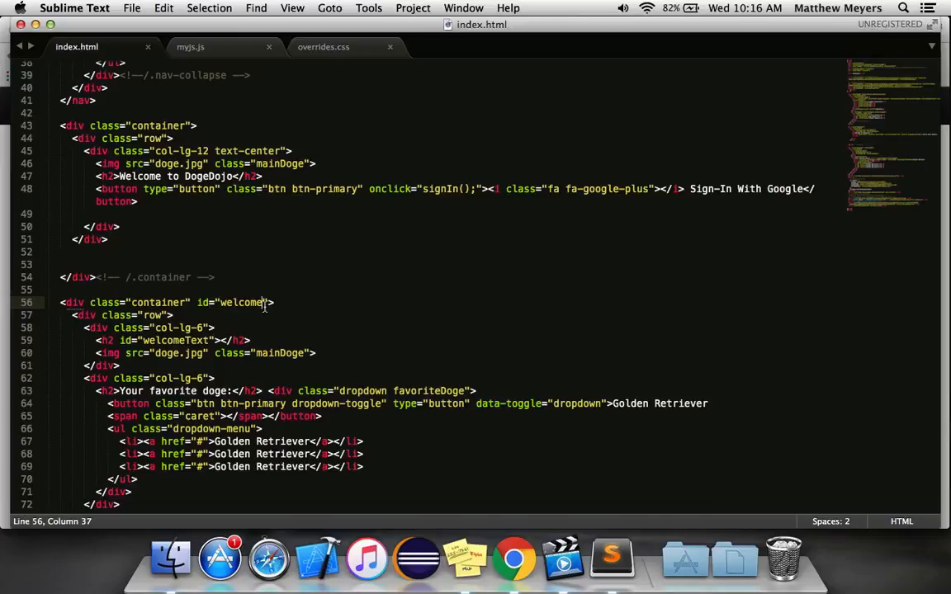
{"action": "double_click", "coordinate": [240, 303]}
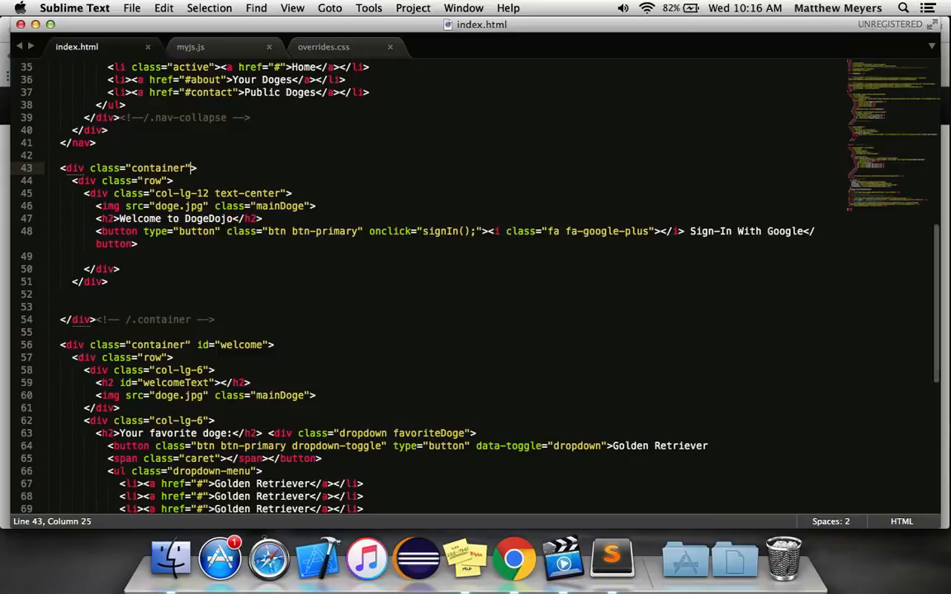
{"action": "type", "text": "id=\"login\""}
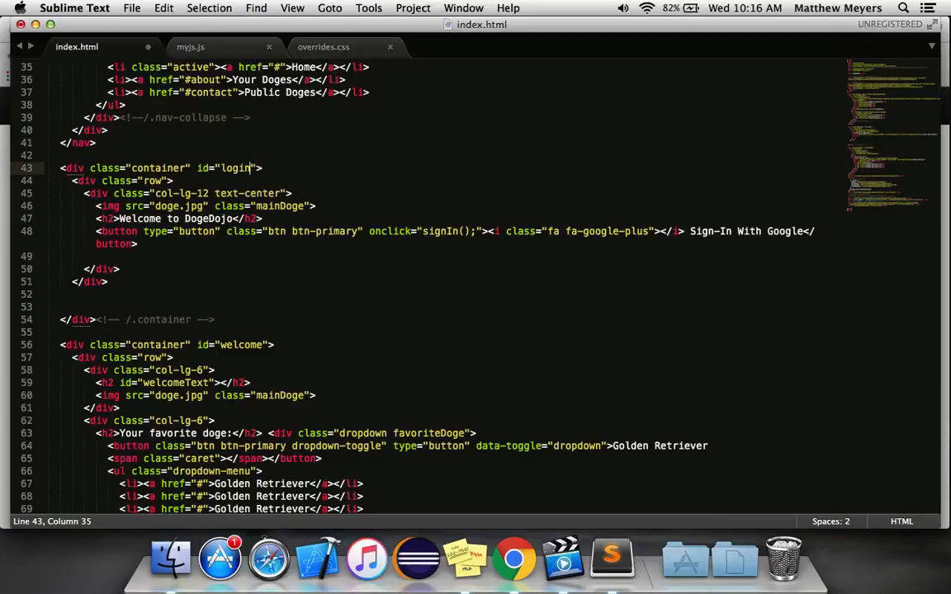
{"action": "key", "text": "cmd+s"}
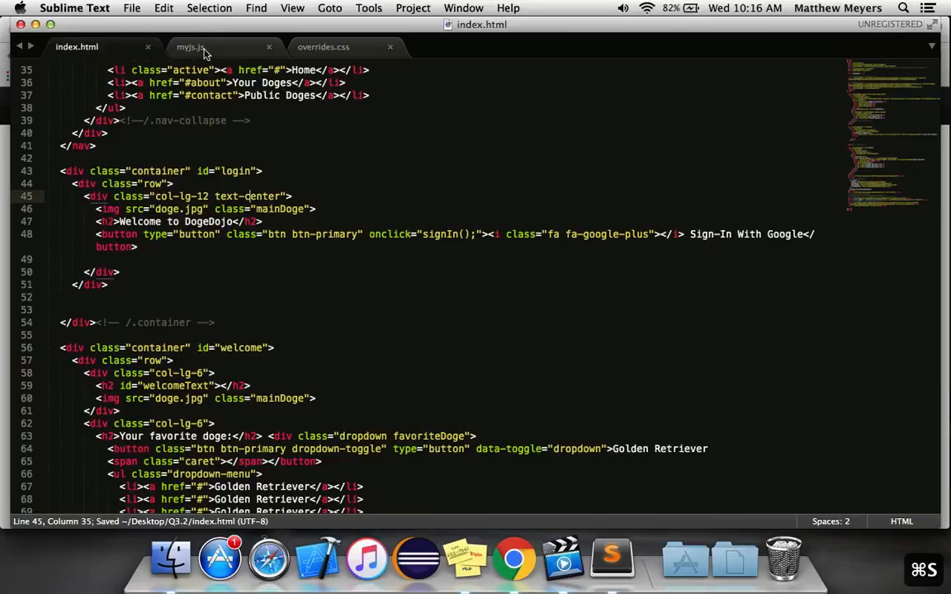
- In myjs.js, drop the name console.log, declare 'var user;' globally, assign it in signIn
{"action": "left_click", "coordinate": [191, 46]}
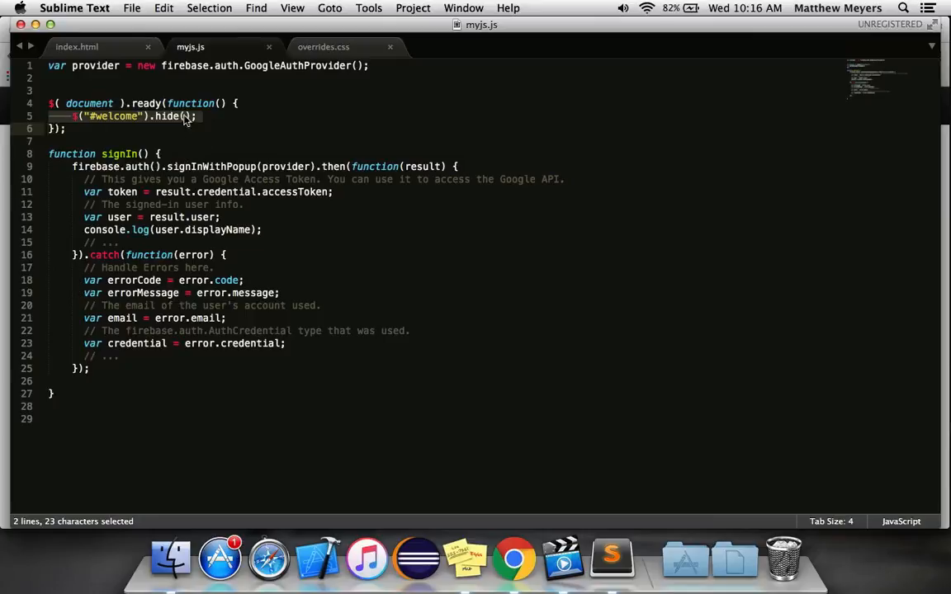
{"action": "left_click", "coordinate": [66, 129]}
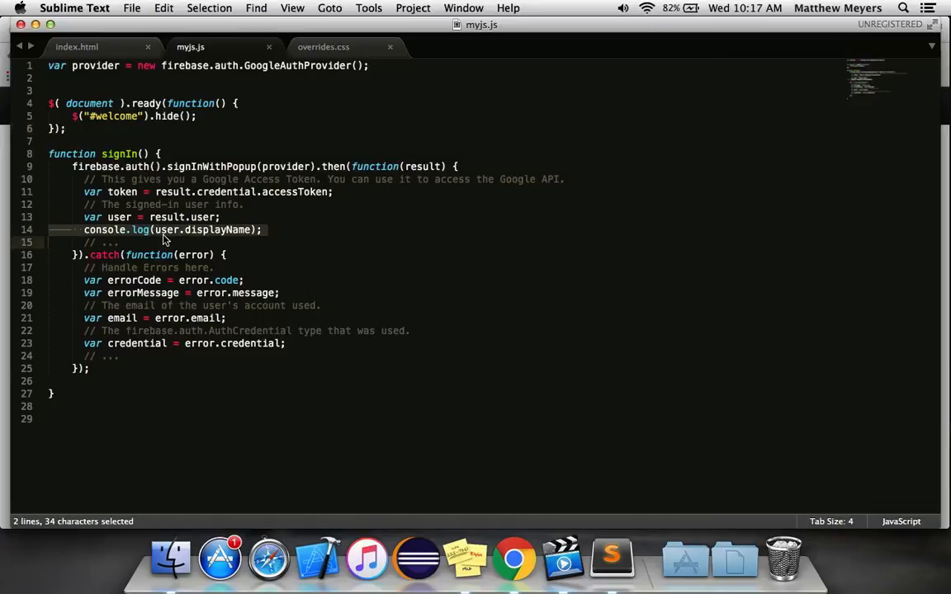
{"action": "left_click", "coordinate": [163, 229]}
{"action": "type", "text": "var u"}
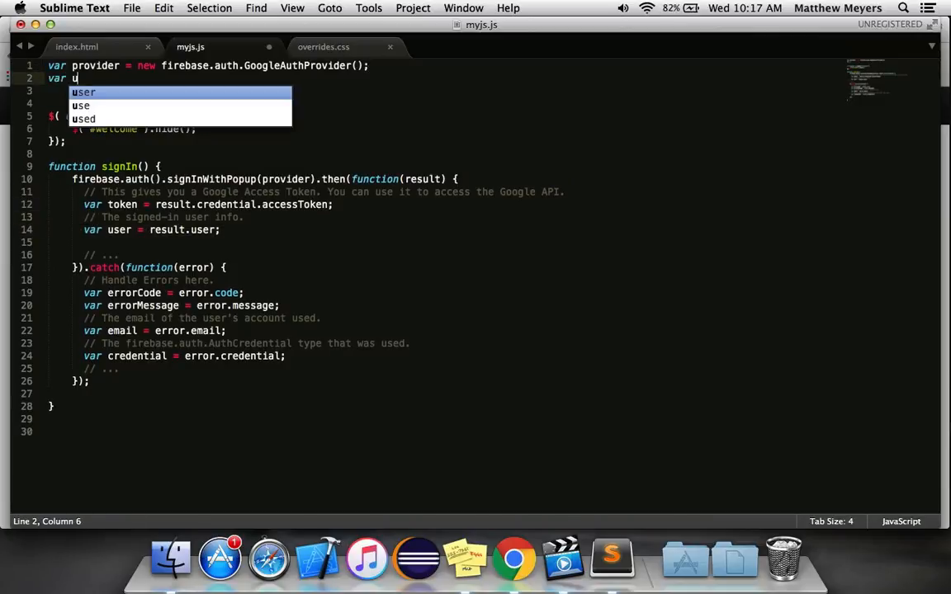
{"action": "type", "text": "ser;"}
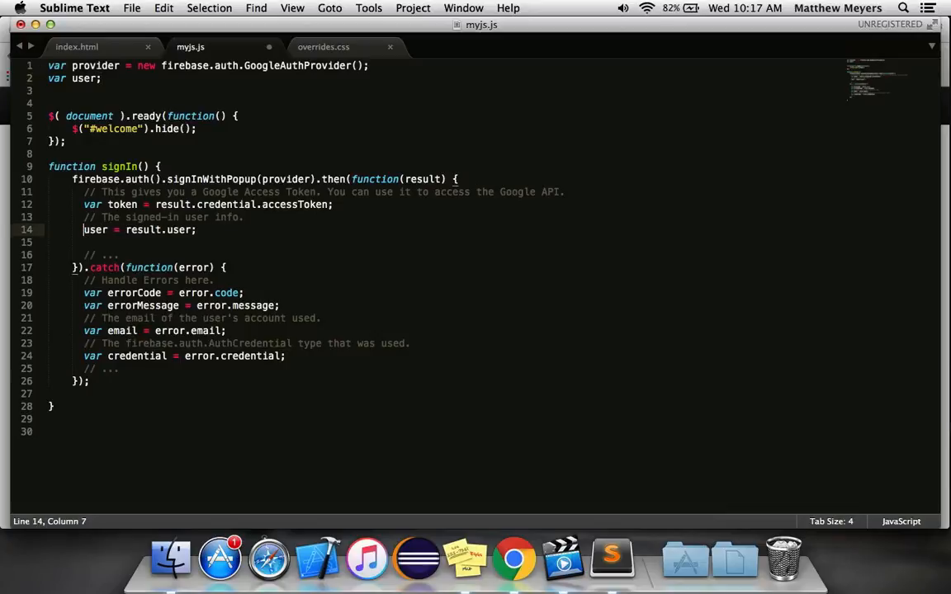
{"action": "key", "text": "cmd+s"}
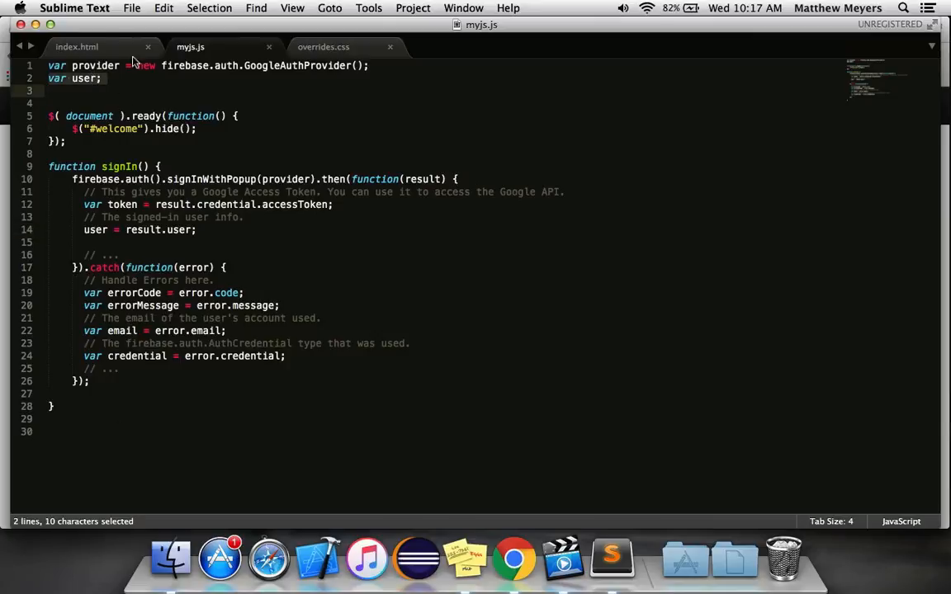
{"action": "key", "text": "enter"}
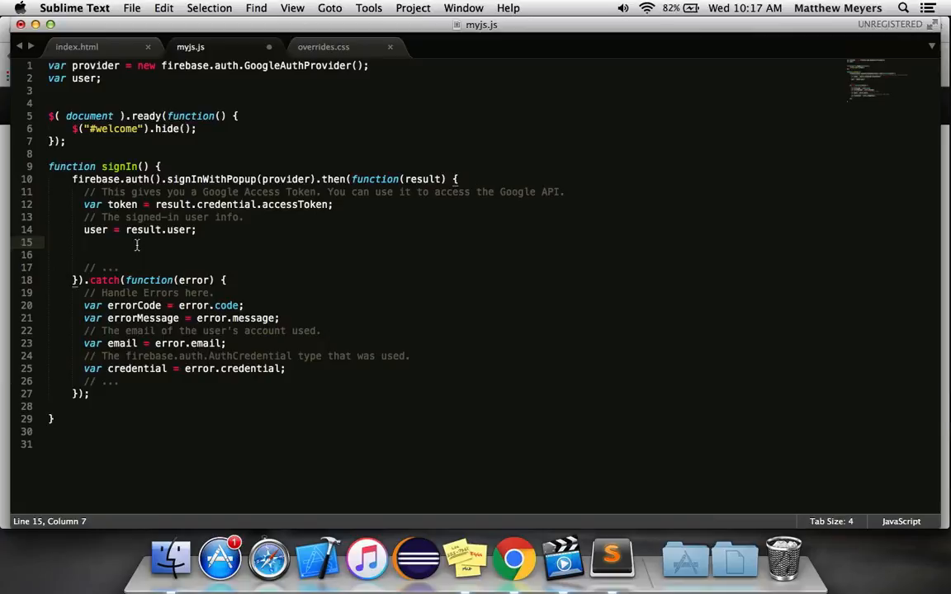
{"action": "mouse_move", "coordinate": [374, 297]}
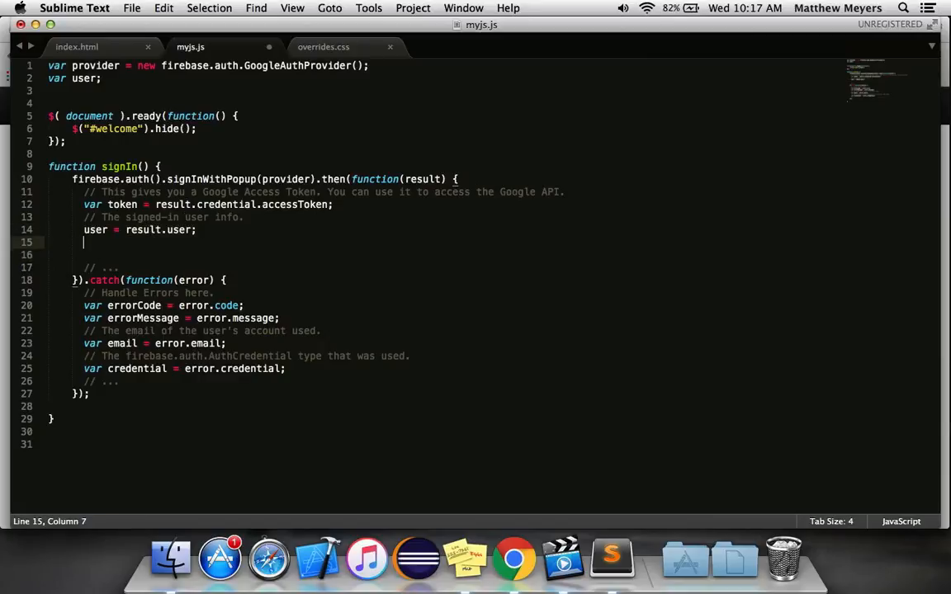
- Write lines hiding #login and showing #welcome in the signIn callback, then save
{"action": "type", "text": "$(\"#\")"}
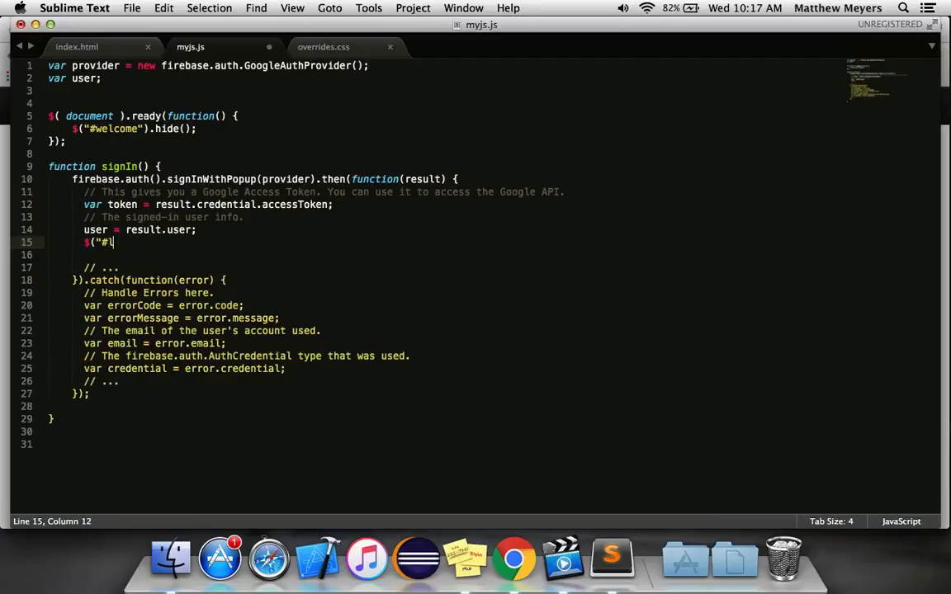
{"action": "type", "text": "login\").hide();"}
{"action": "left_click", "coordinate": [271, 255]}
{"action": "type", "text": "$(\""}
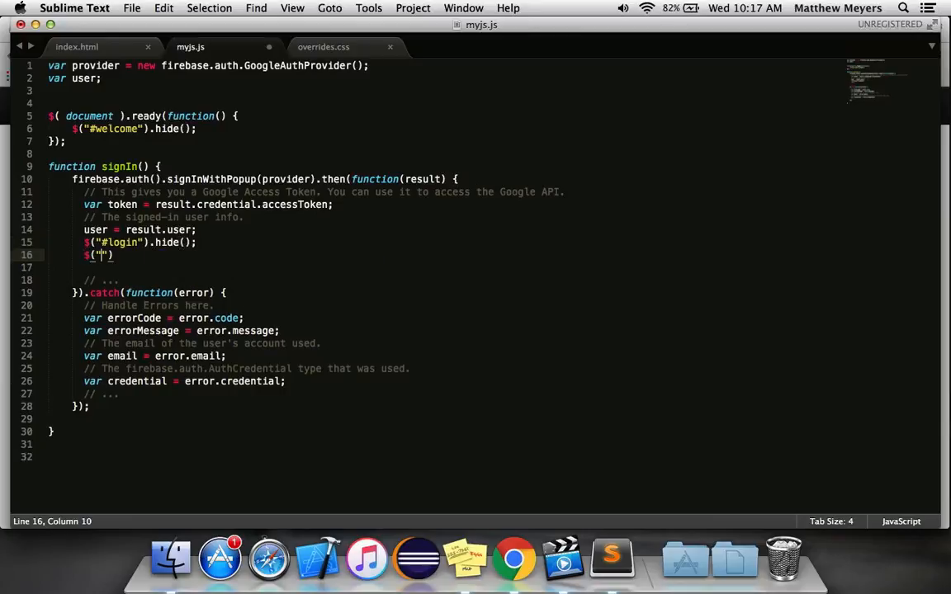
{"action": "type", "text": "#welcoe"}
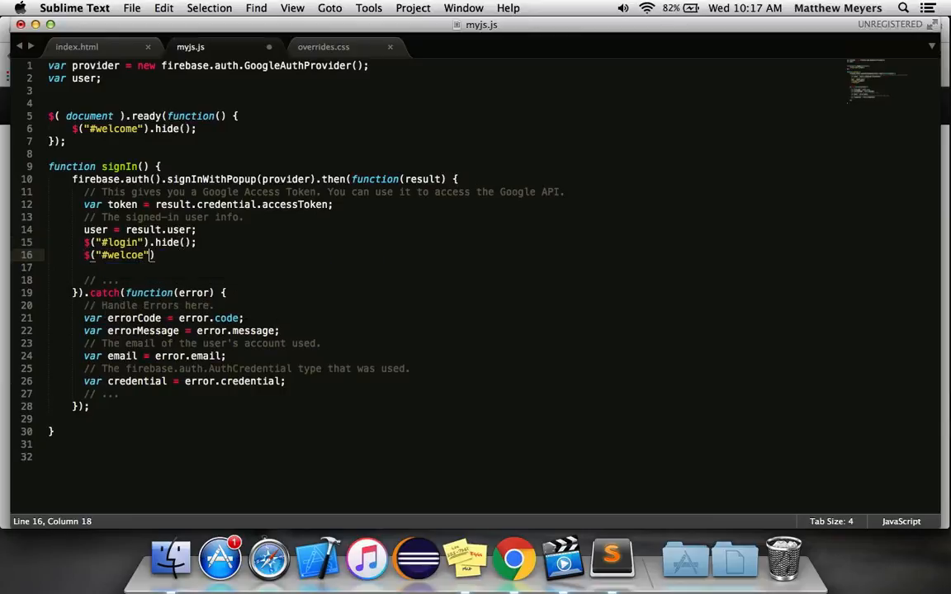
{"action": "type", "text": "m"}
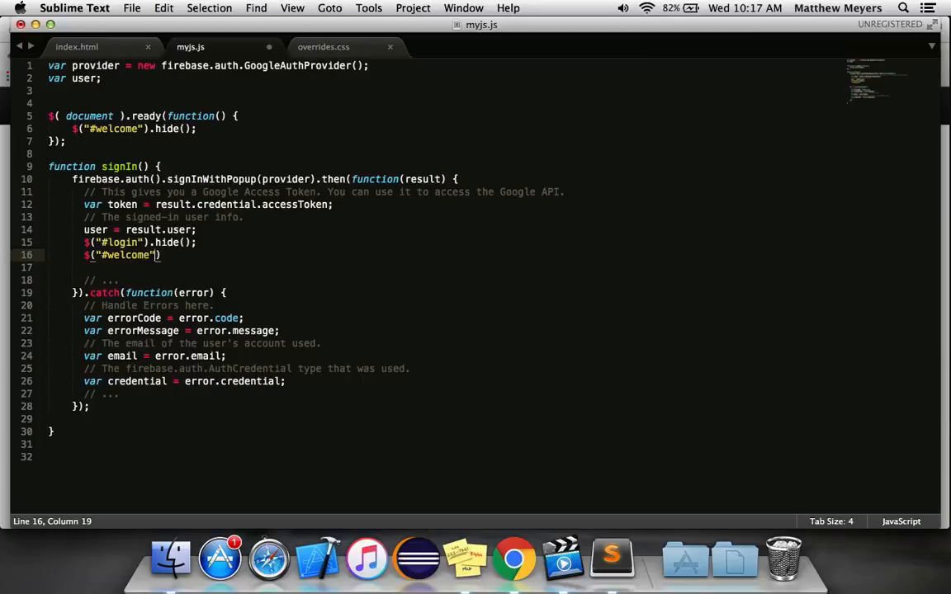
{"action": "type", "text": ".show();"}
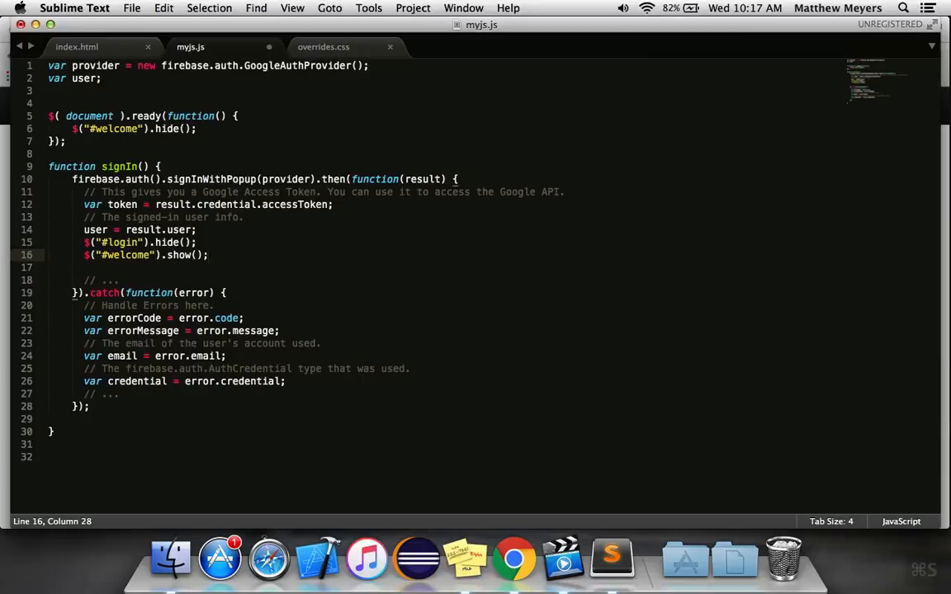
{"action": "key", "text": "cmd+s"}
{"action": "type", "text": "showWelco"}
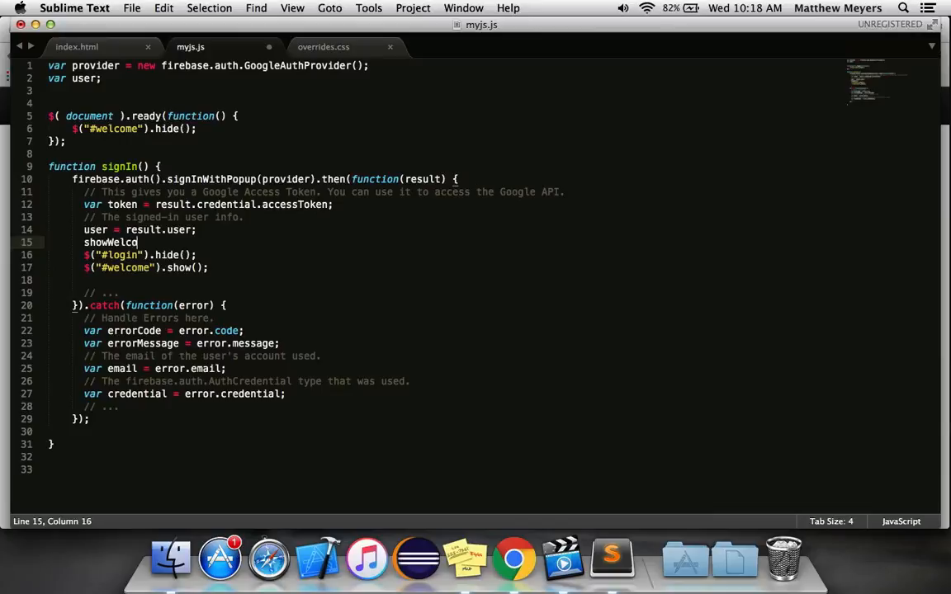
- Call showWelcomeContainer() after sign-in and move the hide/show lines into that new function
{"action": "type", "text": "meContainer();"}
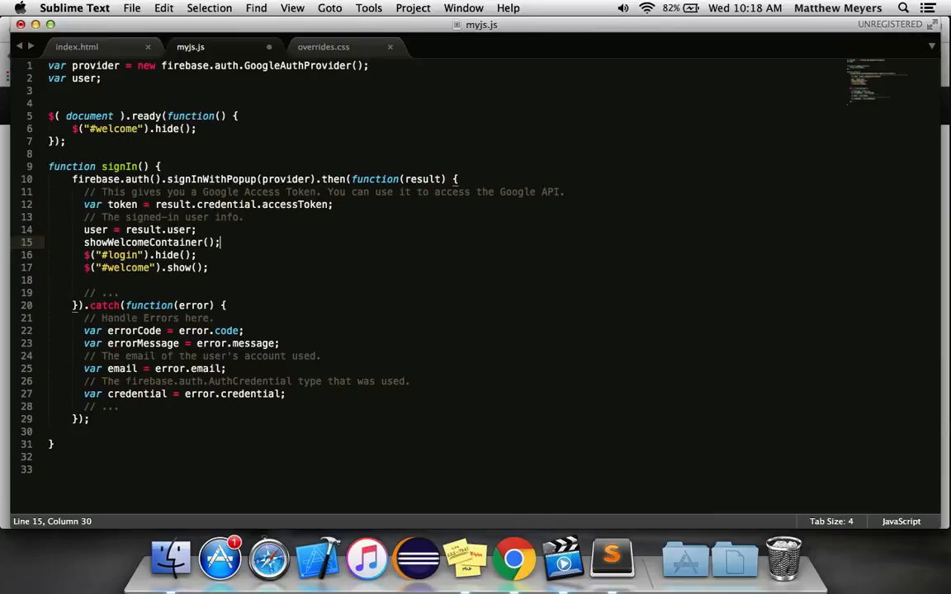
{"action": "key", "text": "cmd+x"}
{"action": "type", "text": ";"}
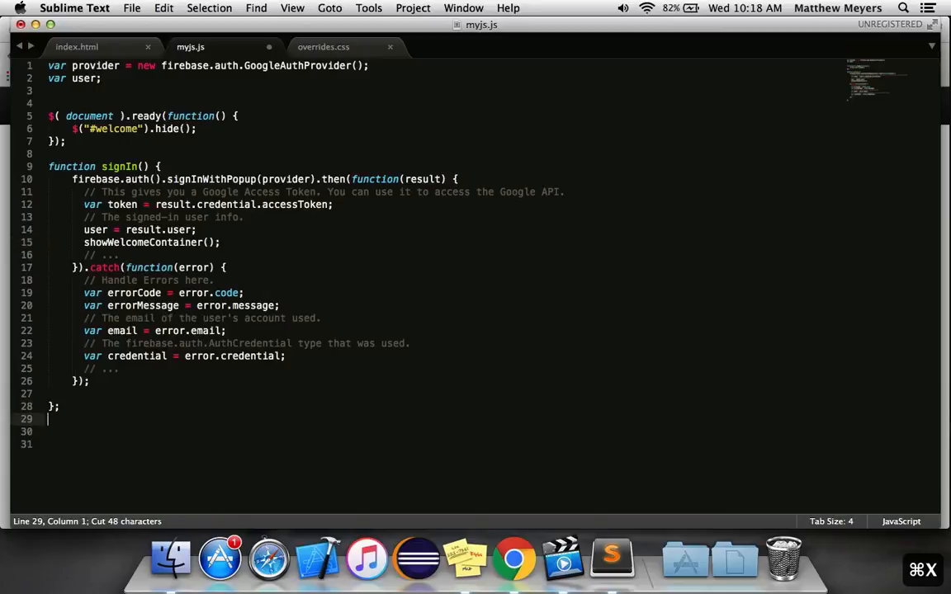
{"action": "type", "text": "function showWelc"}
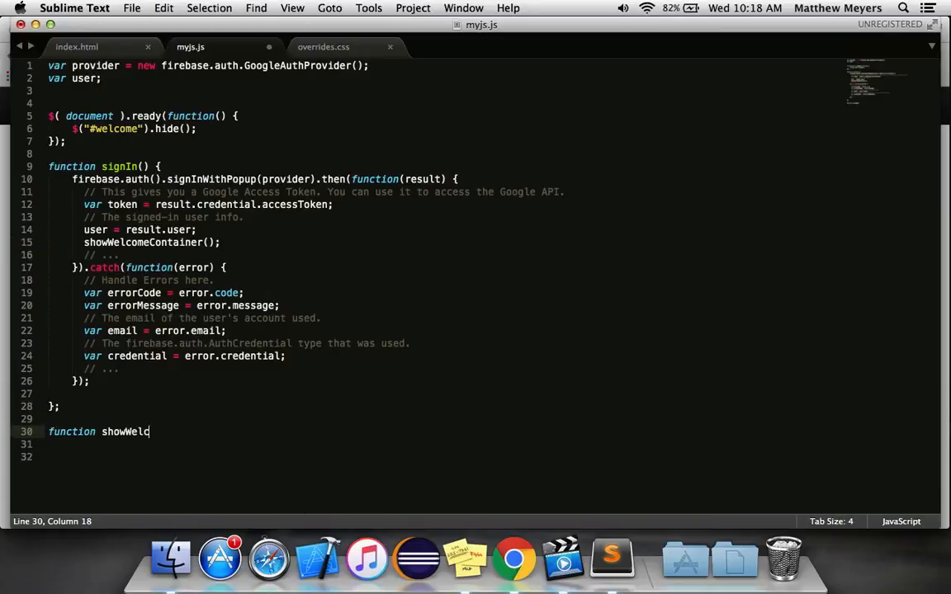
{"action": "type", "text": "omeContainer"}
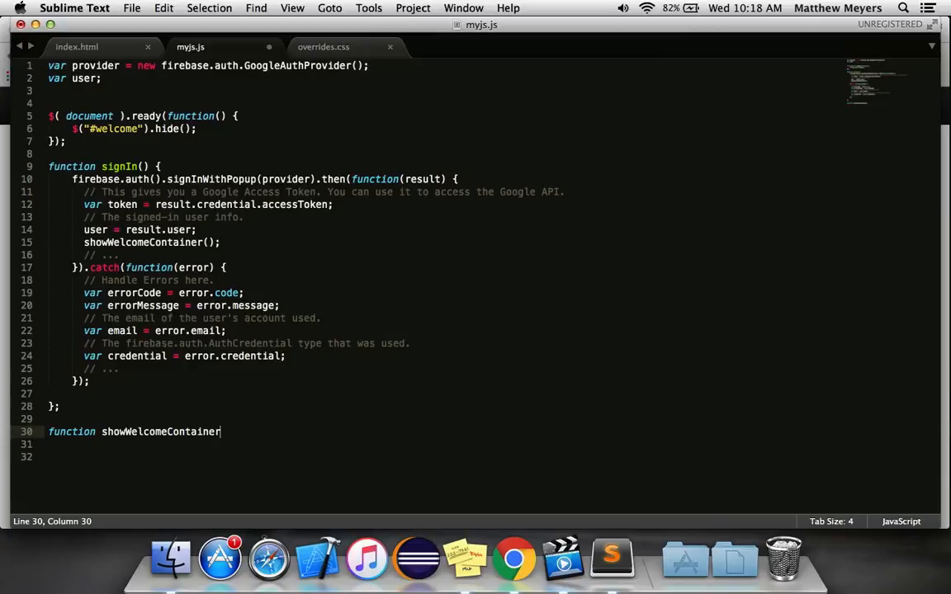
{"action": "type", "text": "()"}
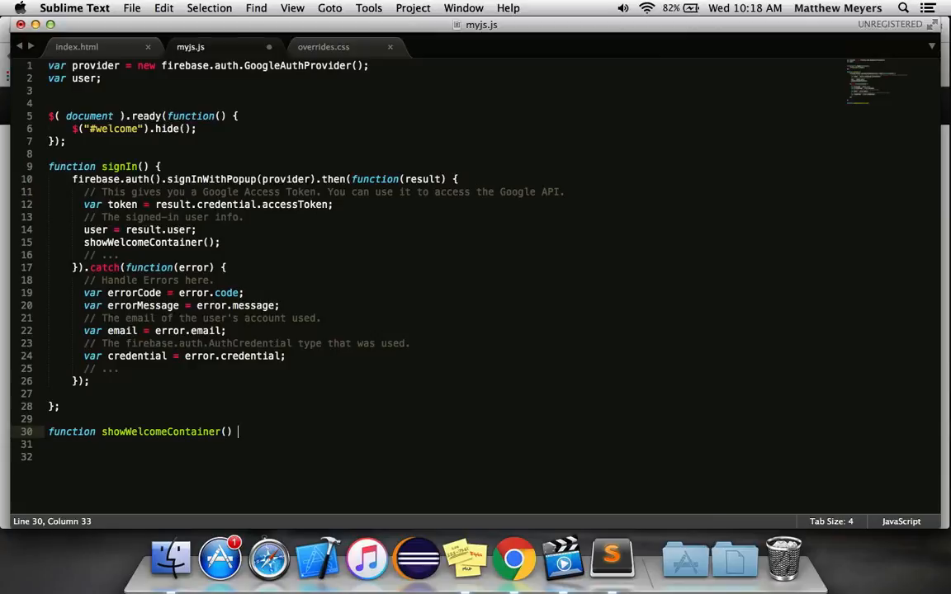
{"action": "key", "text": "cmd+v"}
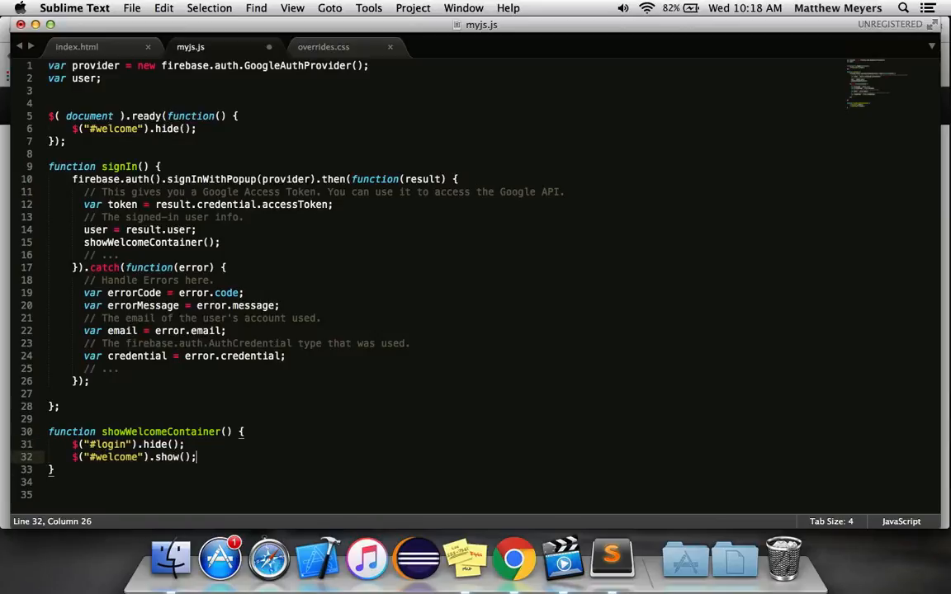
{"action": "key", "text": "enter"}
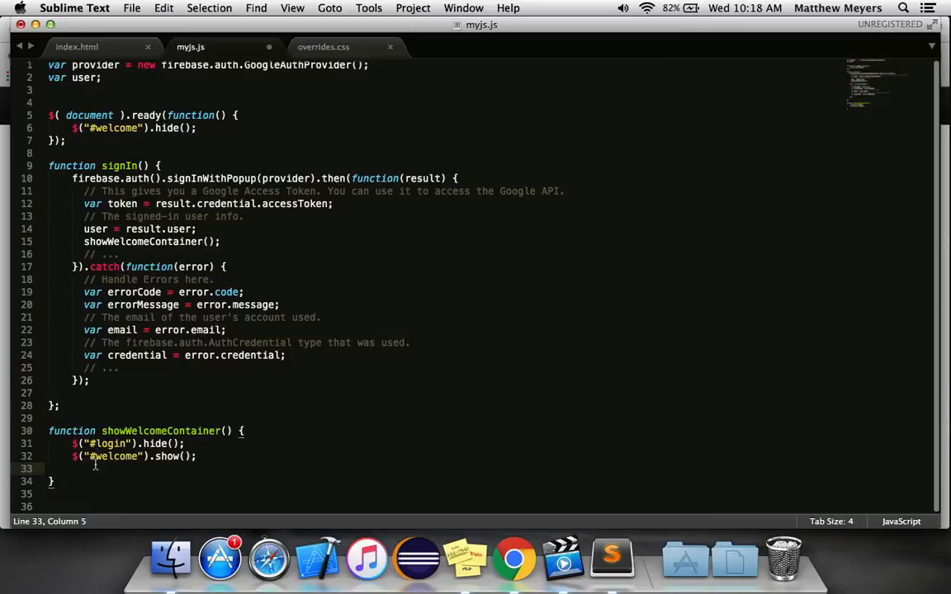
- Check the welcomeText id, then set its HTML to "Hello, " + user.displayName
{"action": "left_click", "coordinate": [77, 46]}
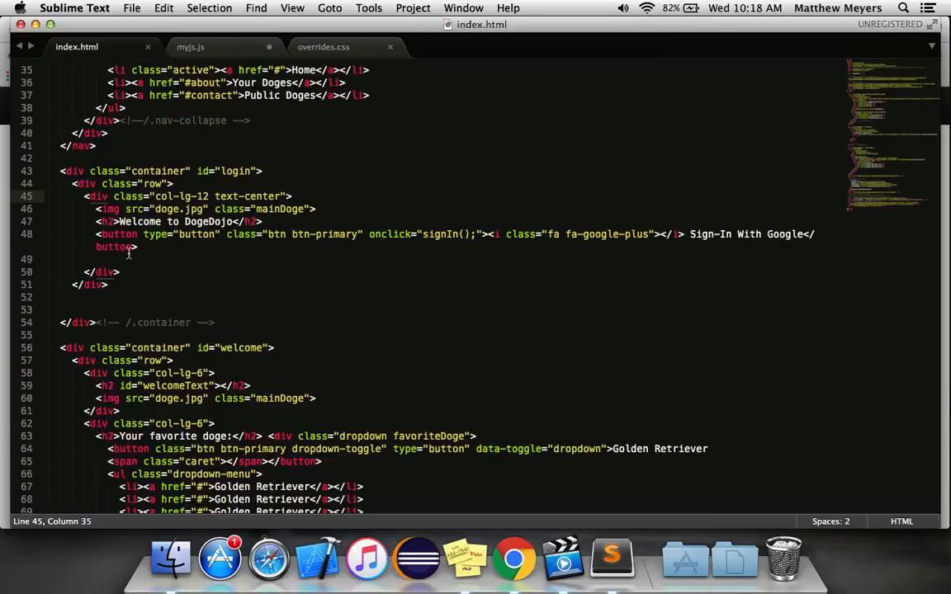
{"action": "scroll", "scroll_direction": "down", "scroll_amount": 3}
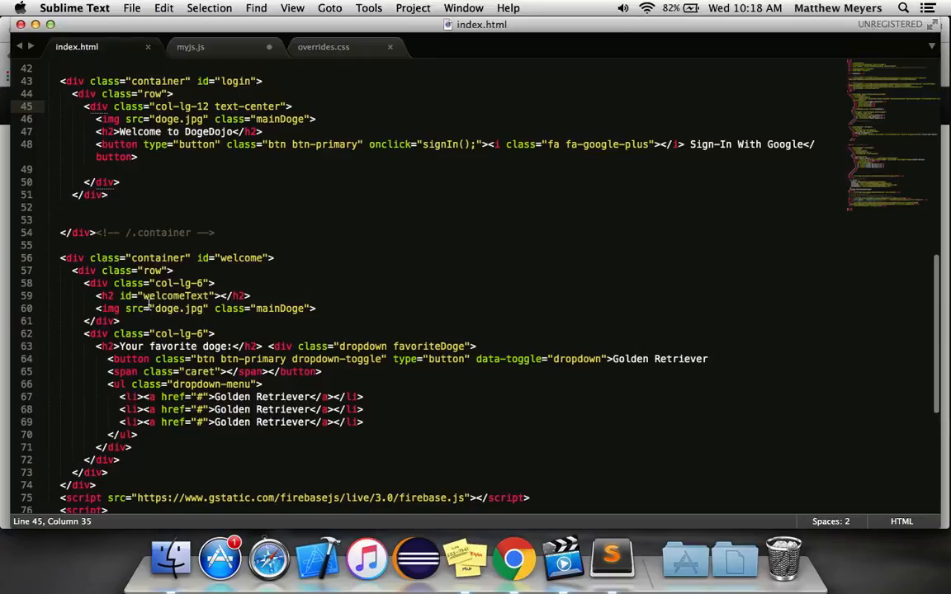
{"action": "left_click", "coordinate": [191, 46]}
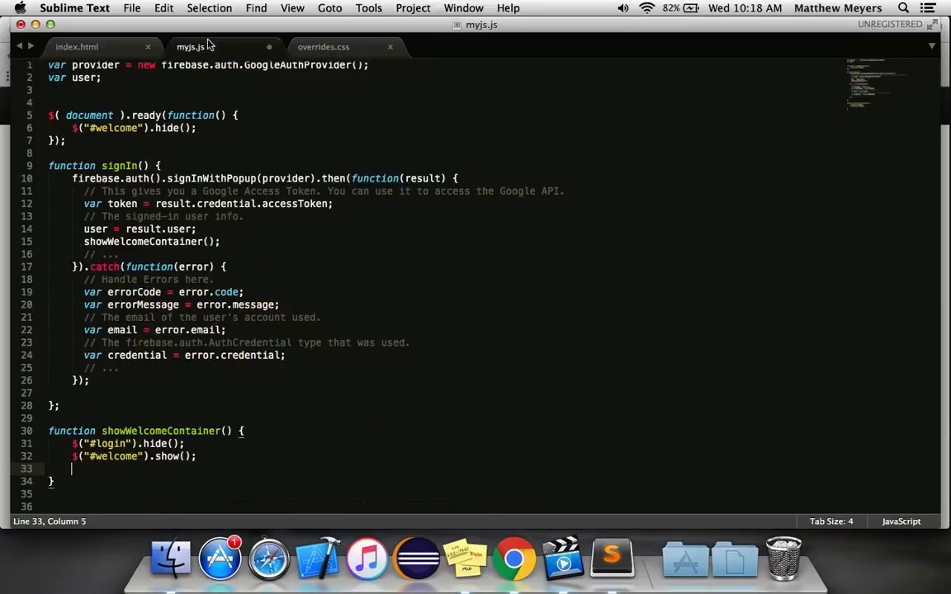
{"action": "type", "text": "$(\"\")"}
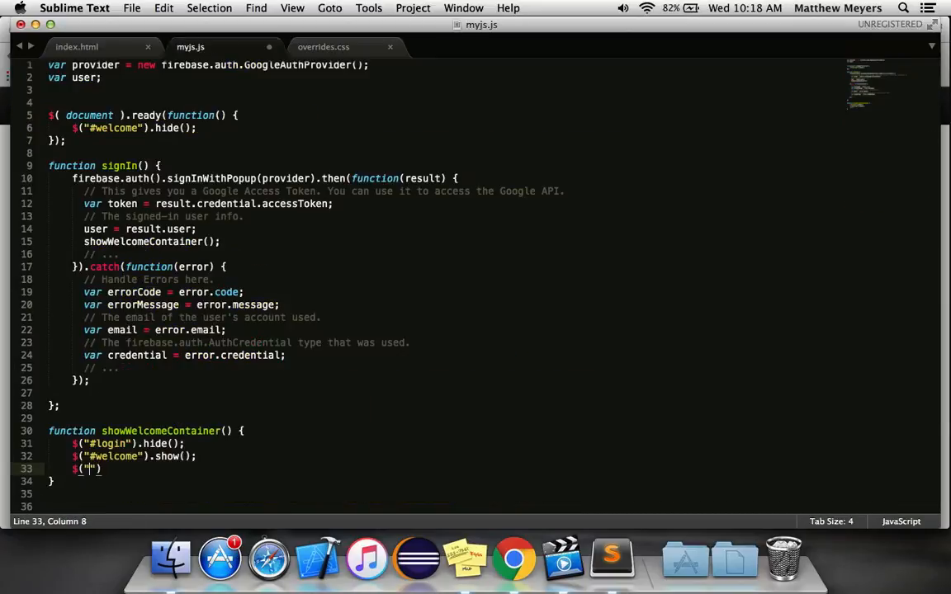
{"action": "type", "text": "#welcome"}
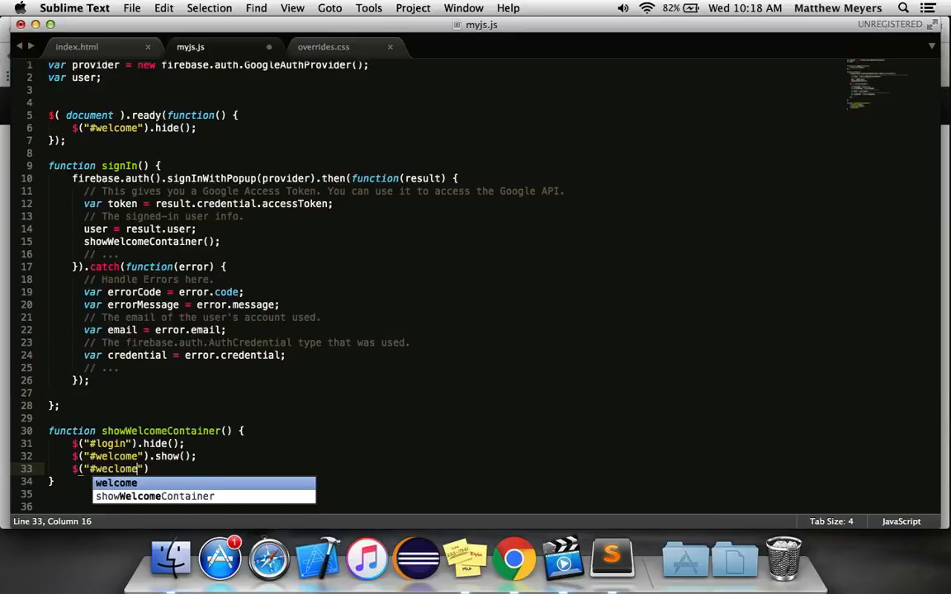
{"action": "type", "text": "Text\").html()"}
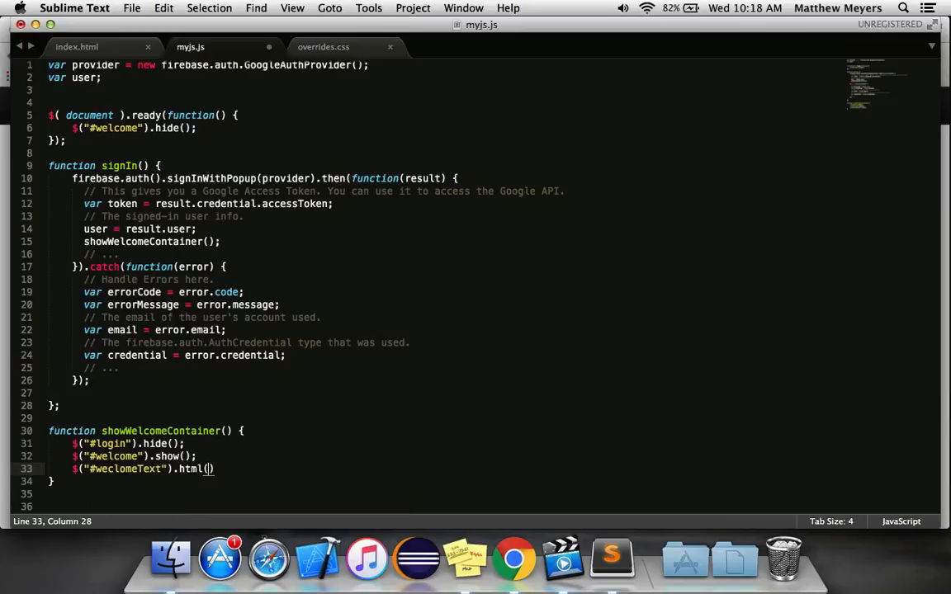
{"action": "type", "text": "\"\""}
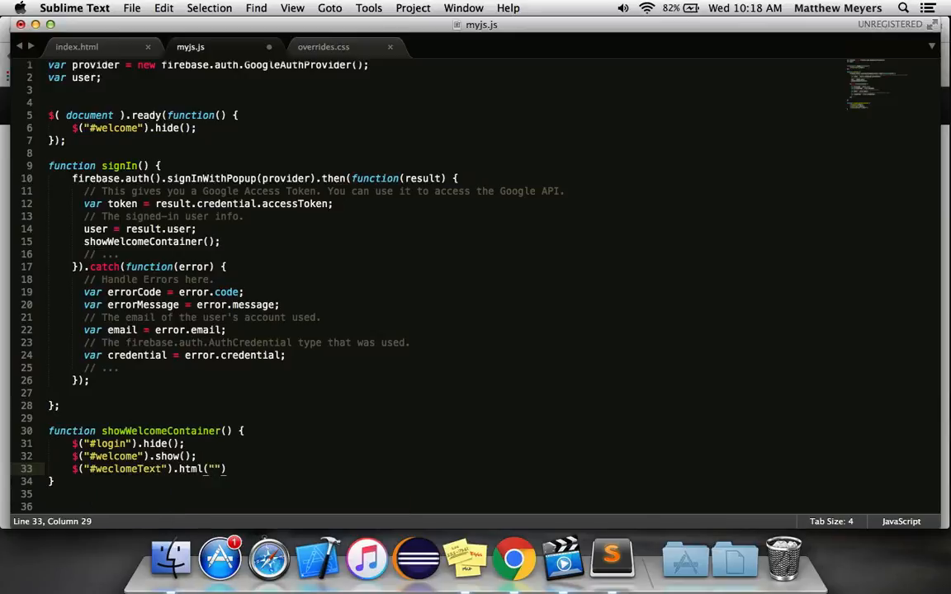
{"action": "type", "text": "Hello,"}
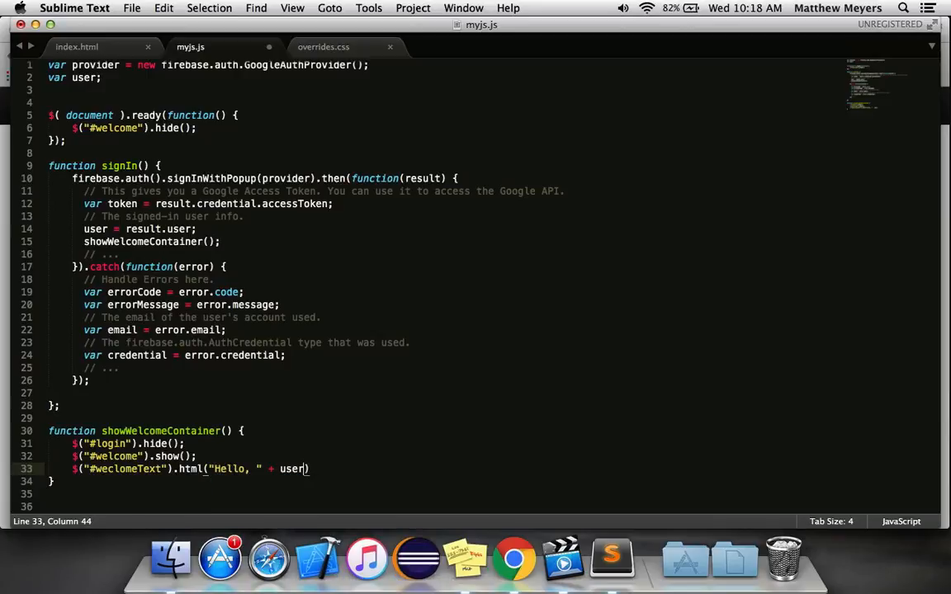
{"action": "type", "text": ".displayName"}
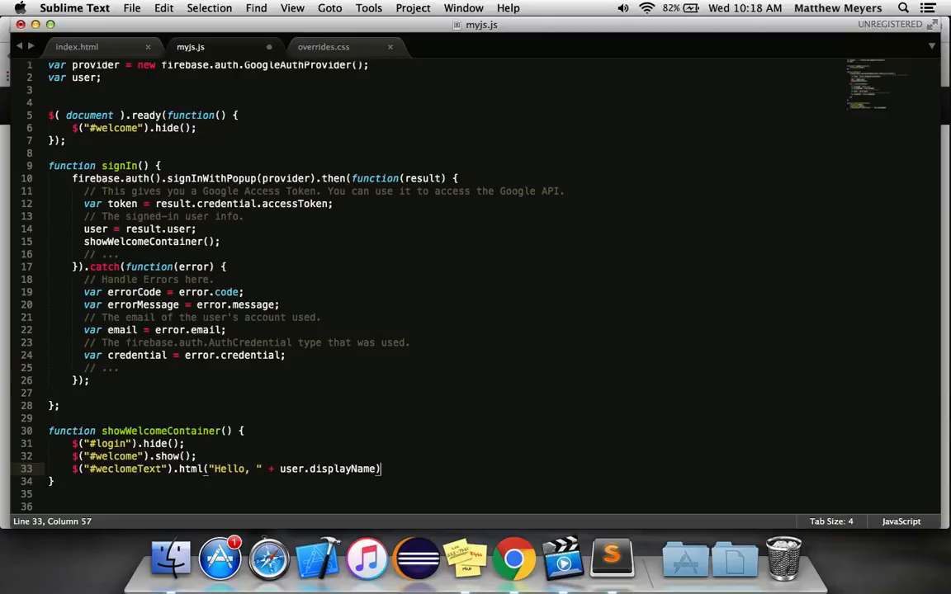
{"action": "left_click", "coordinate": [514, 558]}
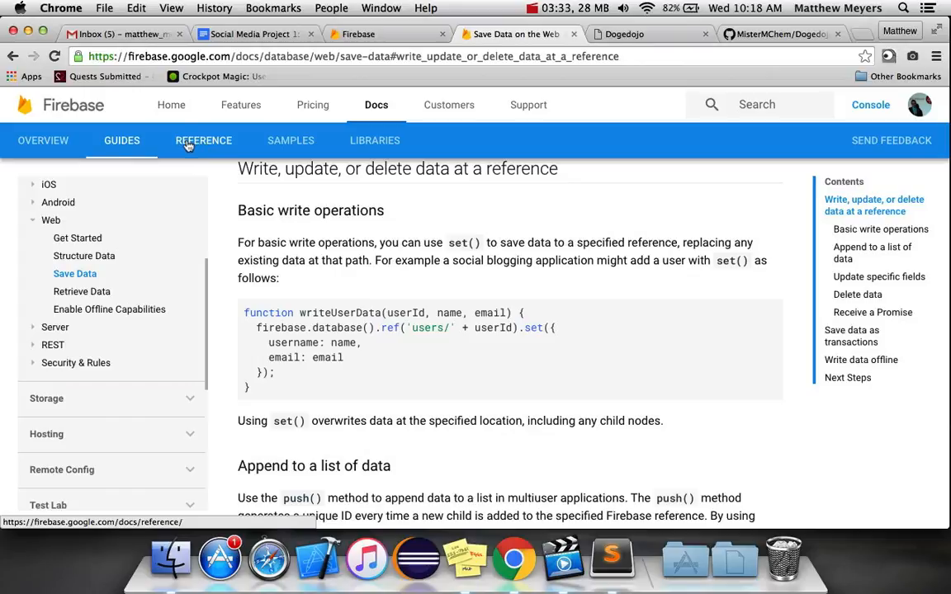
- Look up the Firebase Web reference for the User interface's properties, including displayName
{"action": "left_click", "coordinate": [204, 141]}
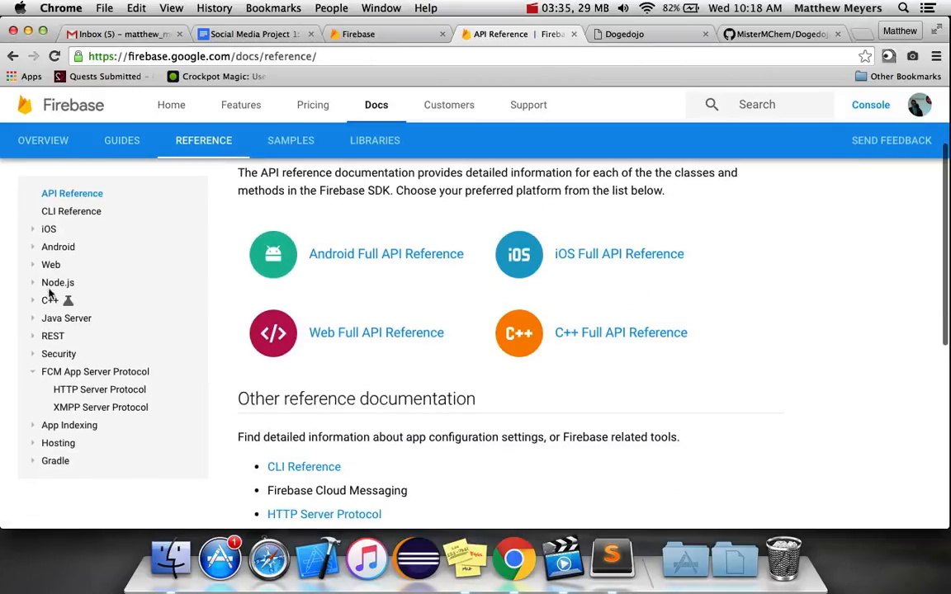
{"action": "left_click", "coordinate": [50, 264]}
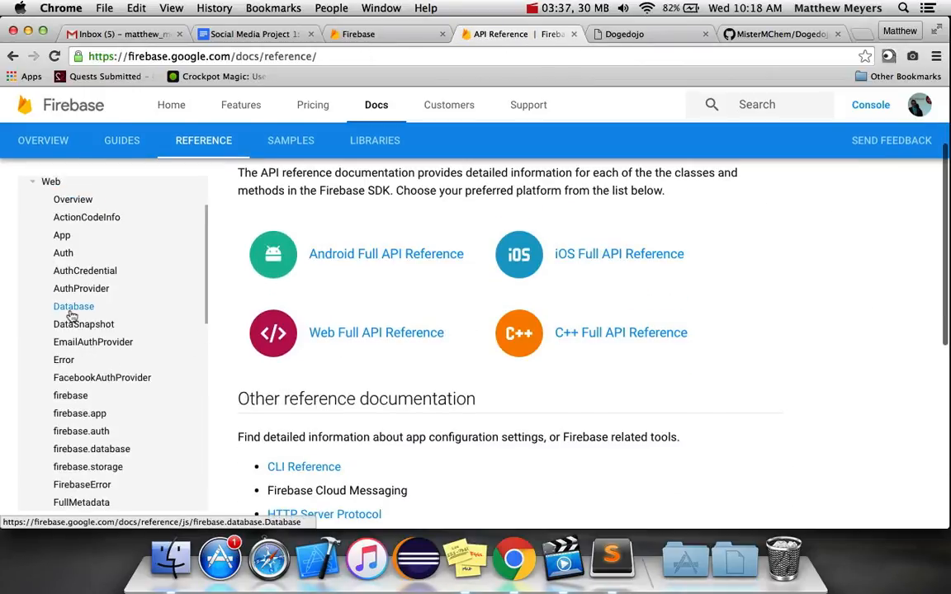
{"action": "scroll", "scroll_direction": "down", "scroll_amount": 3}
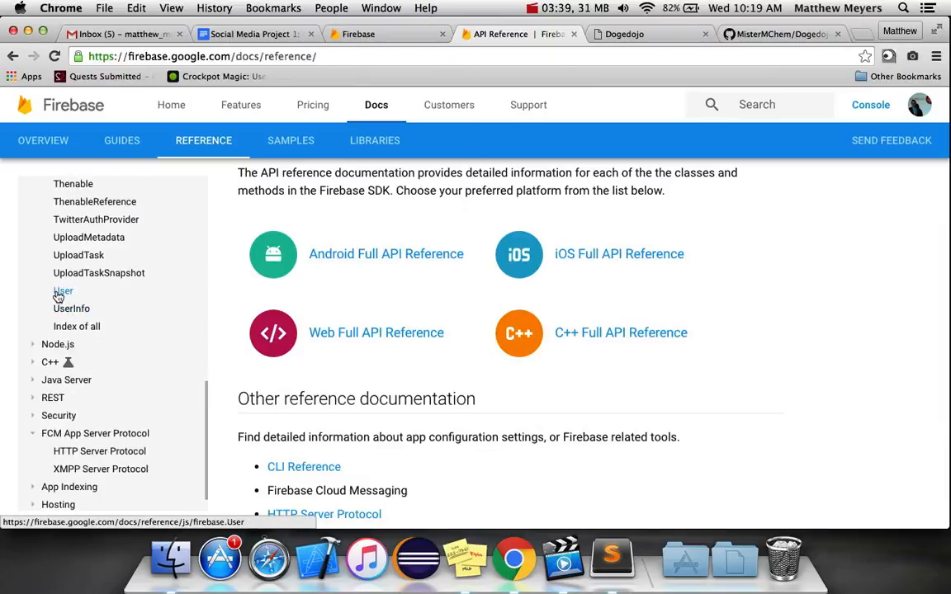
{"action": "left_click", "coordinate": [63, 290]}
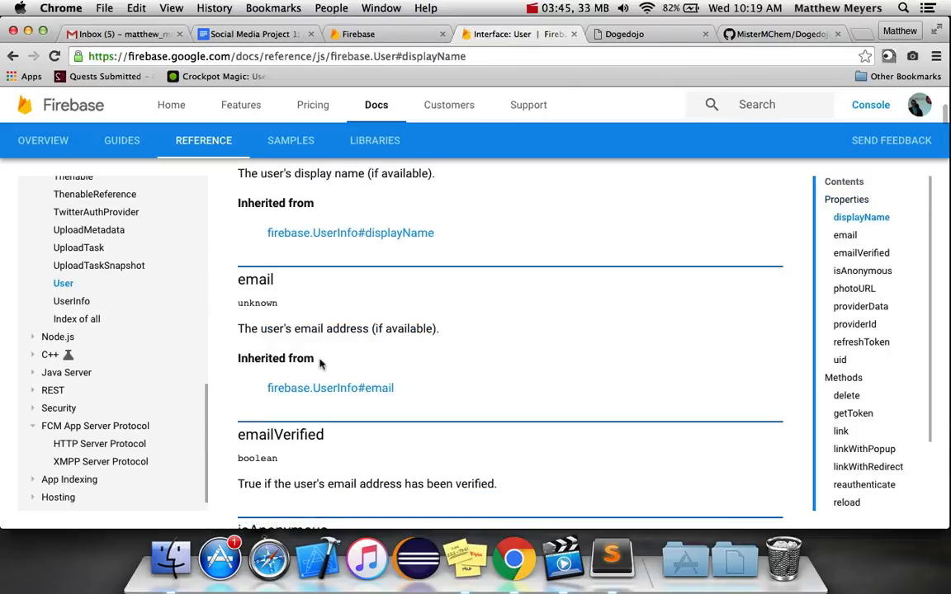
{"action": "left_click", "coordinate": [847, 199]}
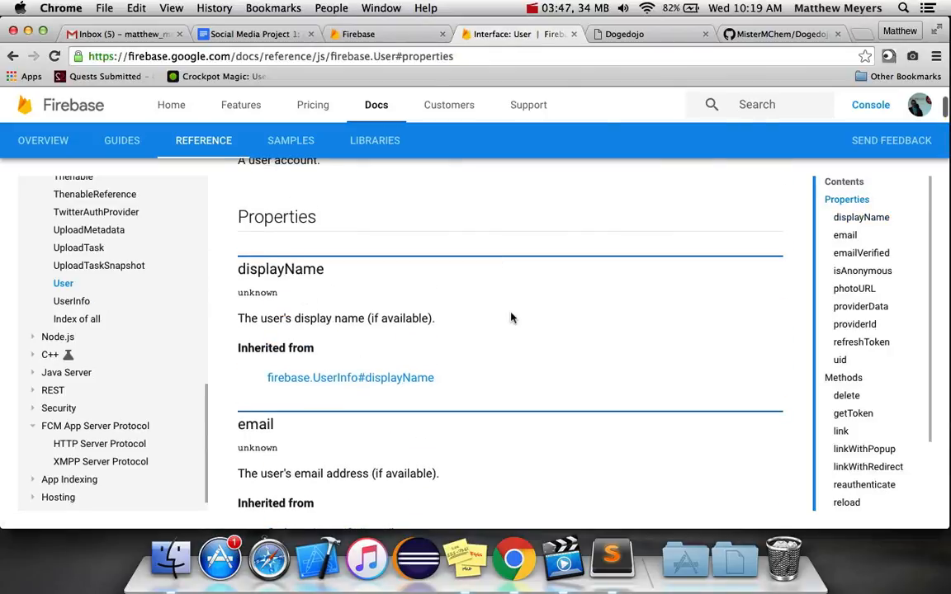
{"action": "left_click", "coordinate": [611, 559]}
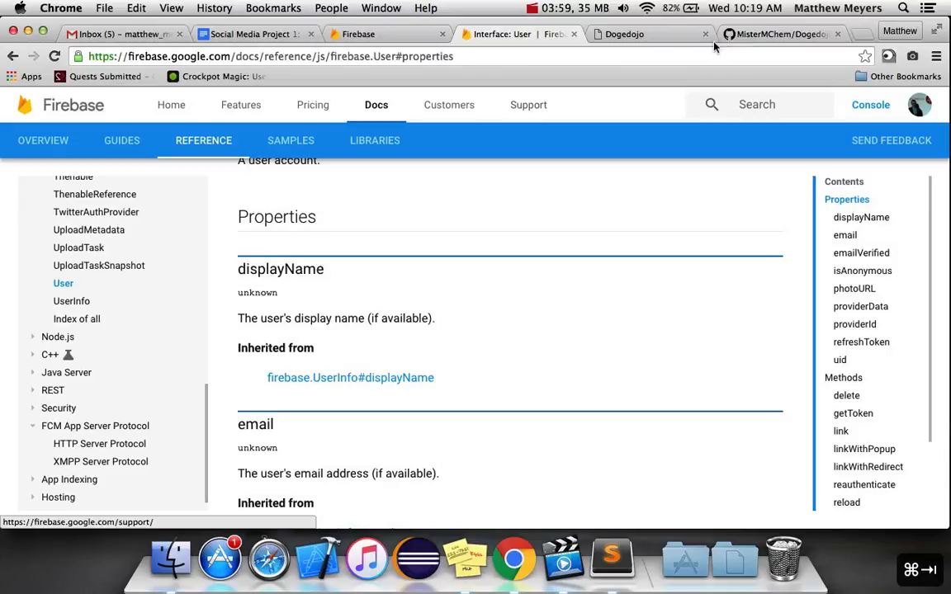
{"action": "left_click", "coordinate": [612, 560]}
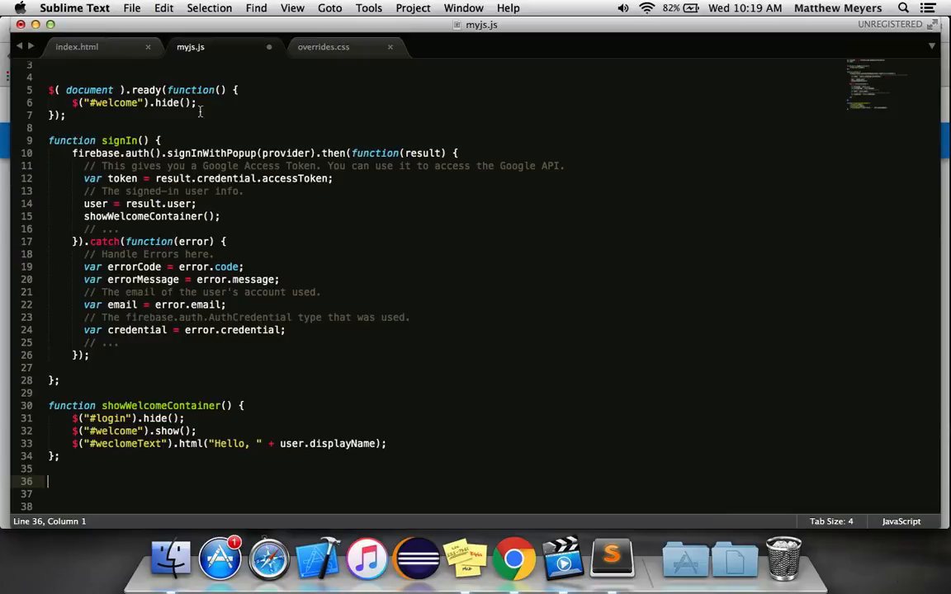
- Return to Chrome and search w3schools for the Bootstrap Dropdowns tutorial
{"action": "left_click", "coordinate": [76, 46]}
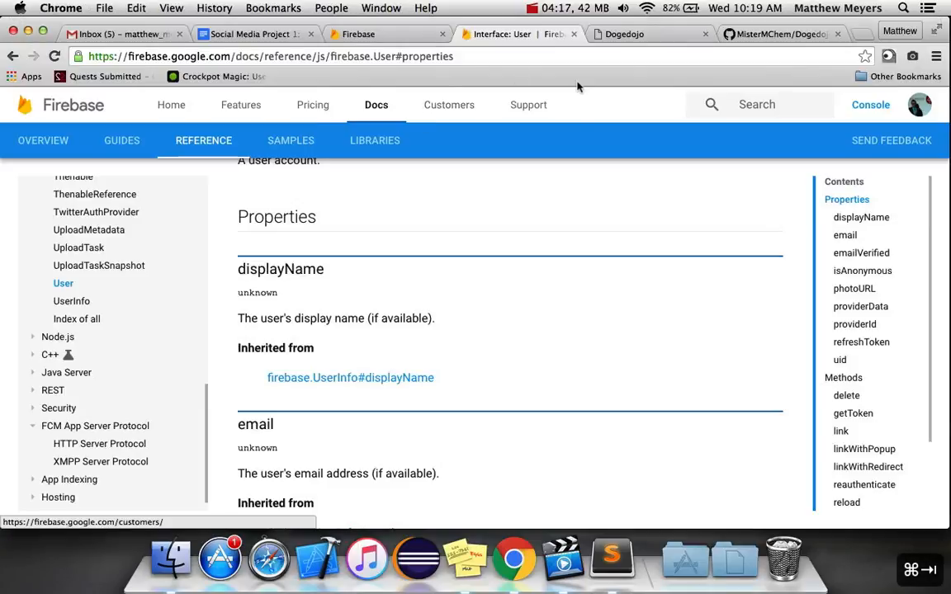
{"action": "type", "text": "w3schools.com/bootstrap/bootstrap_dropdowns.asp"}
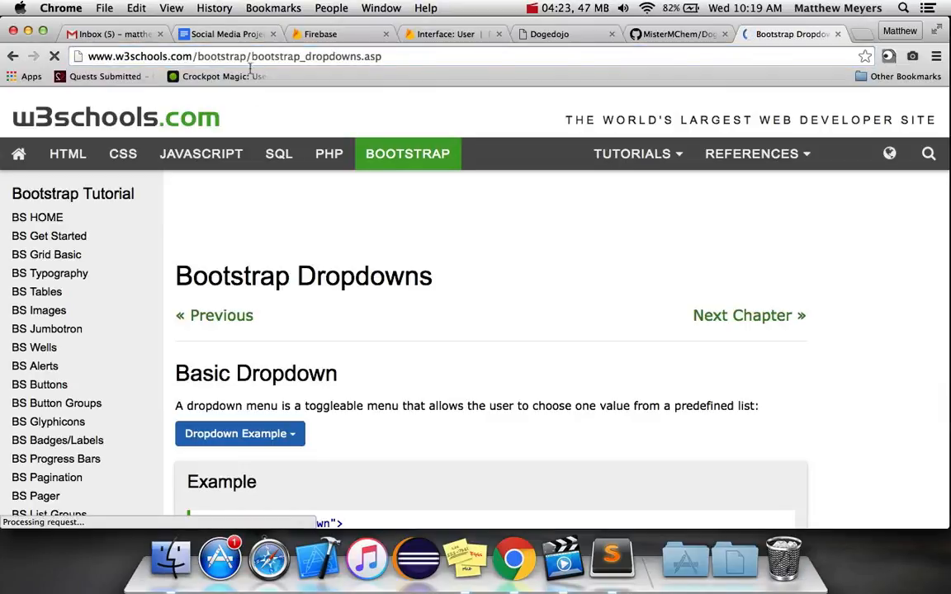
- Copy the dropdown event example reading the chosen item's text from W3Schools' Bootstrap dropdown reference
{"action": "scroll", "scroll_direction": "down", "scroll_amount": 3}
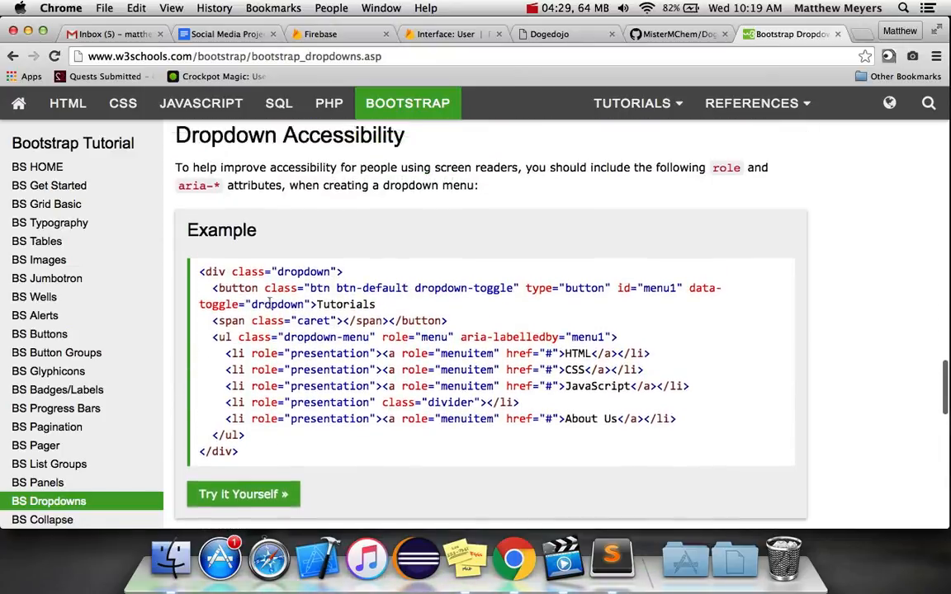
{"action": "scroll", "scroll_direction": "down", "scroll_amount": 3}
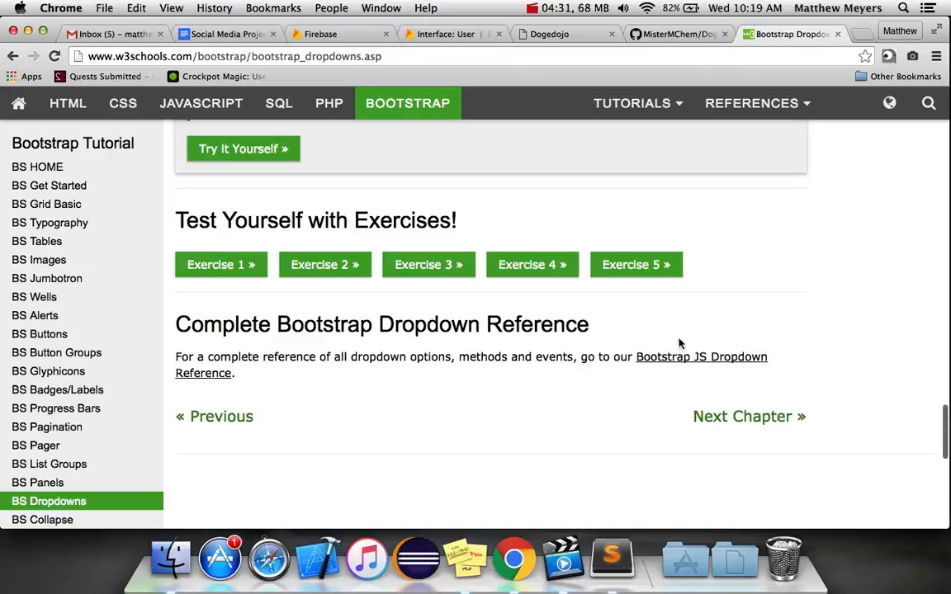
{"action": "left_click", "coordinate": [701, 357]}
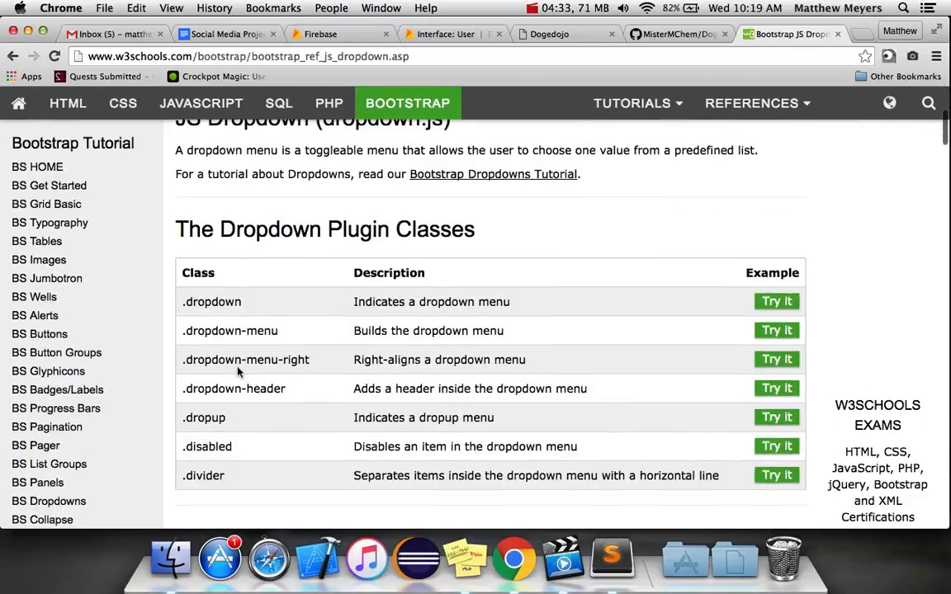
{"action": "scroll", "scroll_direction": "down", "scroll_amount": 3}
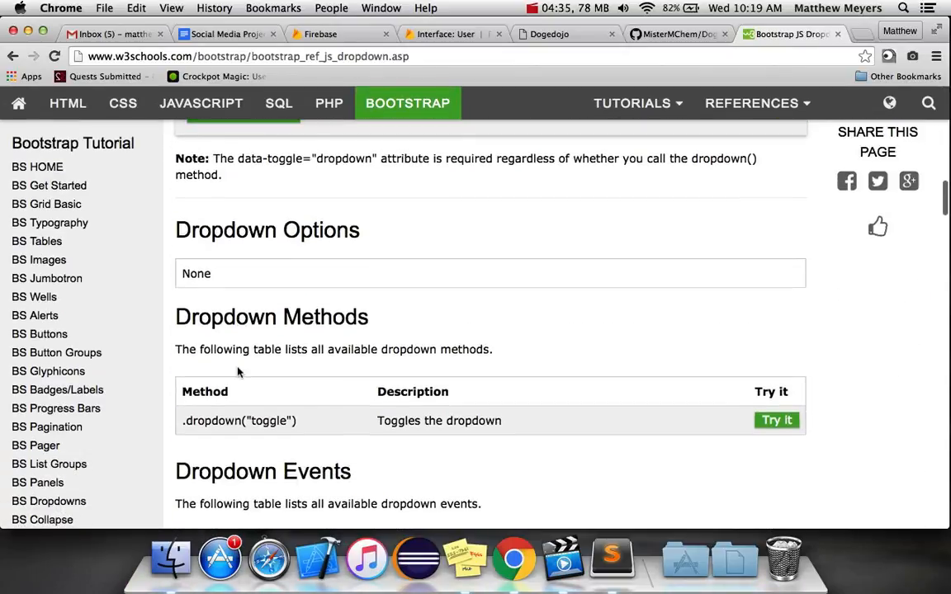
{"action": "scroll", "scroll_direction": "down", "scroll_amount": 3}
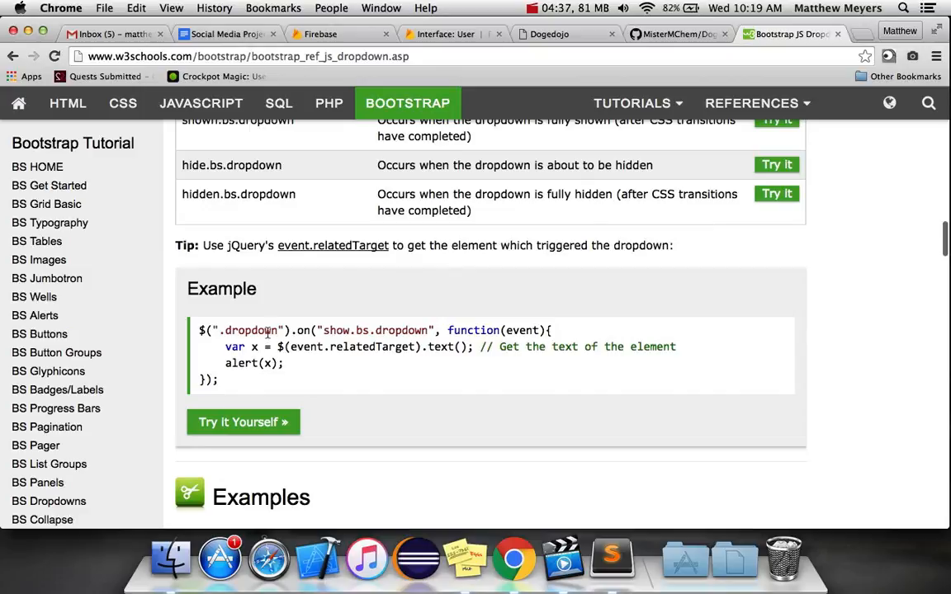
{"action": "key", "text": "cmd+tab"}
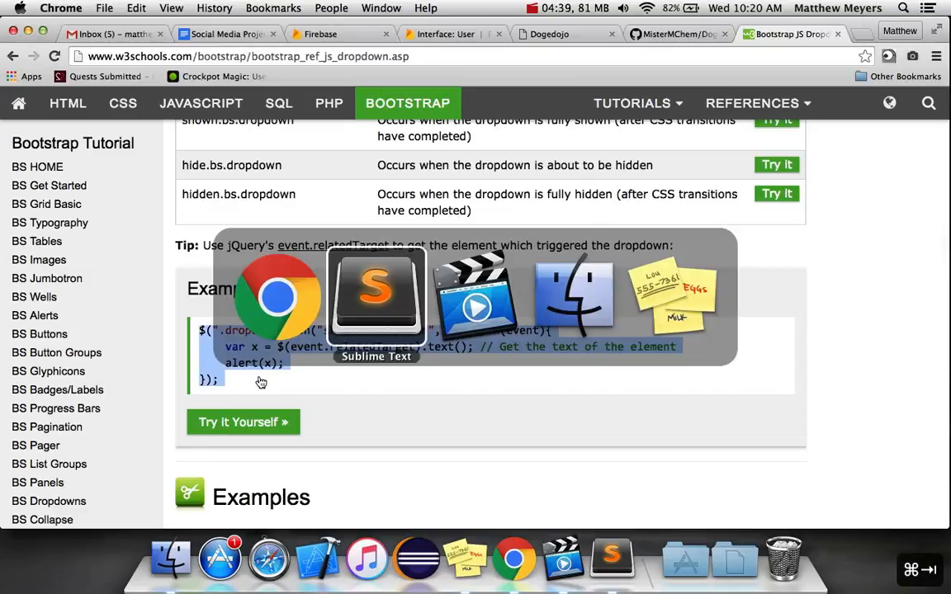
{"action": "left_click", "coordinate": [376, 298]}
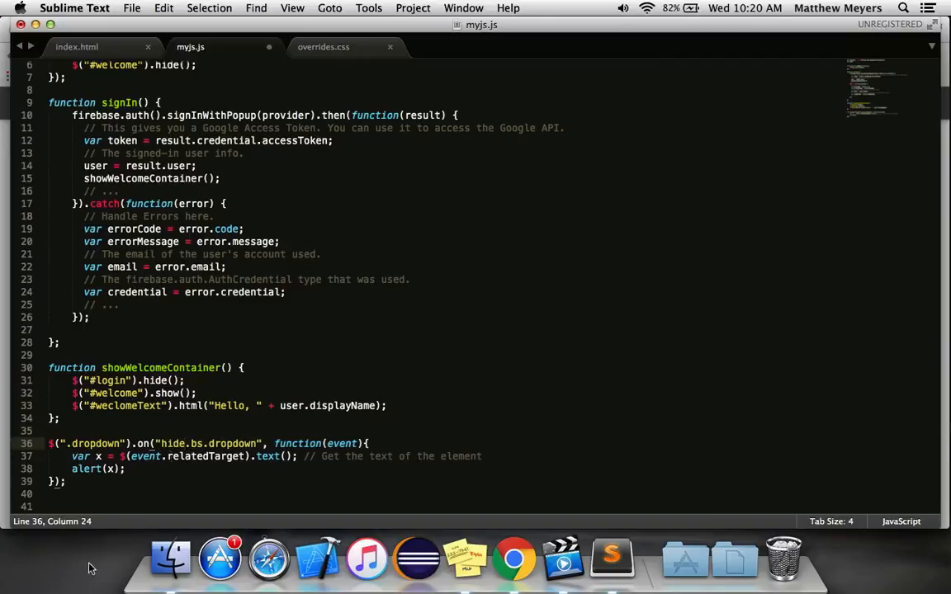
- Adapt the pasted example to hide.bs.dropdown, removing the alert and renaming x to text
{"action": "left_click", "coordinate": [97, 457]}
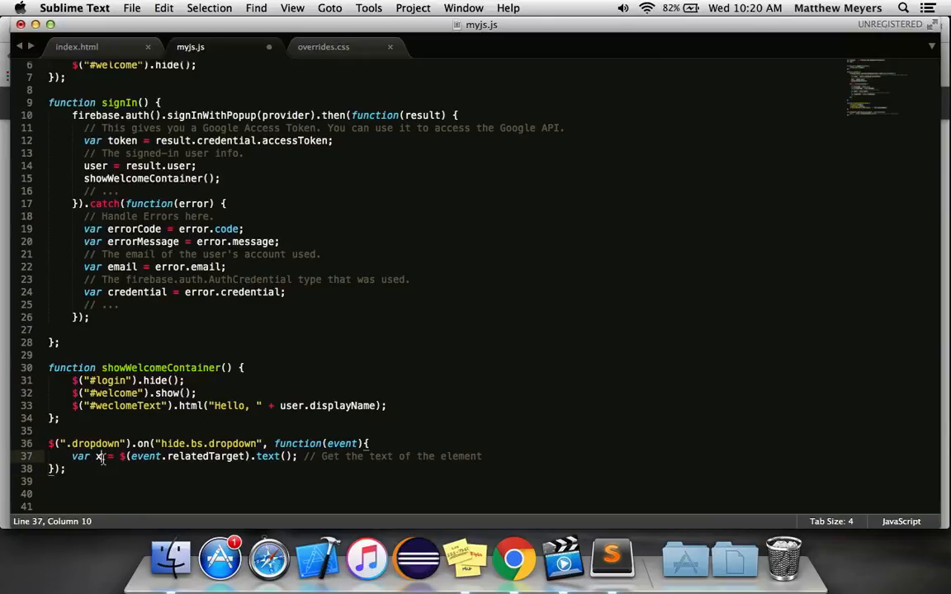
{"action": "type", "text": "ext"}
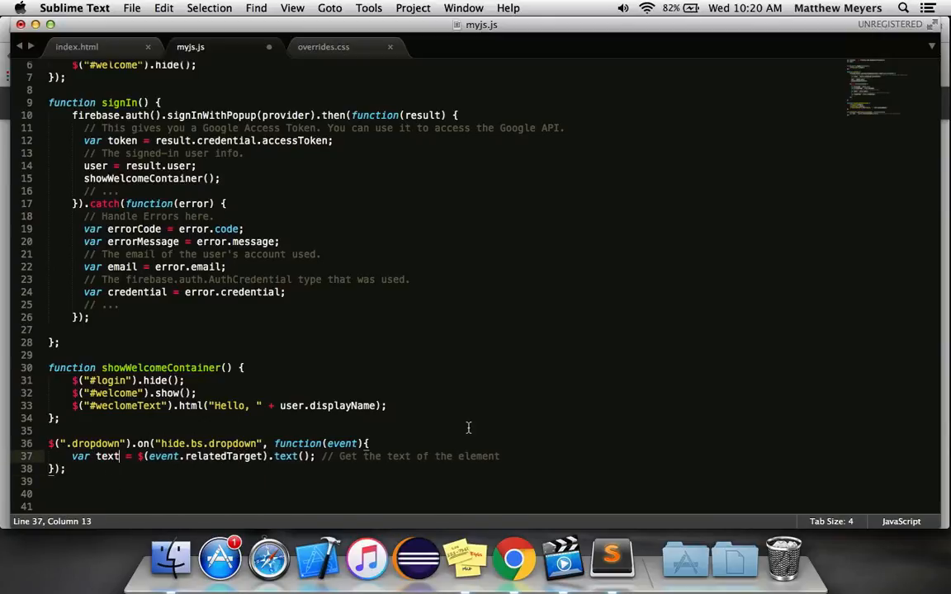
{"action": "key", "text": "enter"}
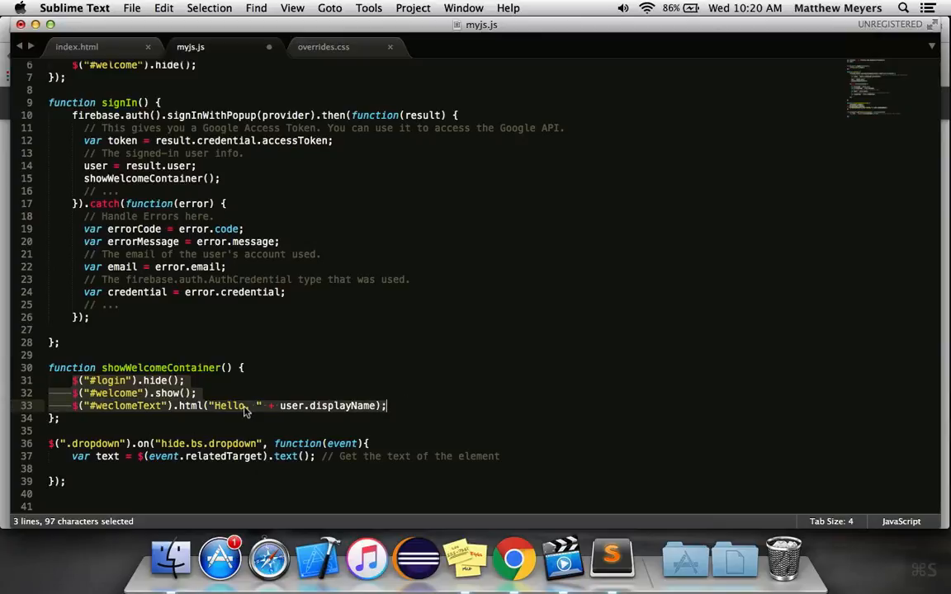
{"action": "left_click", "coordinate": [568, 7]}
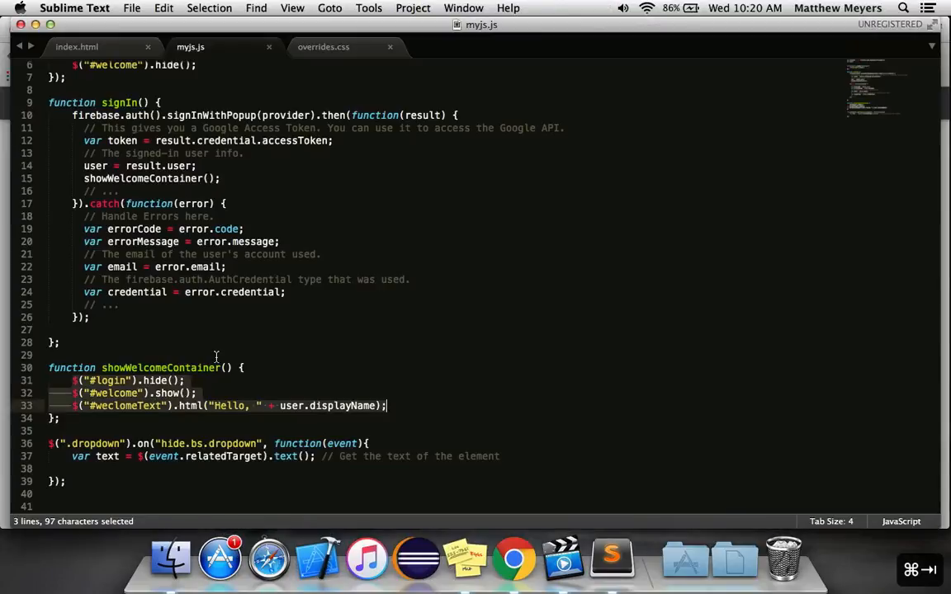
- Pause the Screenflick recording from its menu-bar timer
{"action": "left_click", "coordinate": [514, 559]}
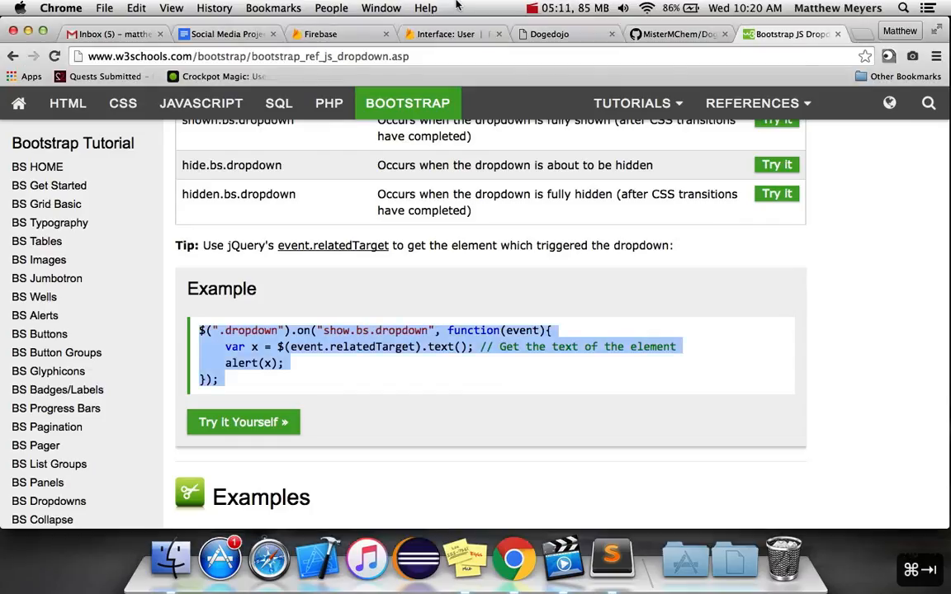
{"action": "left_click", "coordinate": [532, 7]}
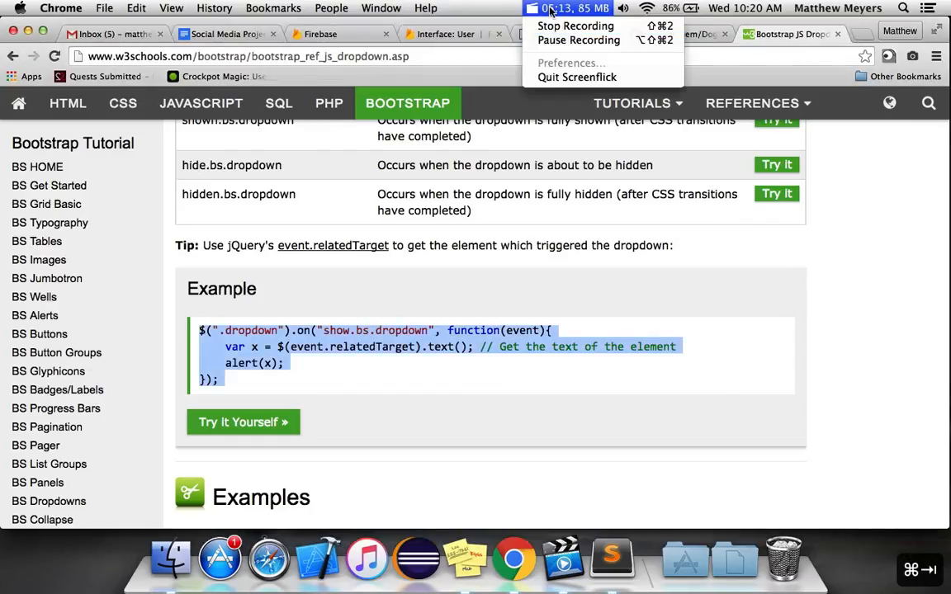
{"action": "mouse_move", "coordinate": [578, 40]}
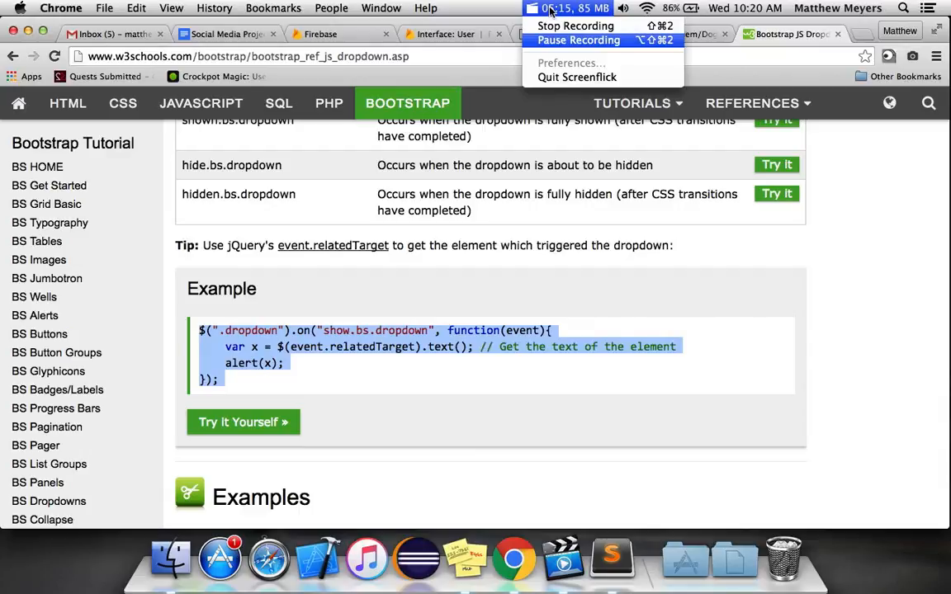
{"action": "left_click", "coordinate": [768, 34]}
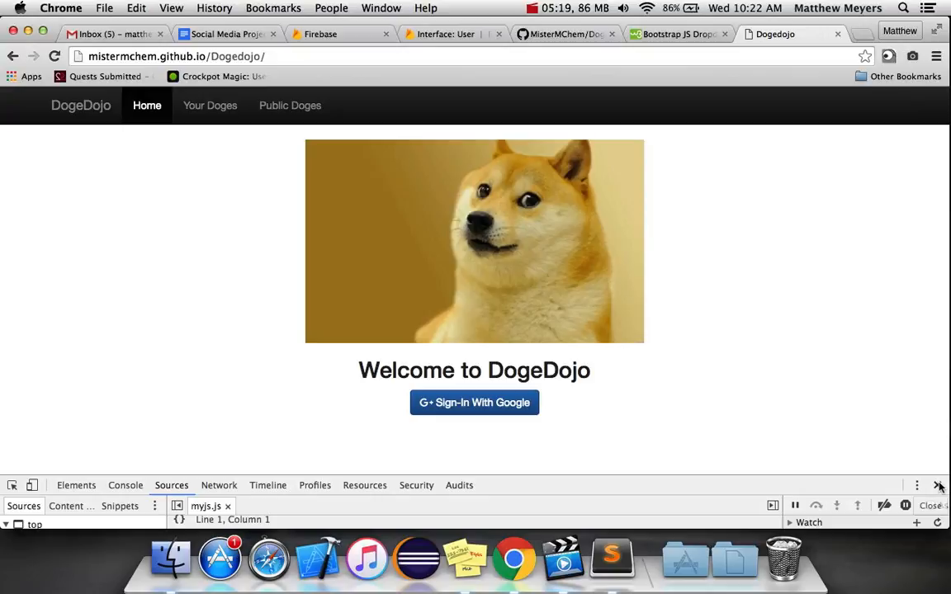
- Sign in to DogeDojo with Google, revealing the Golden Retriever favorite-doge view
{"action": "left_click", "coordinate": [474, 402]}
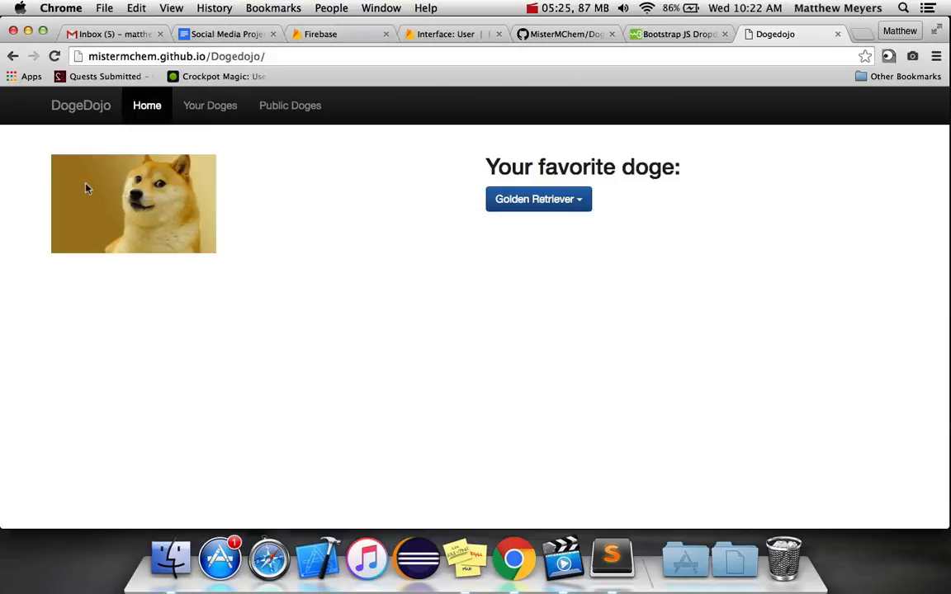
{"action": "mouse_move", "coordinate": [300, 352]}
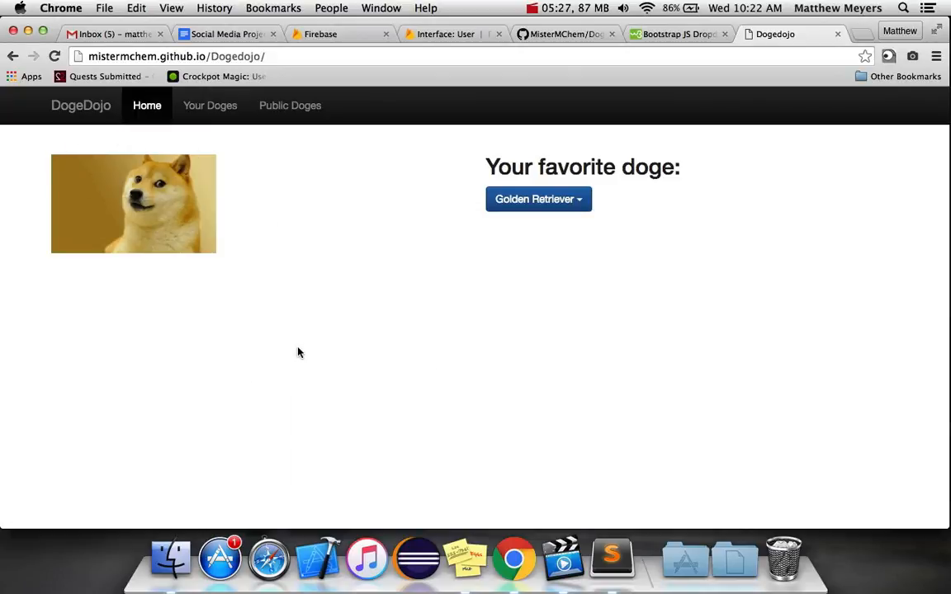
{"action": "mouse_move", "coordinate": [190, 421]}
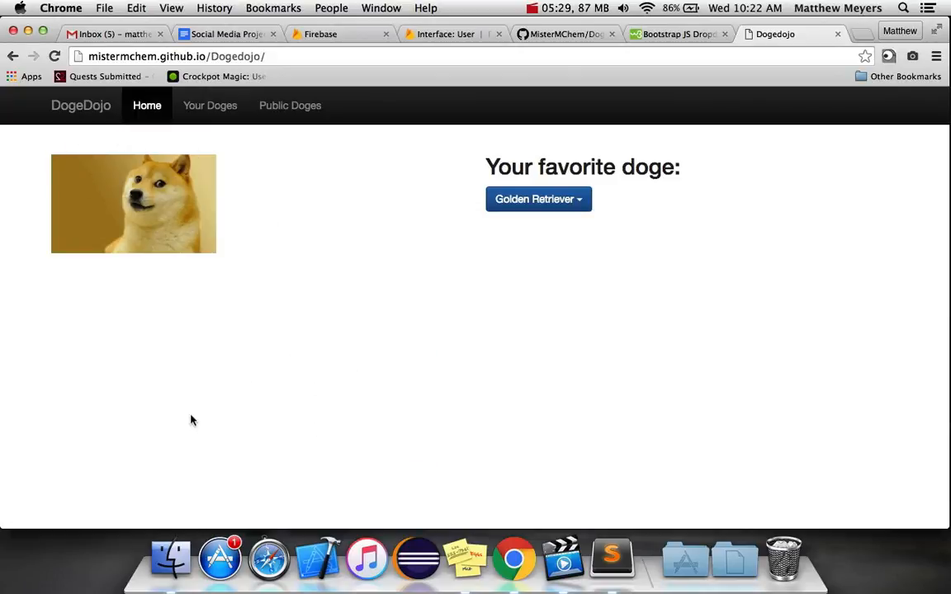
{"action": "key", "text": "F12"}
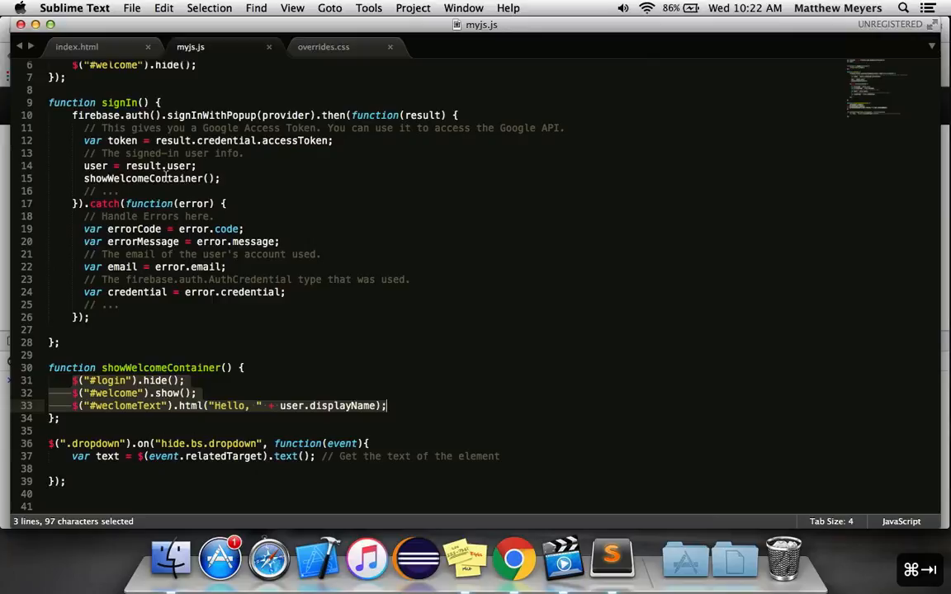
- Inspect the welcomeText h2 heading and doge image lines in index.html
{"action": "left_click", "coordinate": [77, 46]}
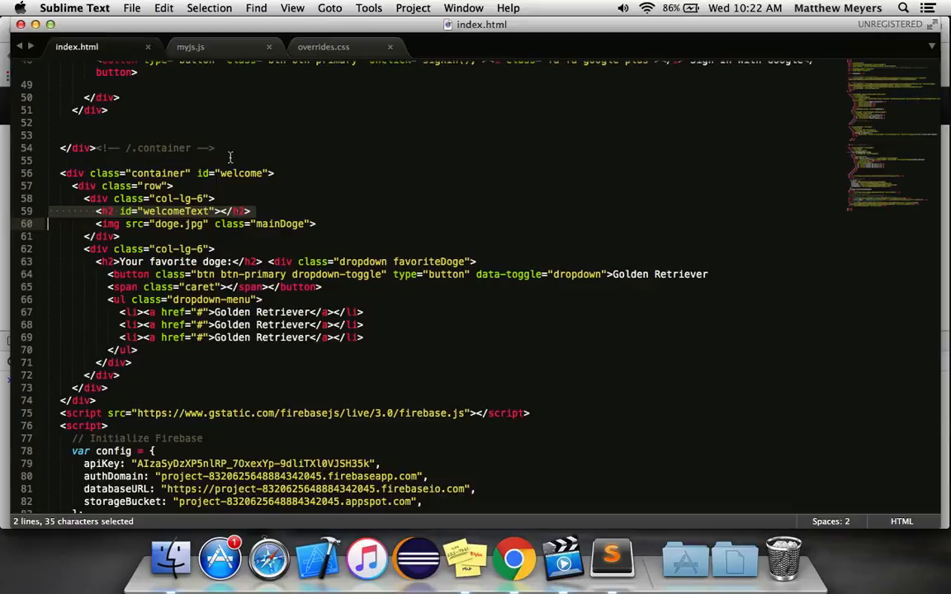
{"action": "left_click", "coordinate": [191, 46]}
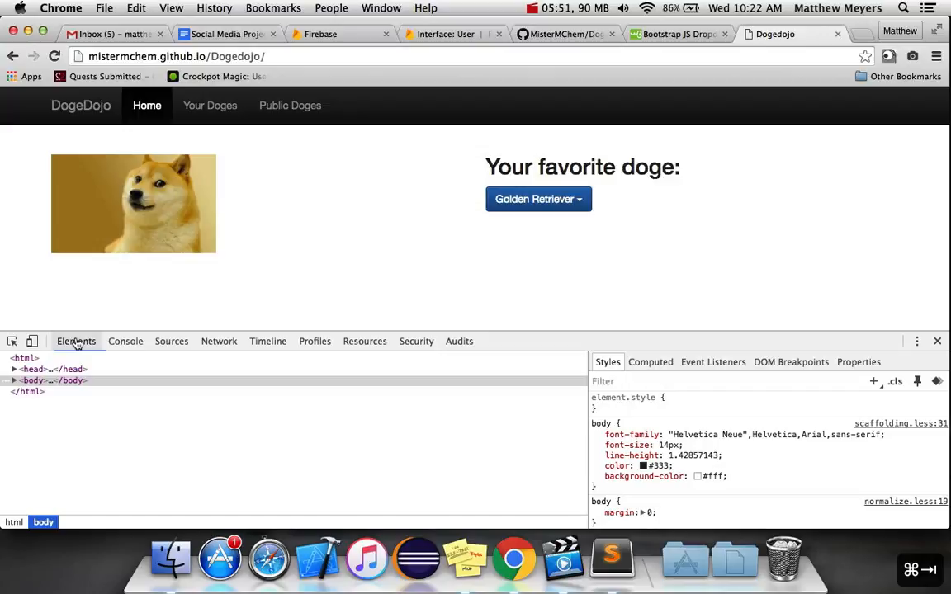
- Expand the Elements tree down to the empty h2#welcomeText node beside the doge image
{"action": "left_click", "coordinate": [14, 381]}
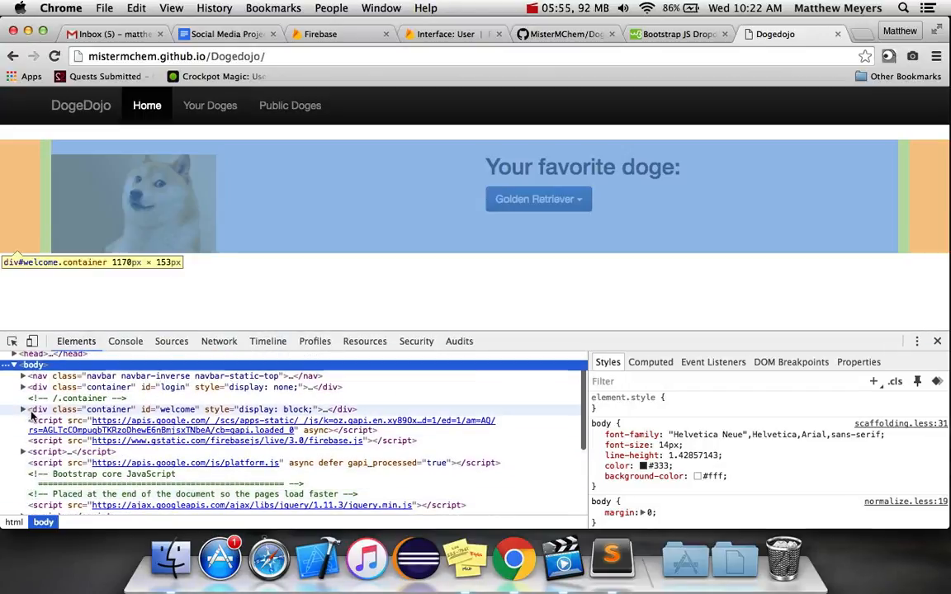
{"action": "left_click", "coordinate": [24, 410]}
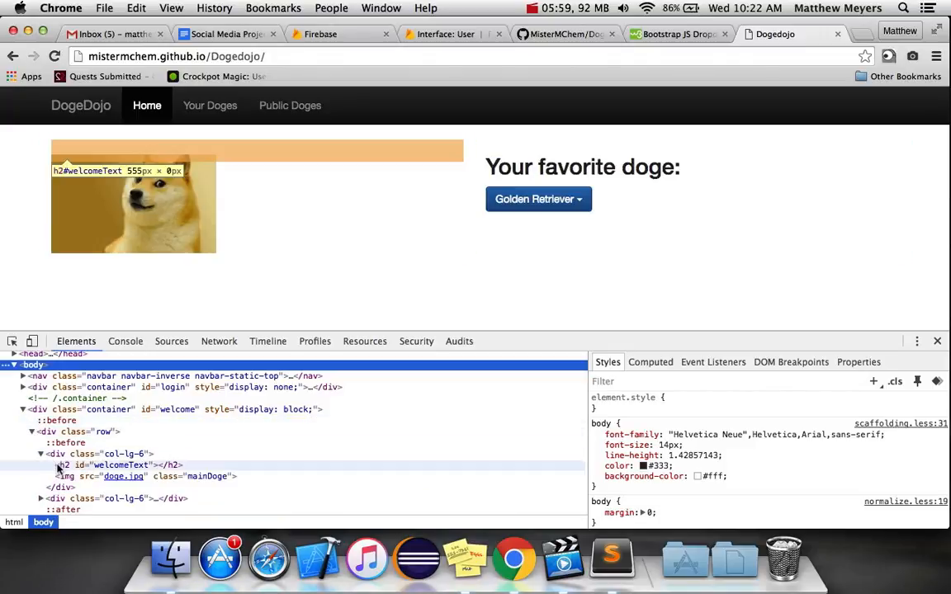
{"action": "left_click", "coordinate": [119, 465]}
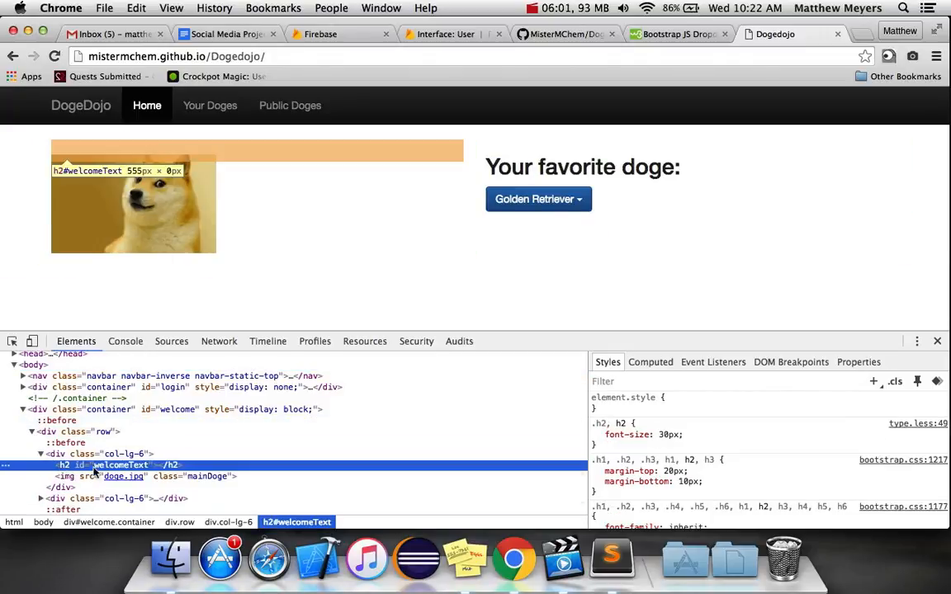
{"action": "left_click", "coordinate": [611, 560]}
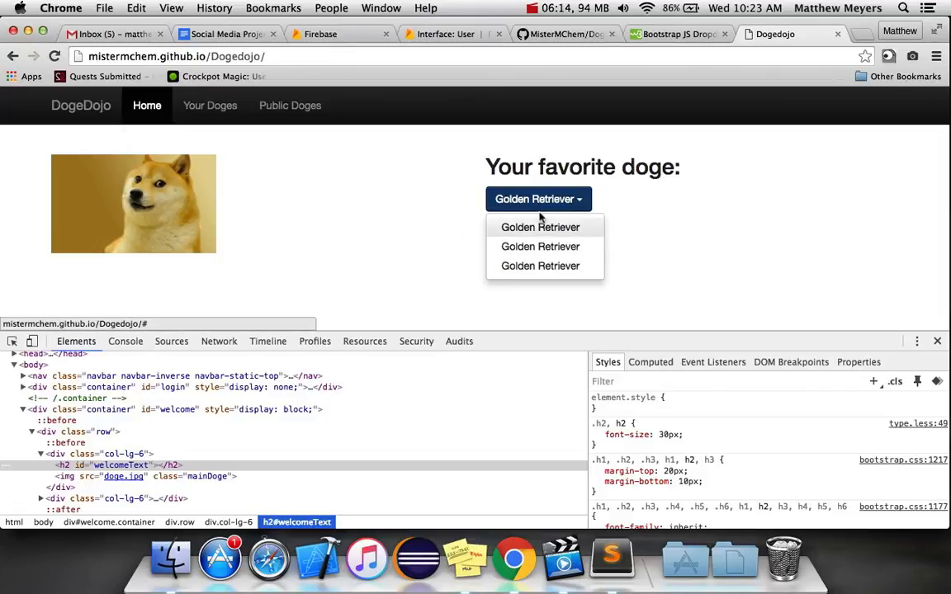
{"action": "mouse_move", "coordinate": [307, 284]}
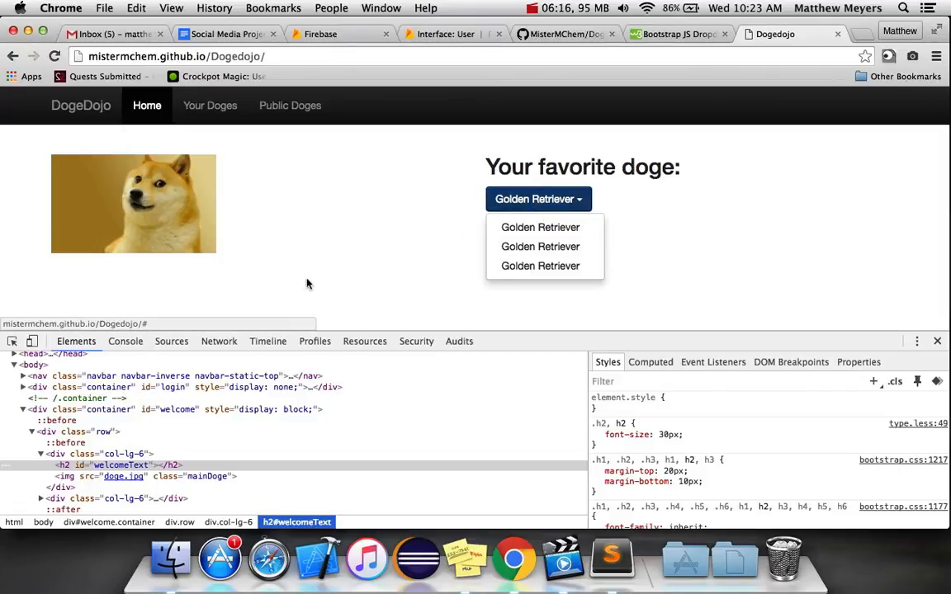
- Close the favourite-doge dropdown and confirm the Firebase Realtime Database is still null
{"action": "left_click", "coordinate": [611, 560]}
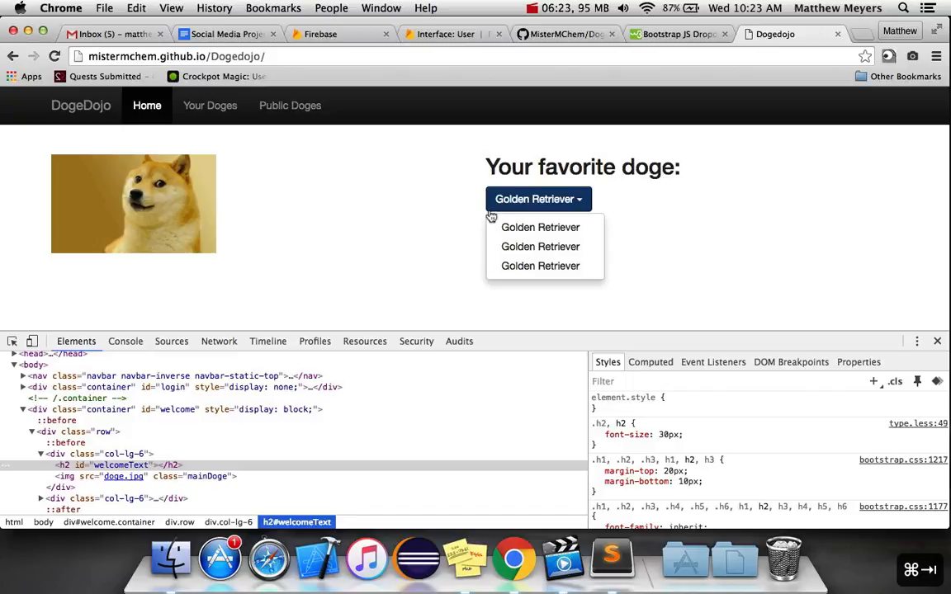
{"action": "left_click", "coordinate": [388, 326]}
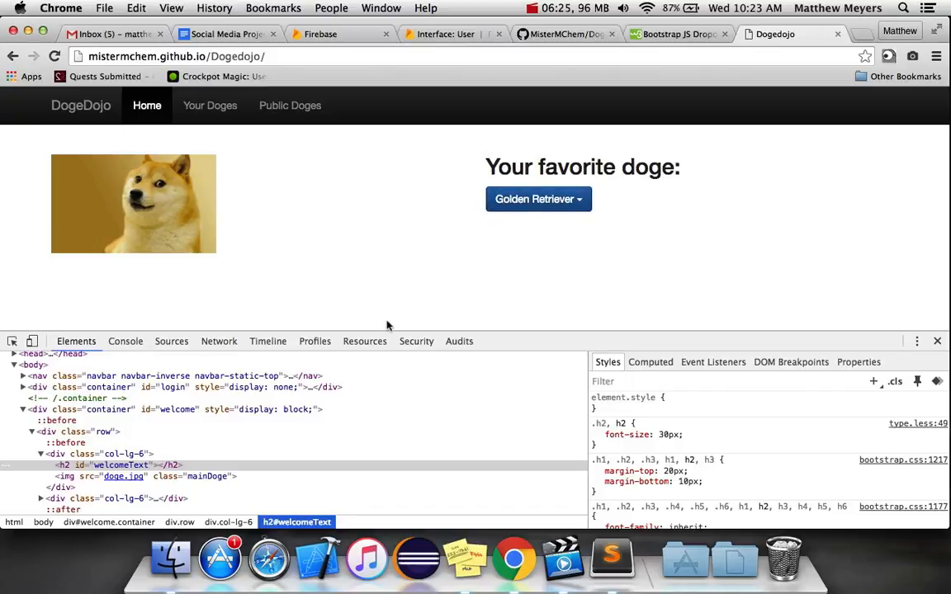
{"action": "mouse_move", "coordinate": [578, 152]}
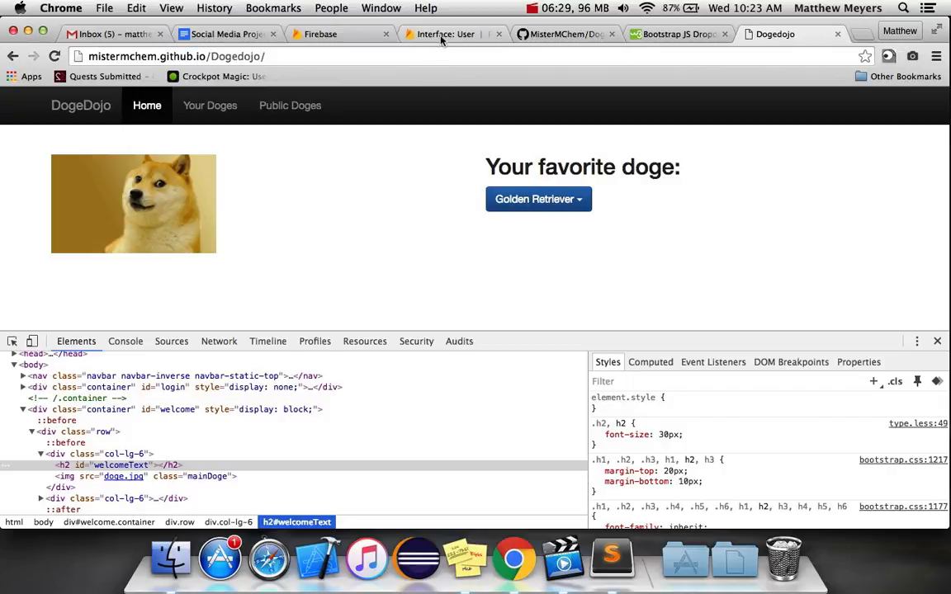
{"action": "left_click", "coordinate": [341, 34]}
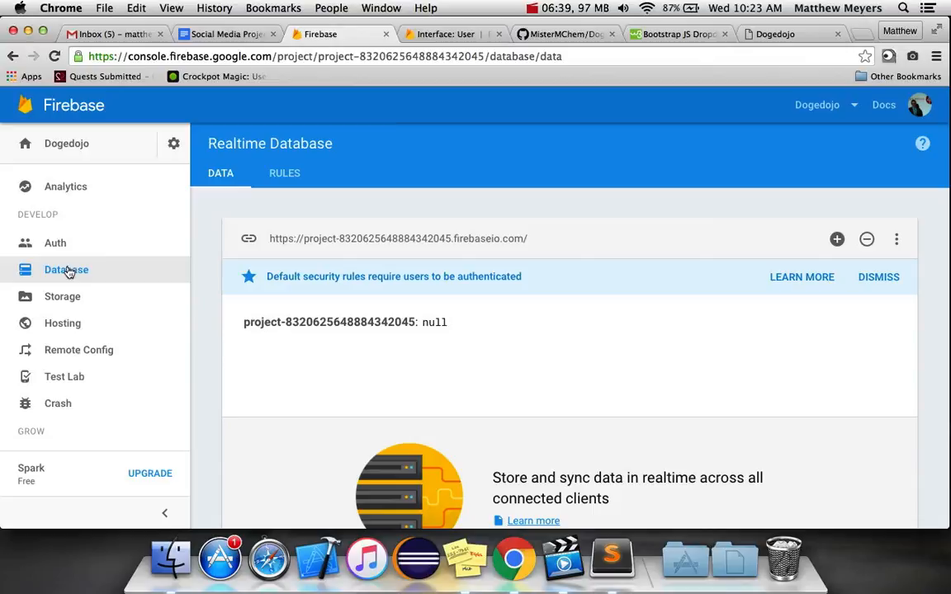
{"action": "left_click", "coordinate": [565, 34]}
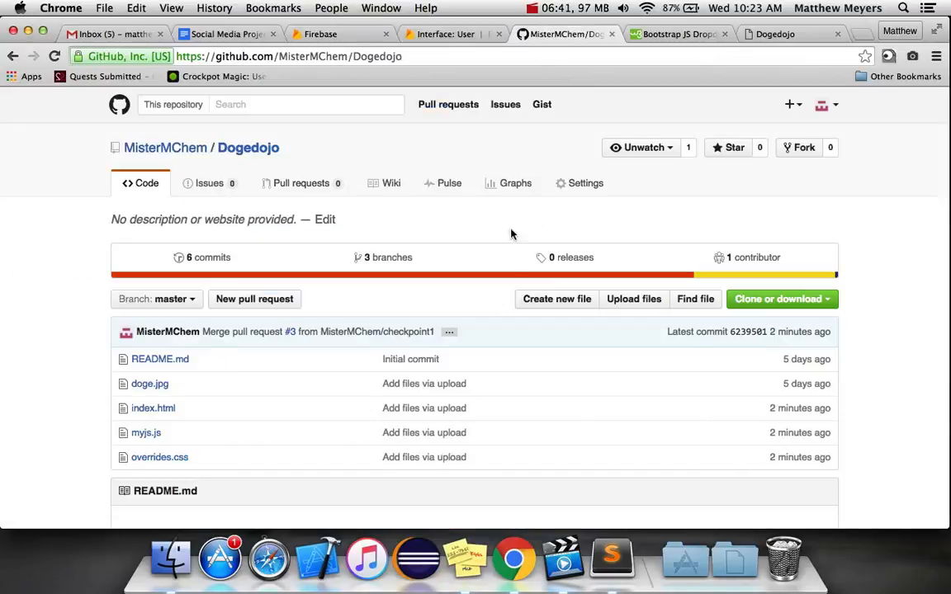
{"action": "left_click", "coordinate": [320, 34]}
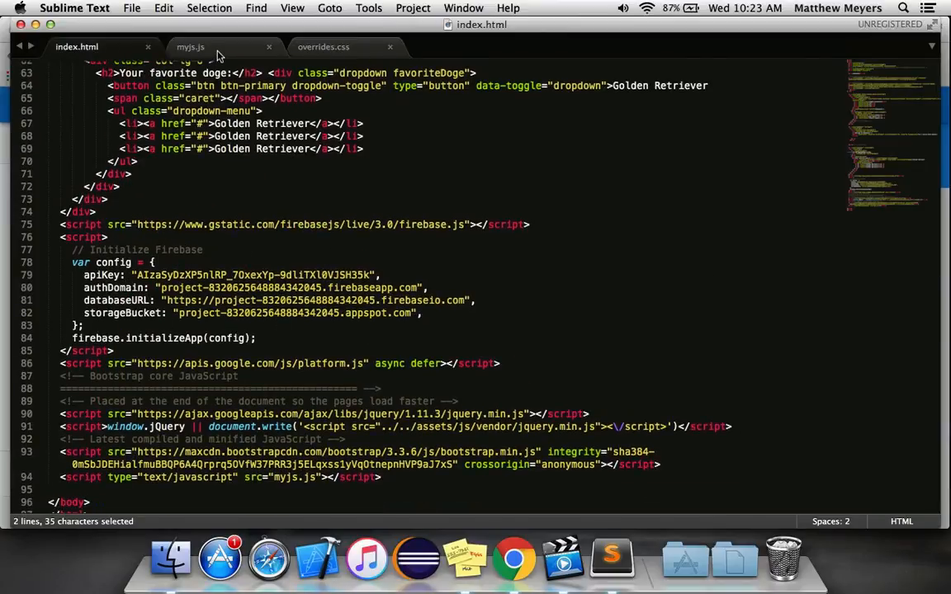
- Bring up the myjs.js script holding the #weclomeText greeting code
{"action": "left_click", "coordinate": [190, 47]}
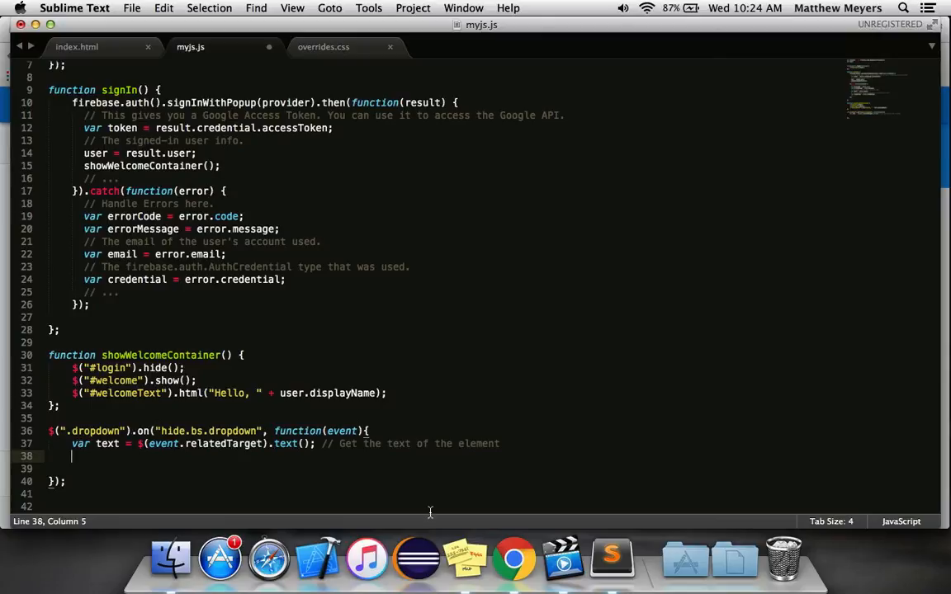
{"action": "mouse_move", "coordinate": [297, 454]}
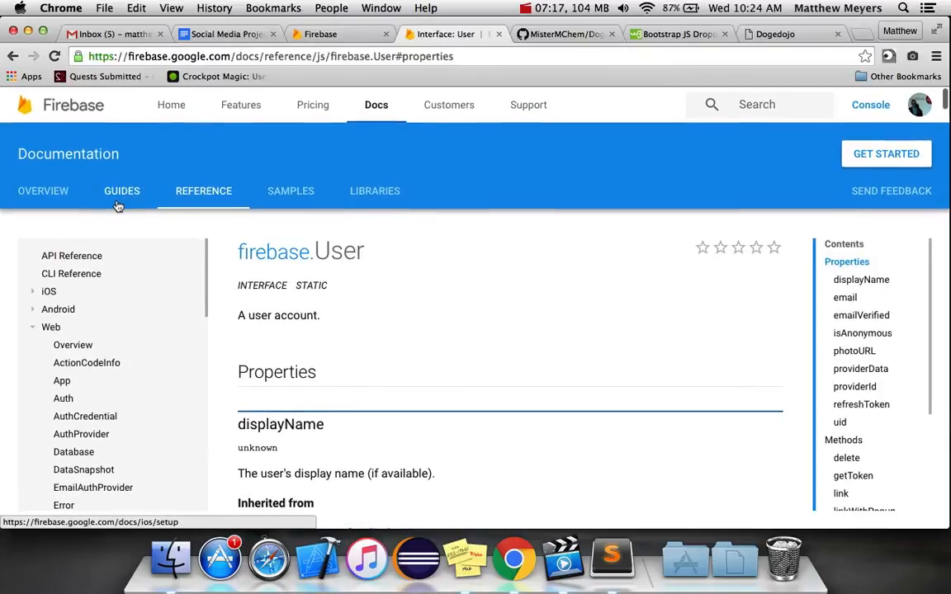
- Find the Realtime Database basic write operations guide and select its set() example
{"action": "left_click", "coordinate": [121, 191]}
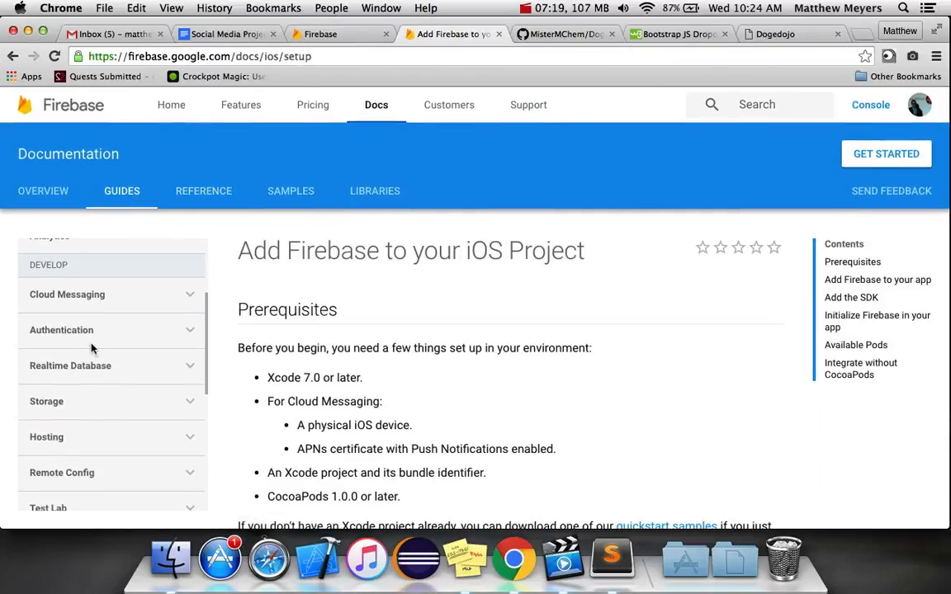
{"action": "left_click", "coordinate": [70, 366]}
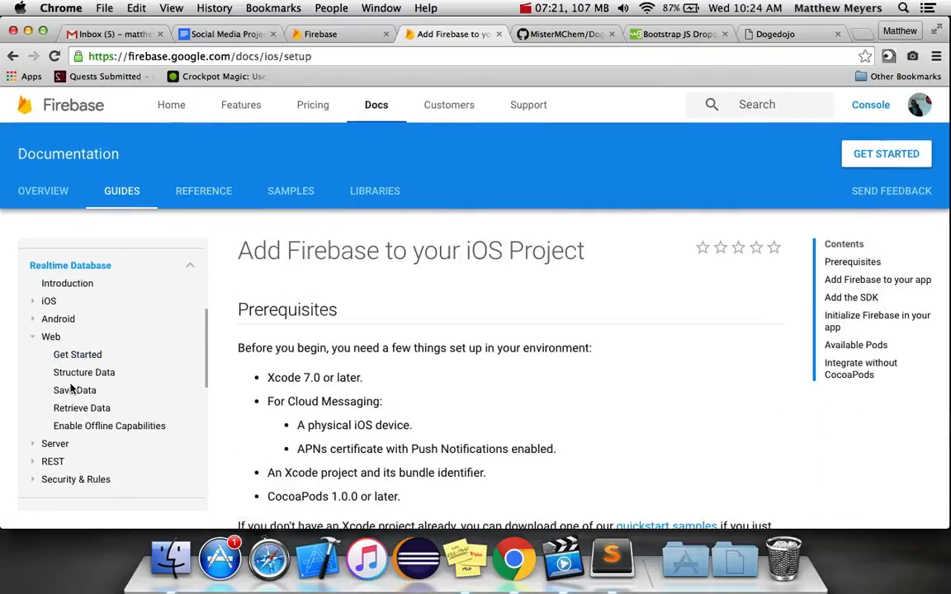
{"action": "left_click", "coordinate": [75, 390]}
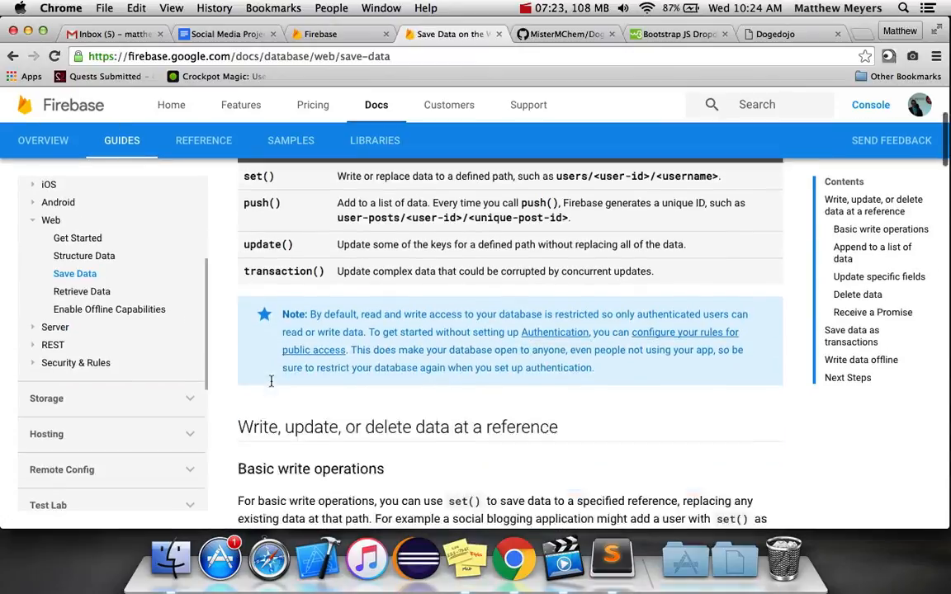
{"action": "left_click", "coordinate": [881, 229]}
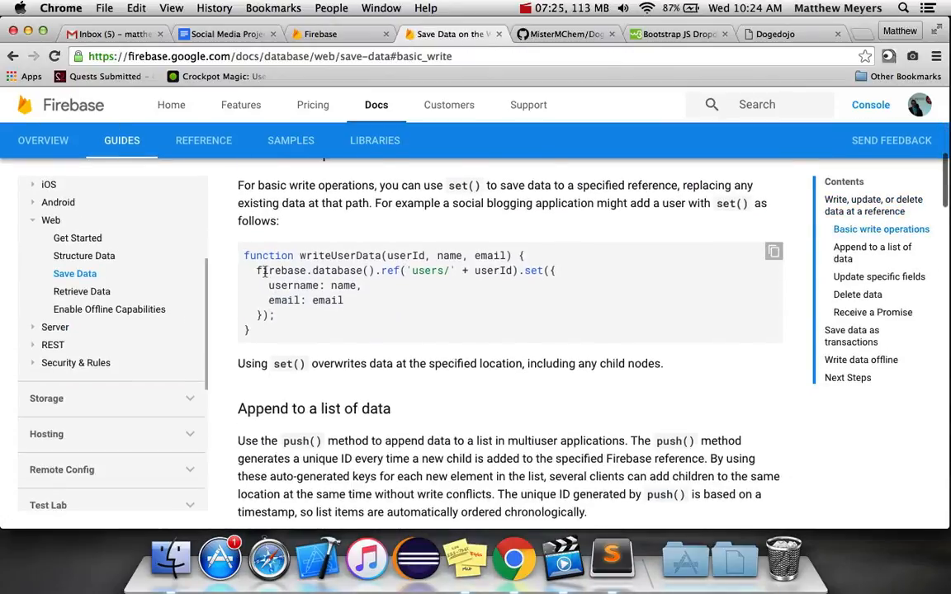
{"action": "left_click_drag", "start_coordinate": [256, 270], "coordinate": [275, 315]}
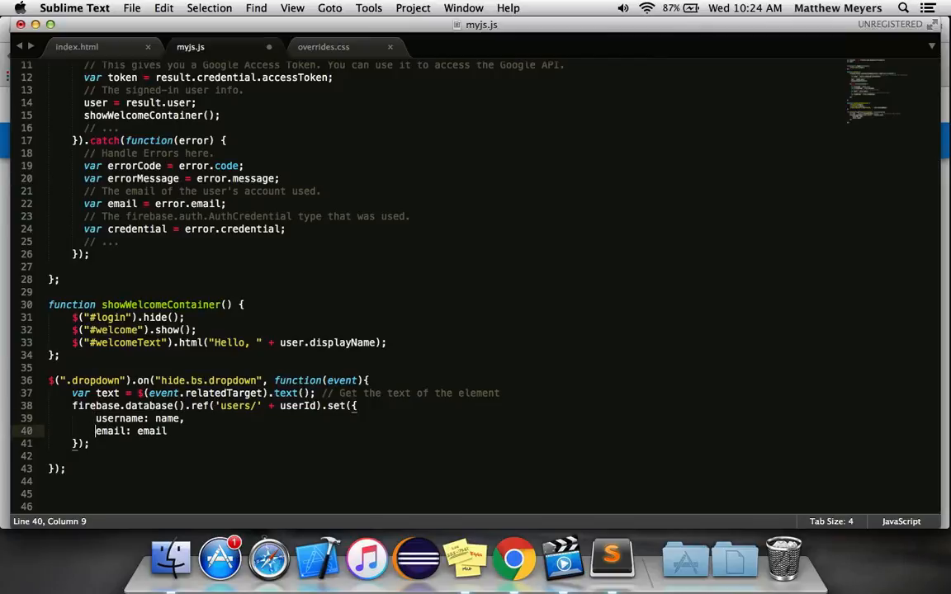
- Select userId in the pasted users/ database path to replace it with a user property
{"action": "left_click", "coordinate": [212, 406]}
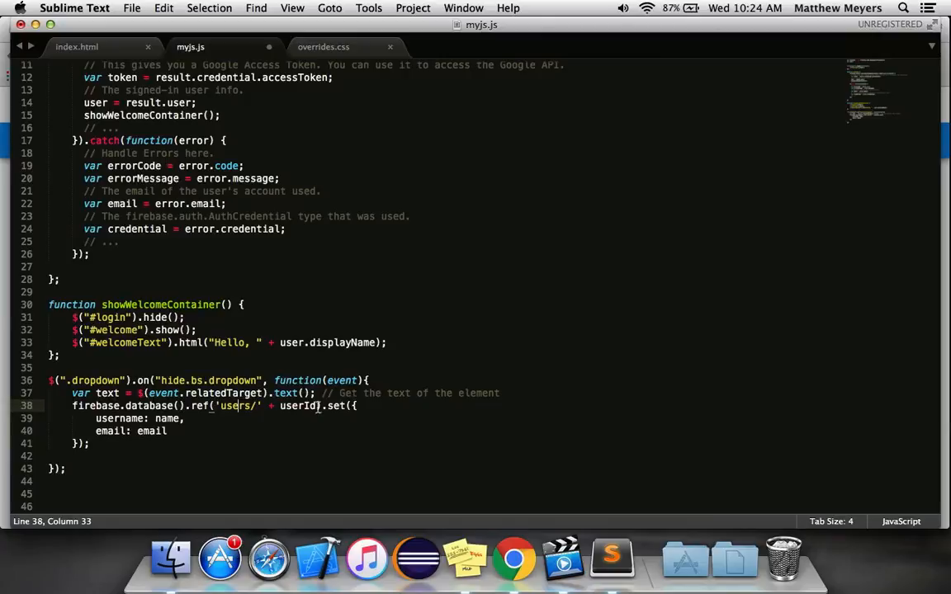
{"action": "double_click", "coordinate": [298, 406]}
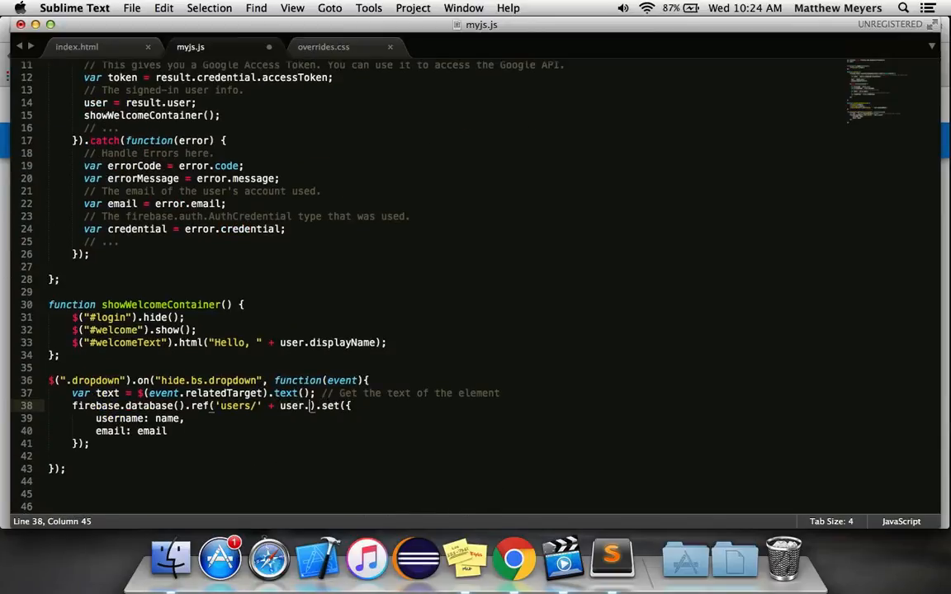
{"action": "left_click", "coordinate": [513, 560]}
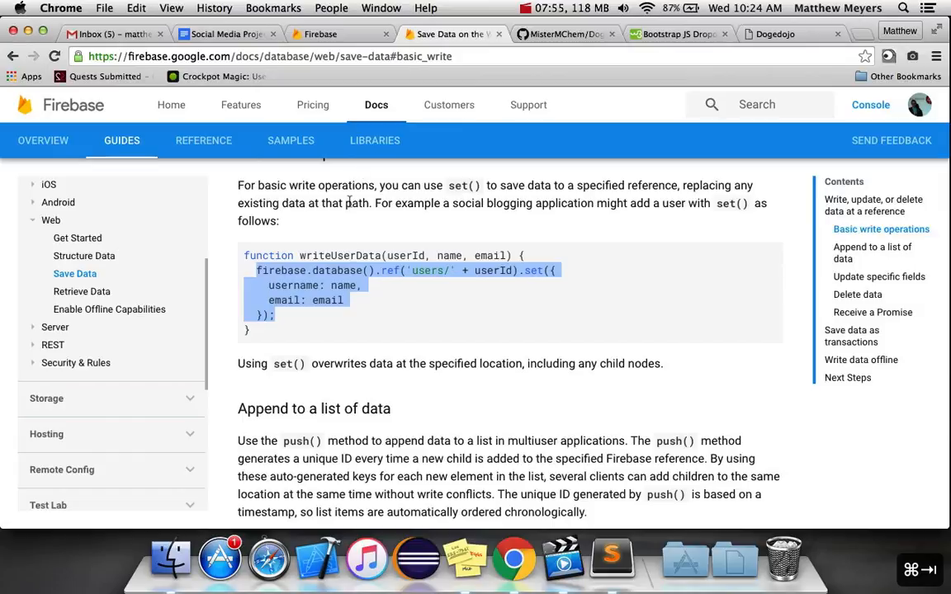
- Find the uid property in the Firebase Web User interface reference
{"action": "left_click", "coordinate": [203, 141]}
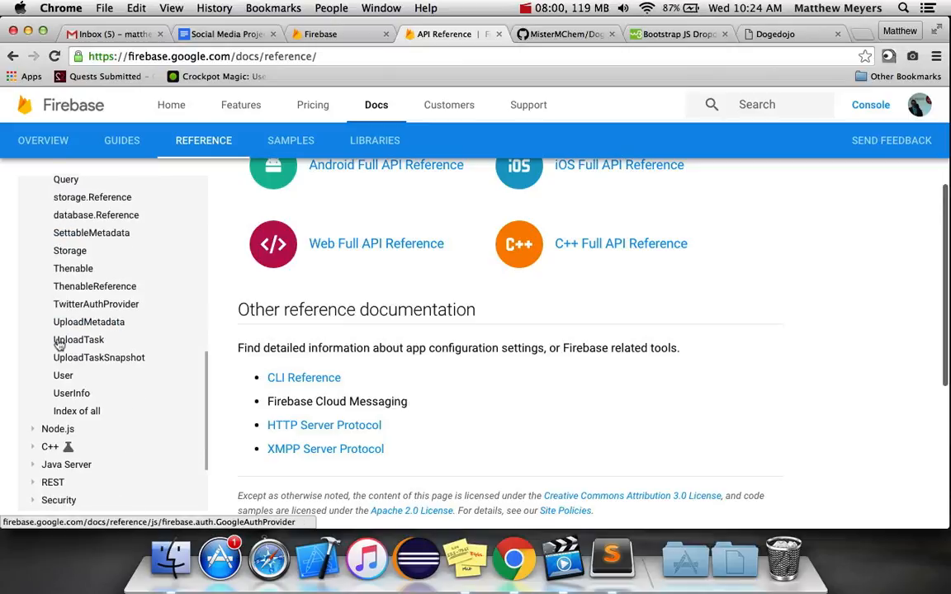
{"action": "left_click", "coordinate": [62, 376]}
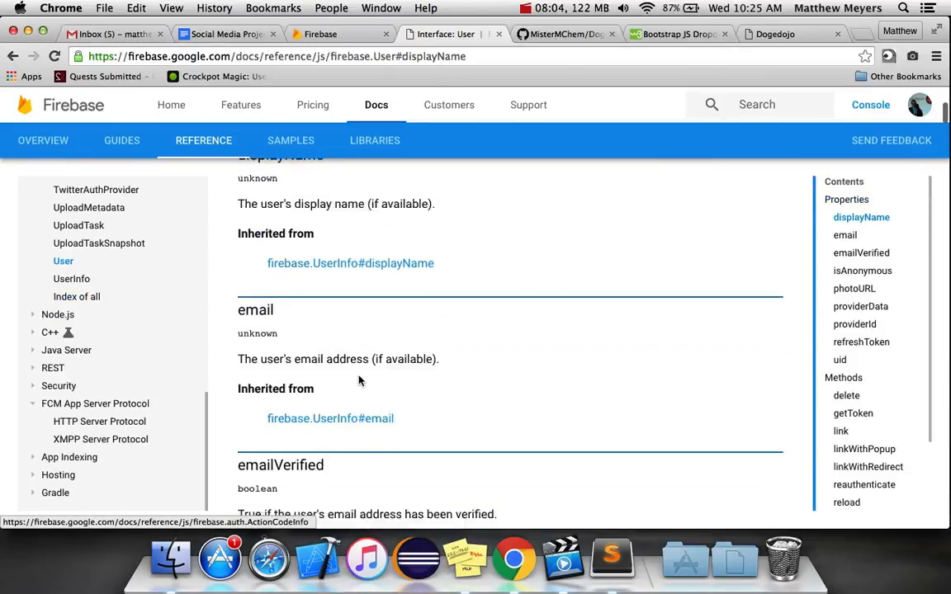
{"action": "scroll", "scroll_direction": "down", "scroll_amount": 3}
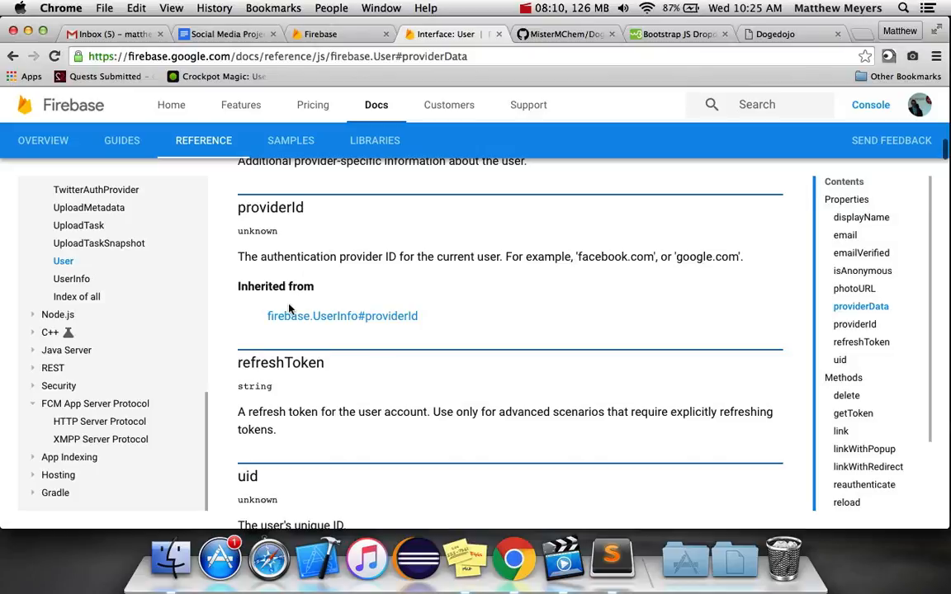
{"action": "scroll", "scroll_direction": "down", "scroll_amount": 3}
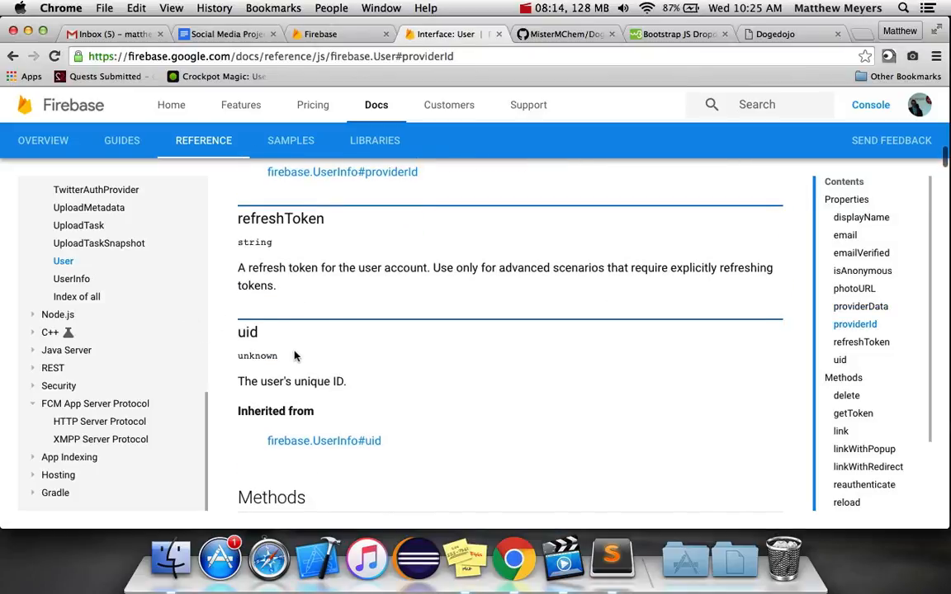
{"action": "left_click", "coordinate": [846, 396]}
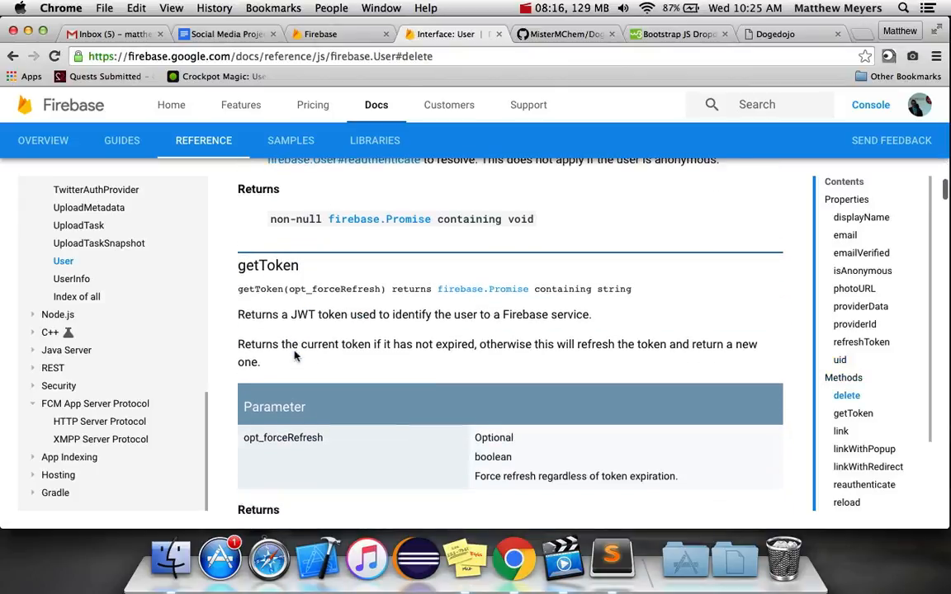
{"action": "left_click", "coordinate": [861, 342]}
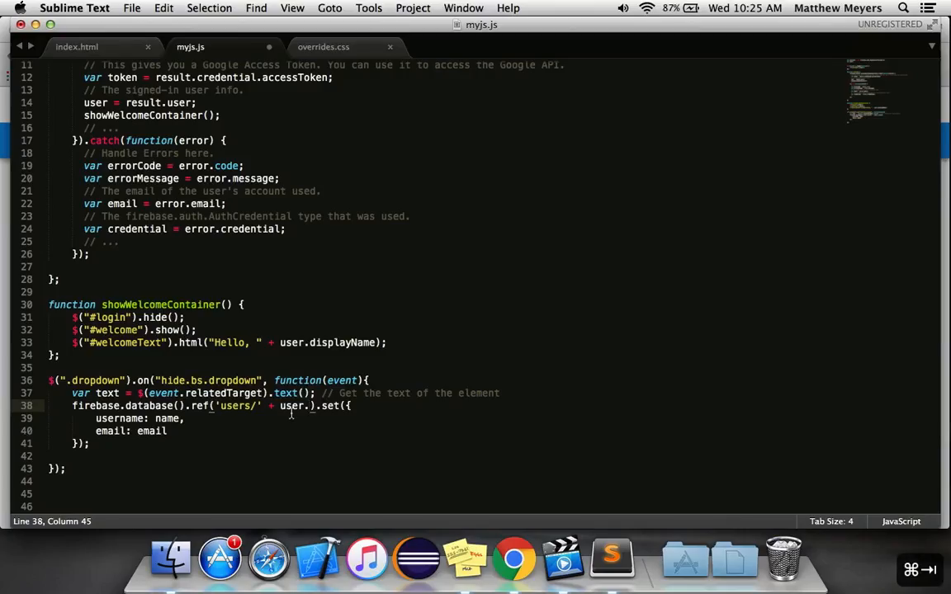
- Make the path users/ plus user.uid and rename username to name: user.displayName
{"action": "type", "text": "uid"}
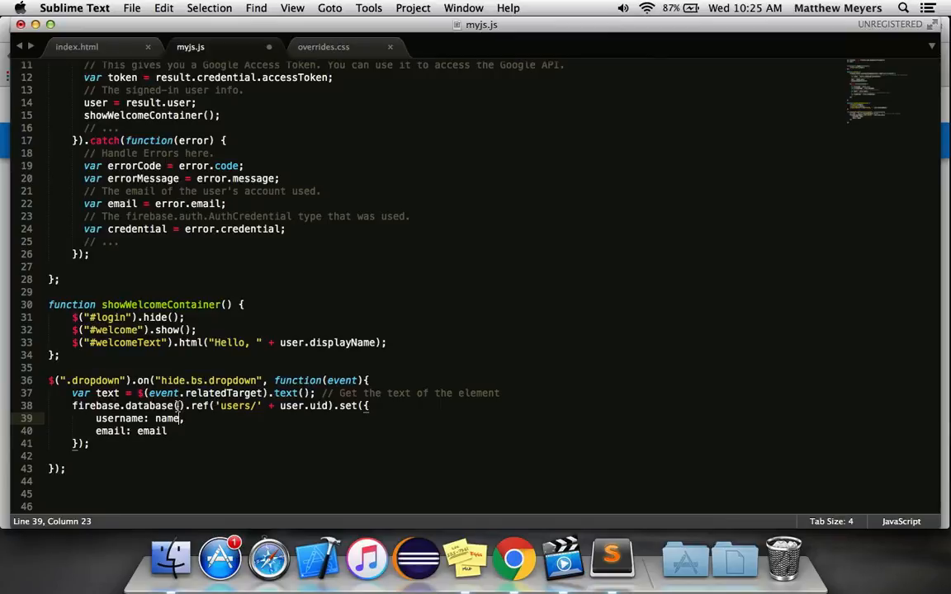
{"action": "left_click", "coordinate": [514, 559]}
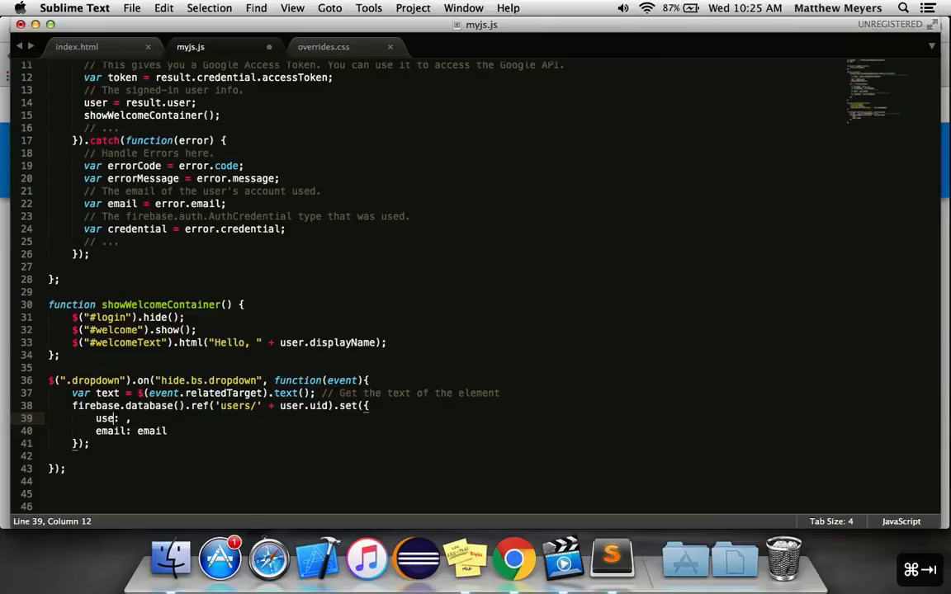
{"action": "type", "text": "name"}
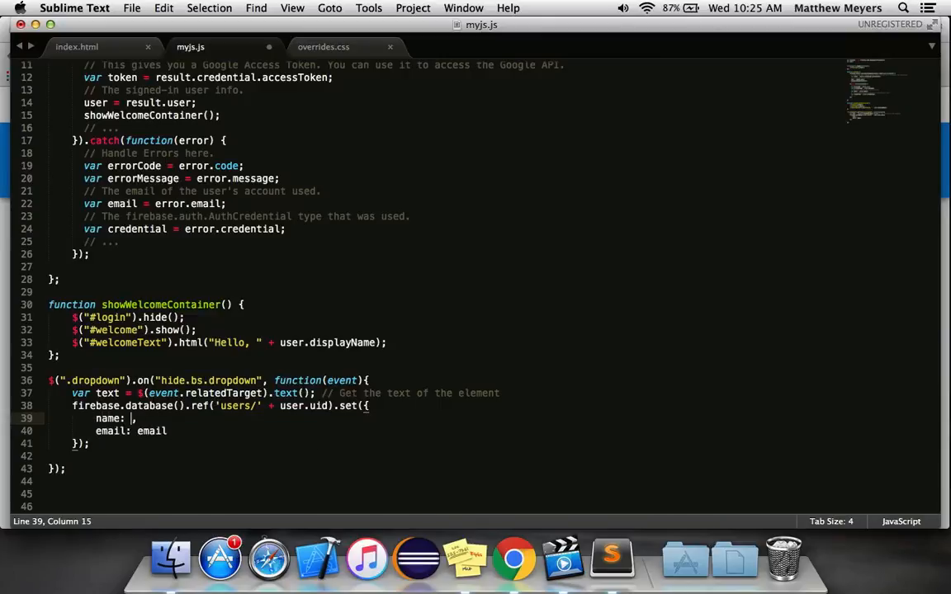
{"action": "type", "text": "user.displayName"}
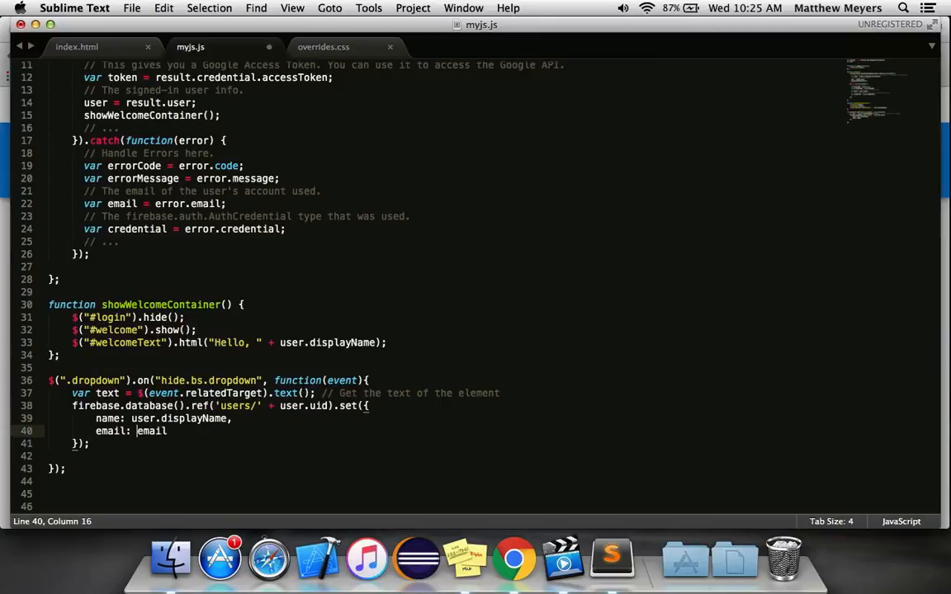
- Set email to user.email, add favDog from the chosen text, and save myjs.js
{"action": "left_click", "coordinate": [514, 560]}
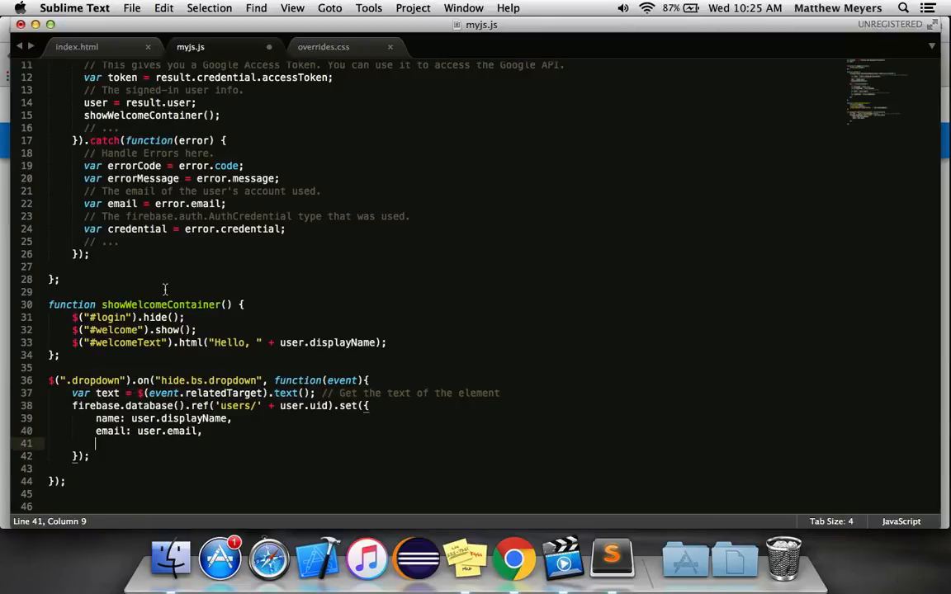
{"action": "type", "text": "favDo"}
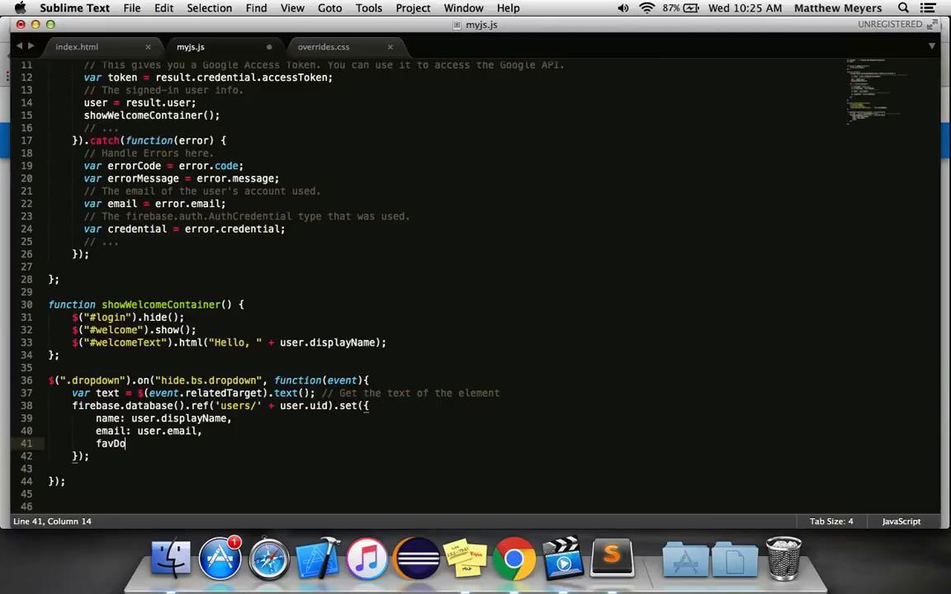
{"action": "type", "text": "g: text"}
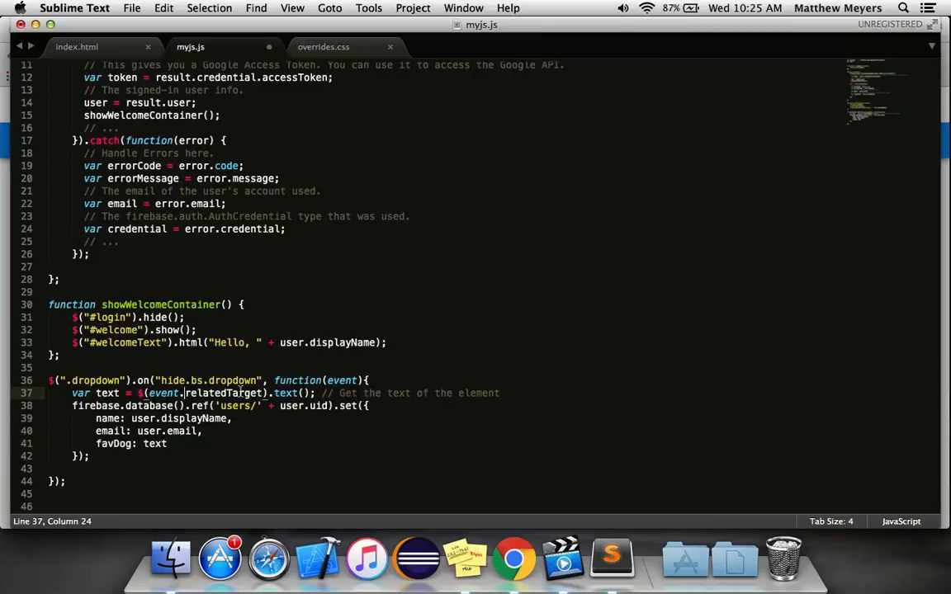
{"action": "left_click", "coordinate": [284, 393]}
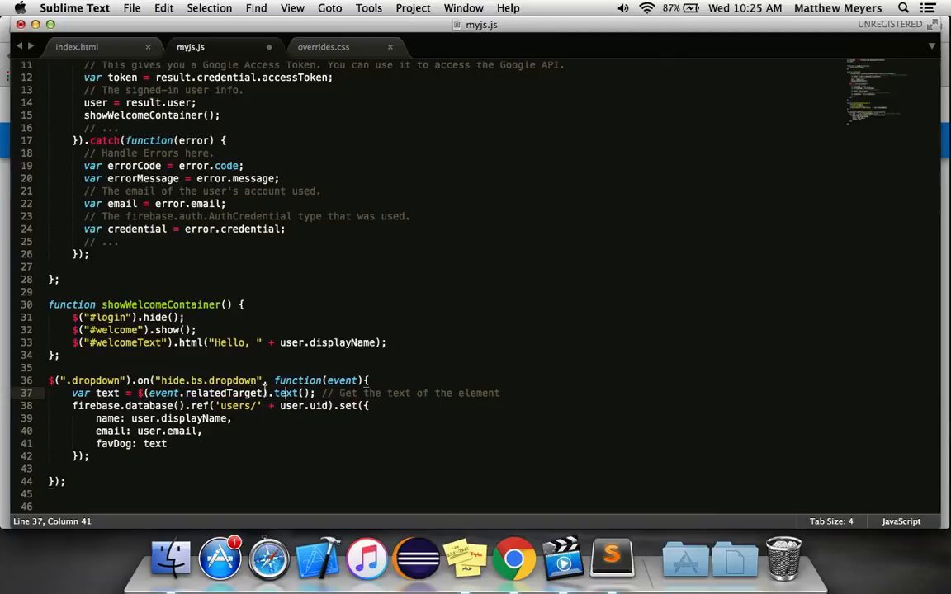
{"action": "mouse_move", "coordinate": [219, 559]}
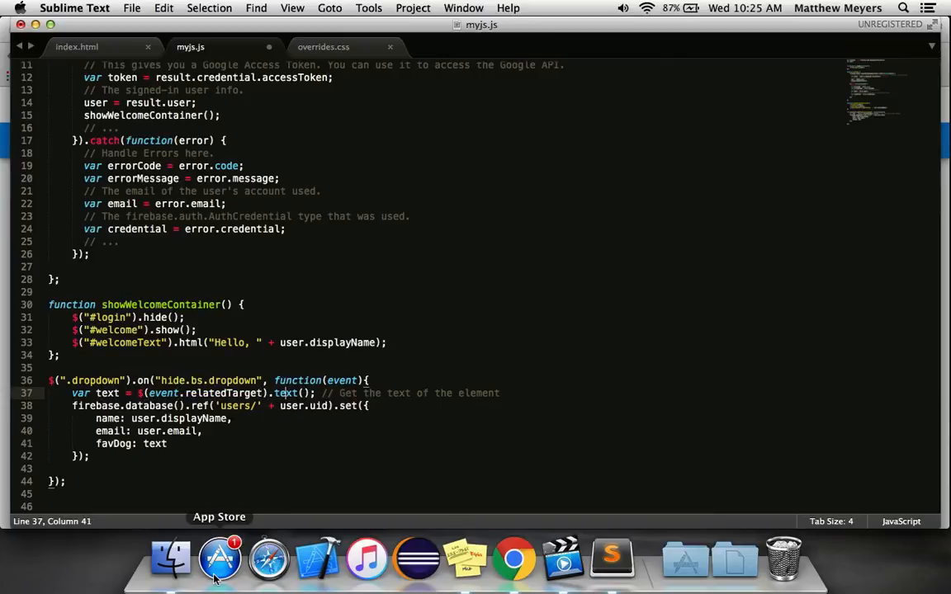
{"action": "left_click", "coordinate": [140, 393]}
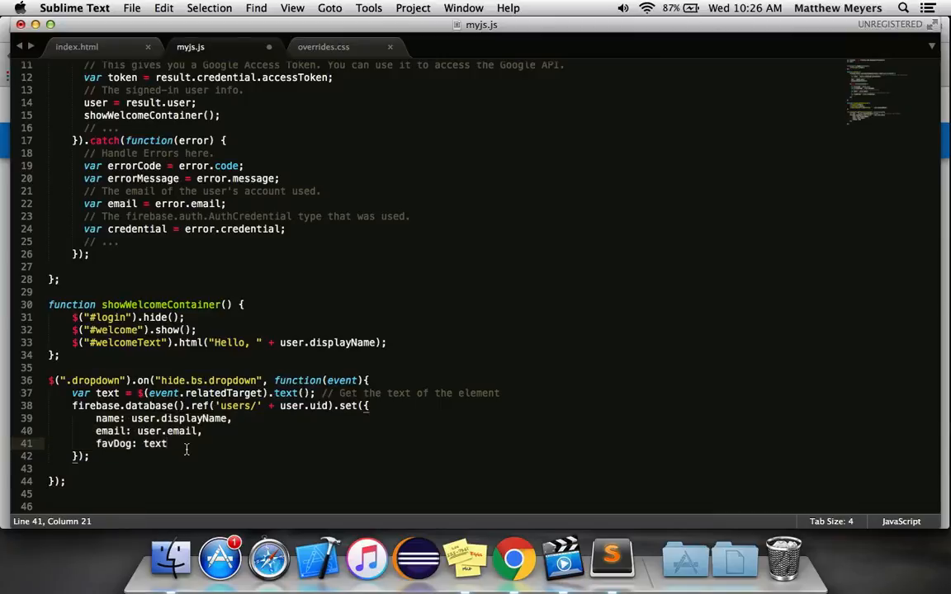
{"action": "type", "text": "favor"}
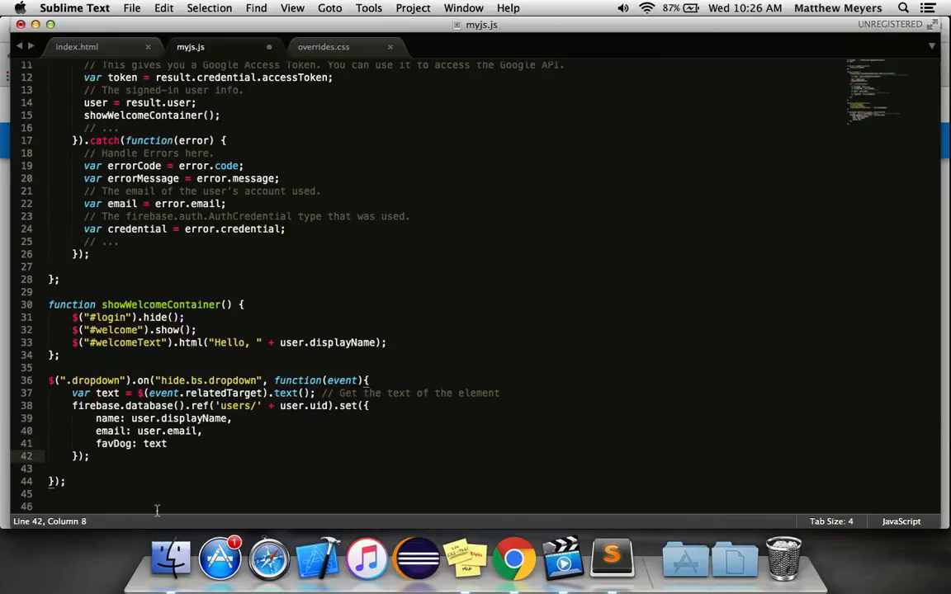
{"action": "key", "text": "cmd+s"}
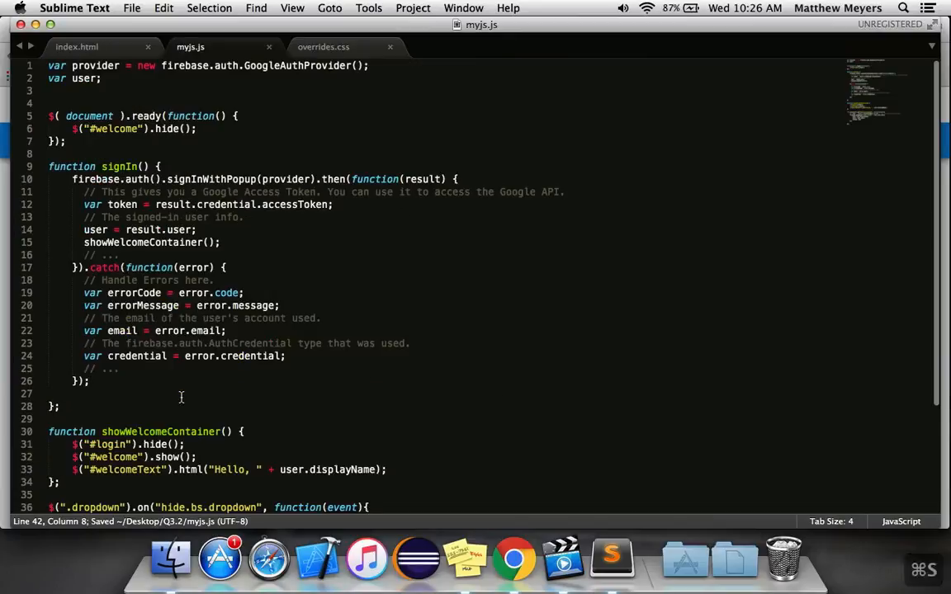
{"action": "scroll", "scroll_direction": "down", "scroll_amount": 3}
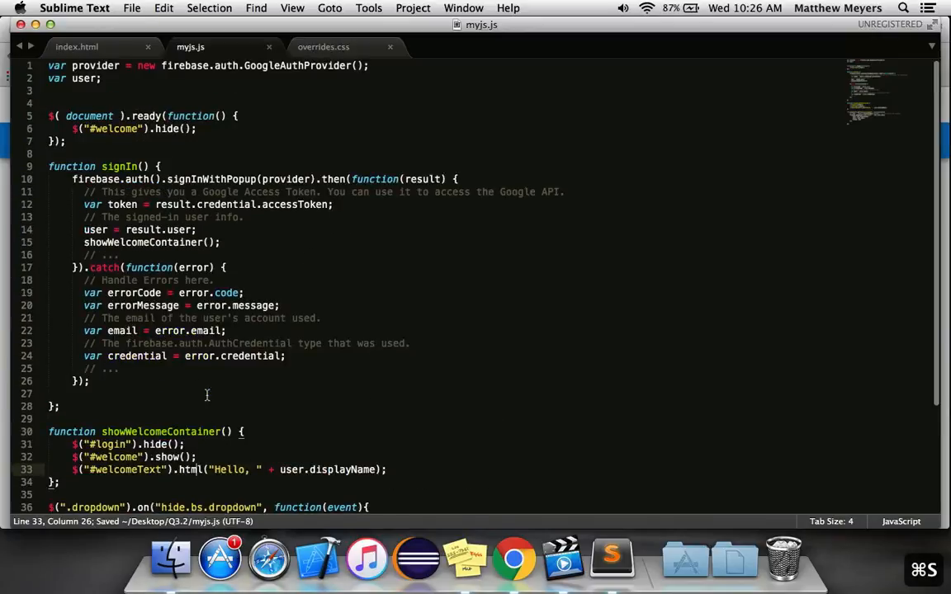
- Review the line 33 greeting code using displayName, then return to Chrome
{"action": "left_click", "coordinate": [513, 559]}
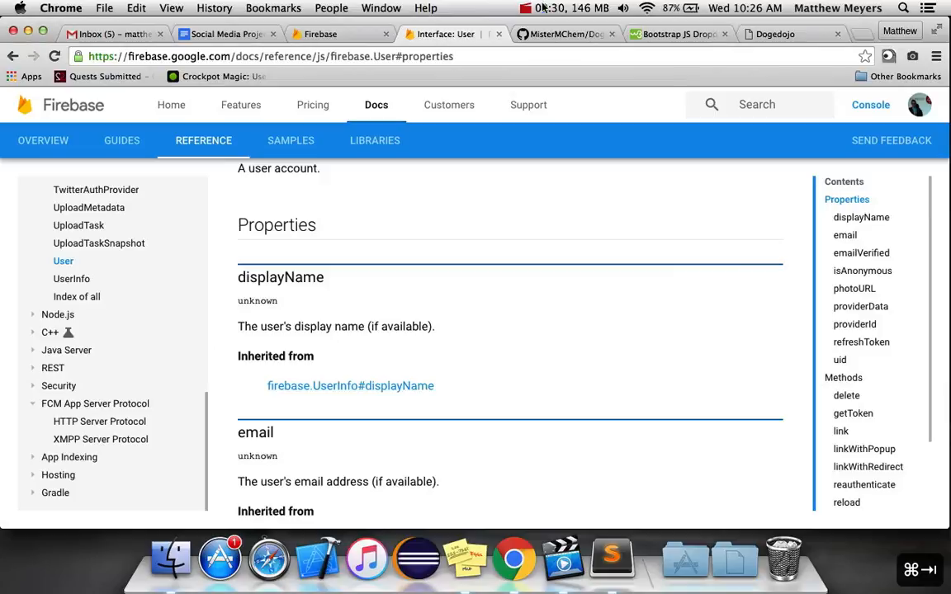
{"action": "left_click", "coordinate": [777, 34]}
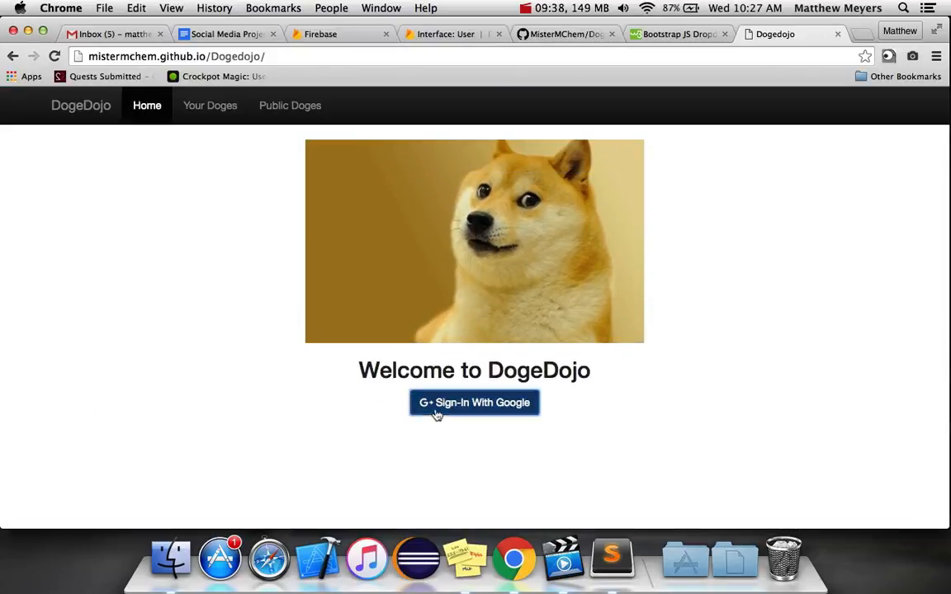
- Sign in to DogeDojo with a Google account
{"action": "left_click", "coordinate": [474, 402]}
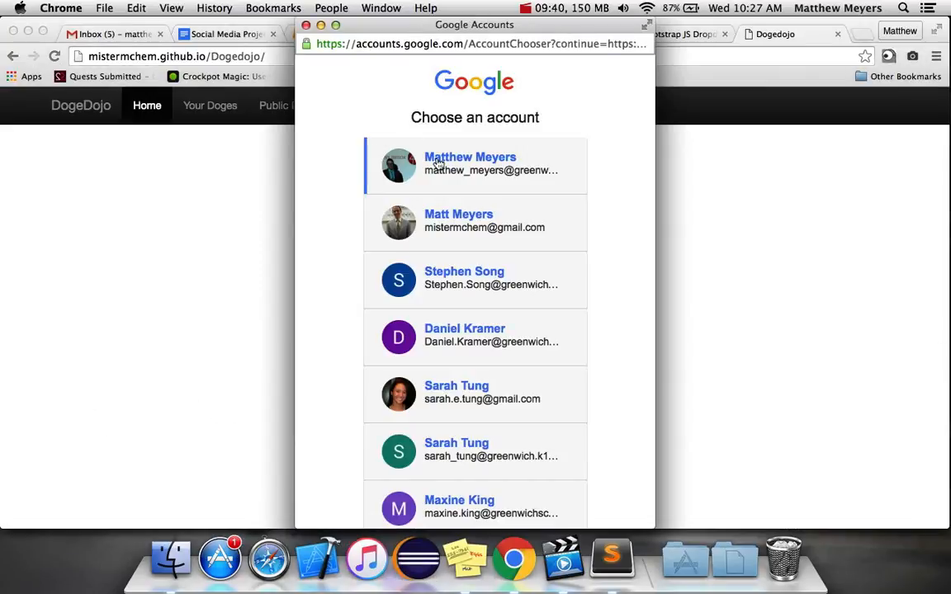
{"action": "left_click", "coordinate": [471, 164]}
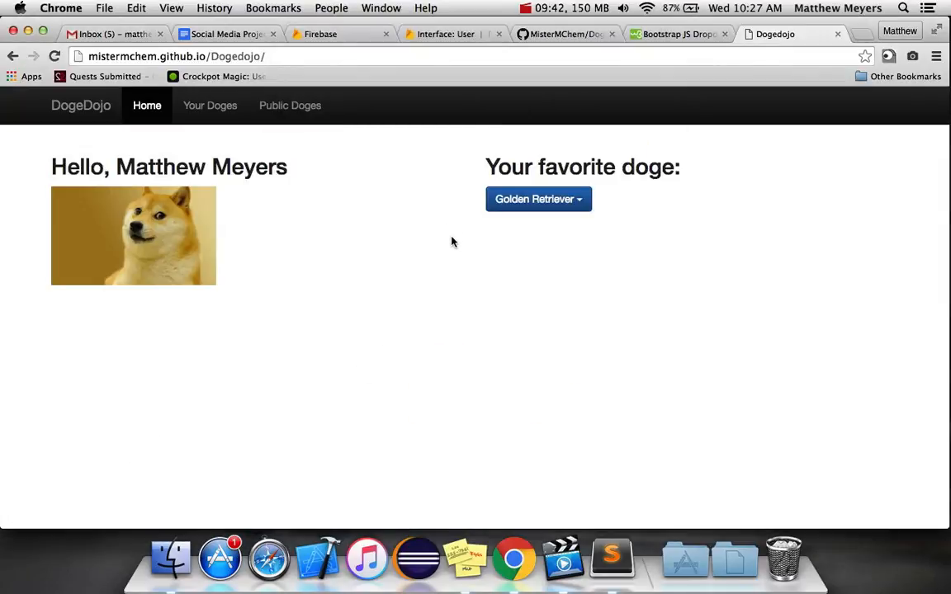
{"action": "mouse_move", "coordinate": [256, 298]}
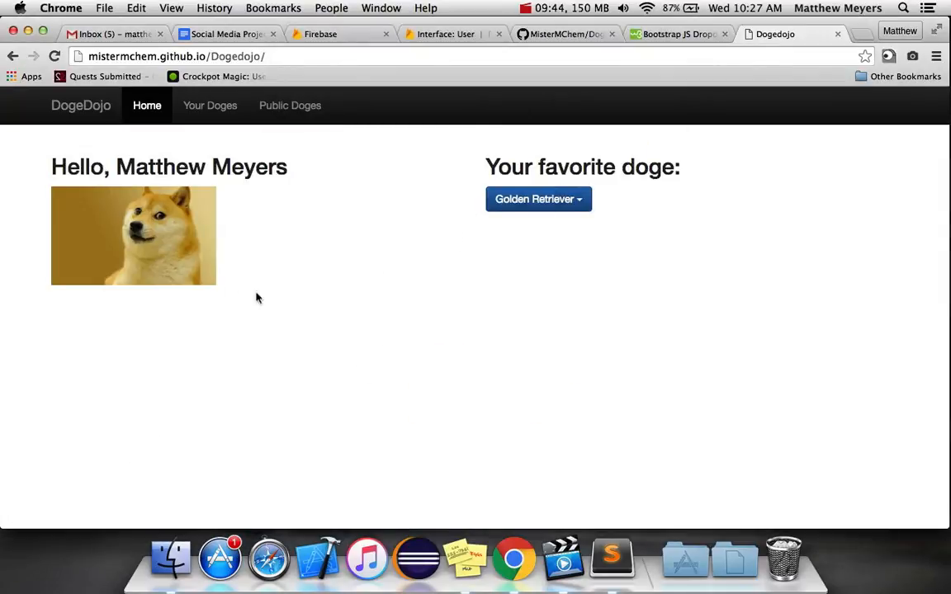
{"action": "right_click", "coordinate": [411, 401]}
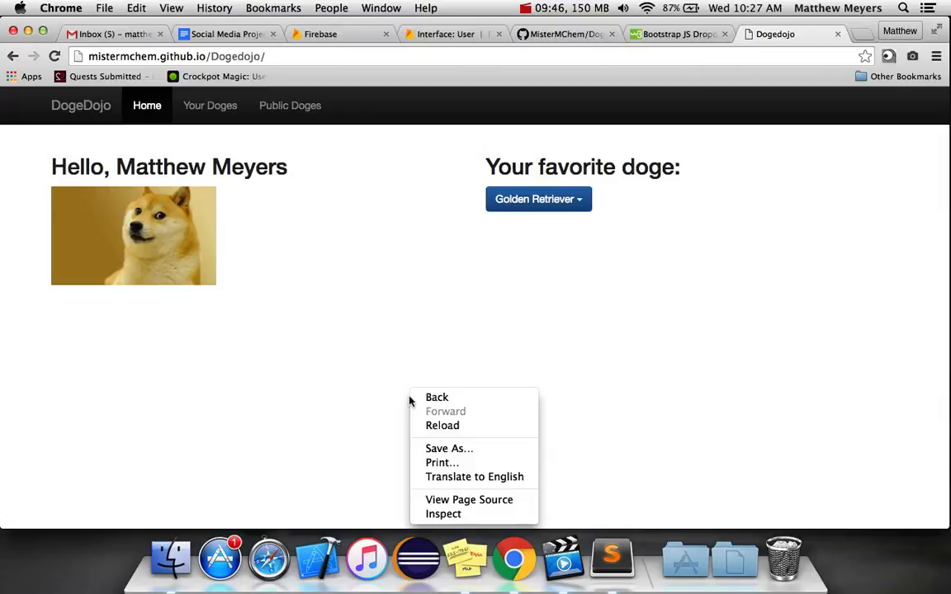
- Pick a favourite doge, view the console output, and check the Firebase project
{"action": "left_click", "coordinate": [539, 199]}
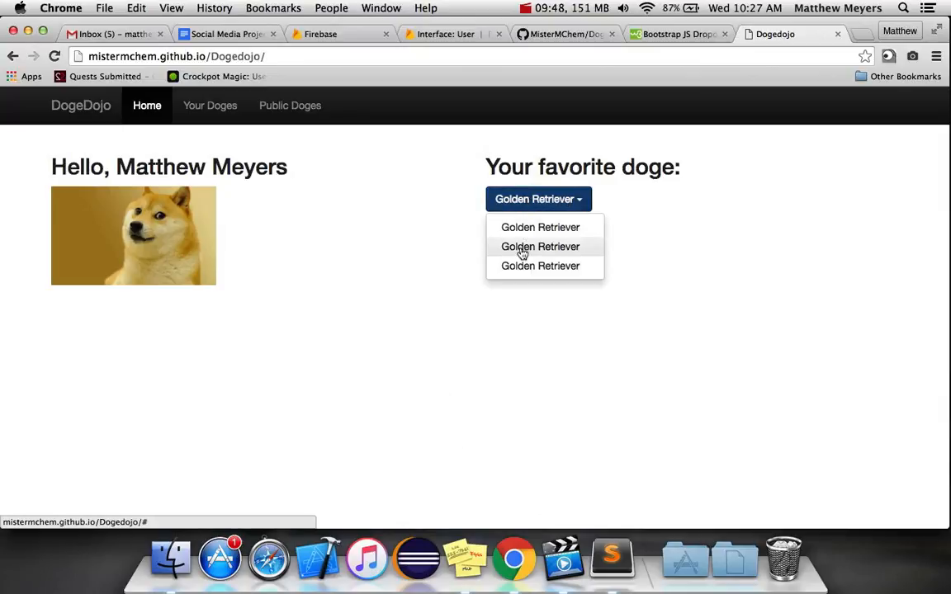
{"action": "left_click", "coordinate": [541, 246]}
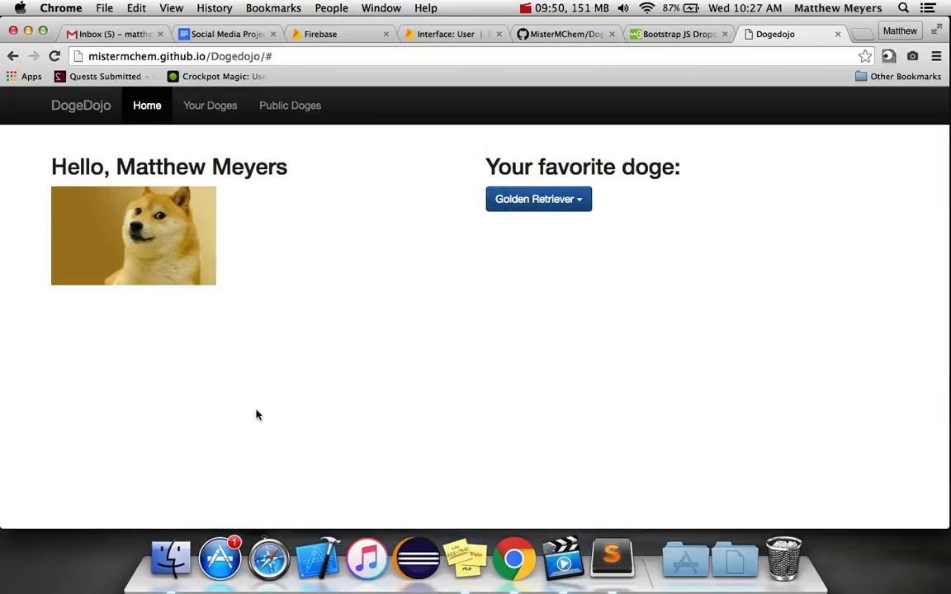
{"action": "left_click", "coordinate": [125, 341]}
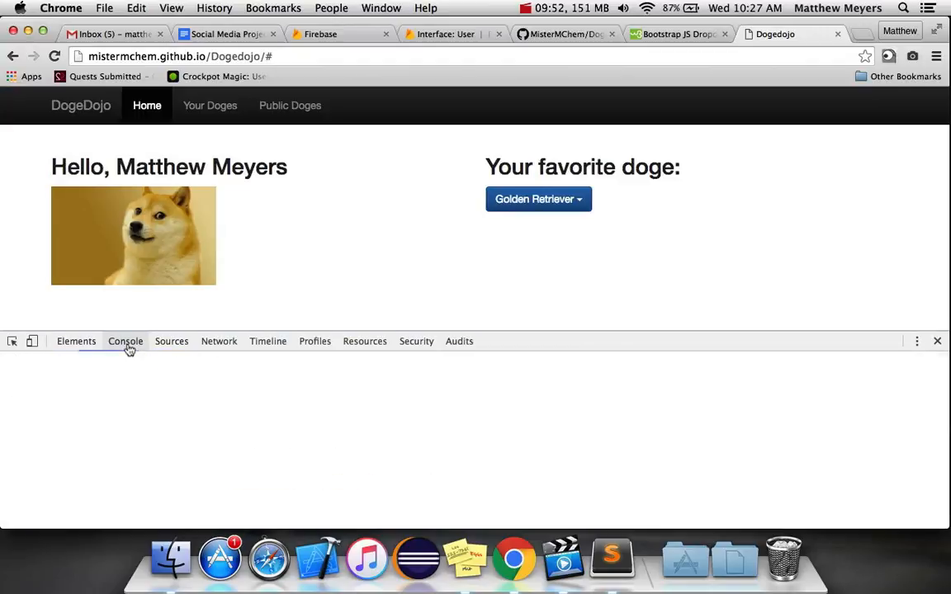
{"action": "left_click", "coordinate": [339, 33]}
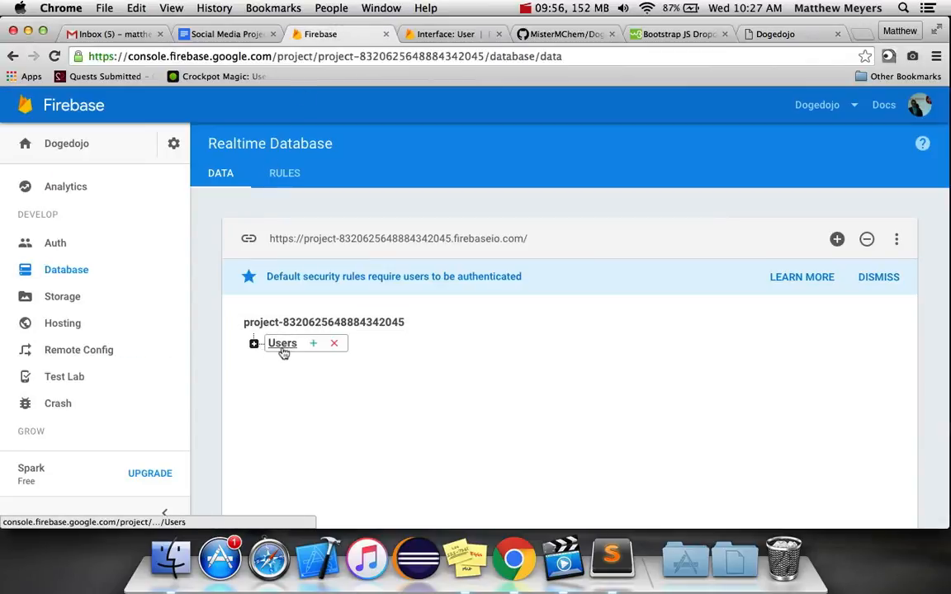
- Expand Users and the user's UID record to inspect email, favDog and name
{"action": "left_click", "coordinate": [254, 344]}
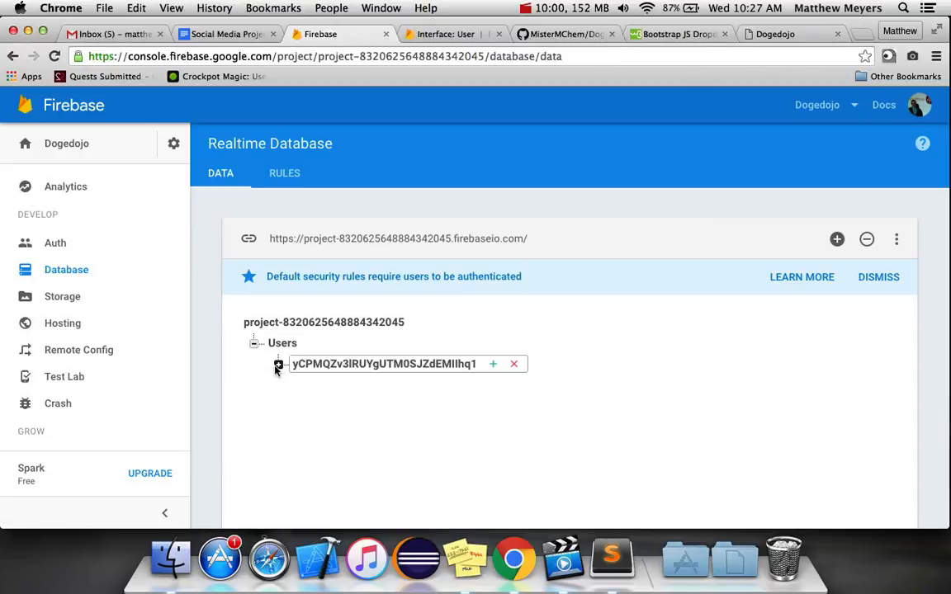
{"action": "left_click", "coordinate": [278, 364]}
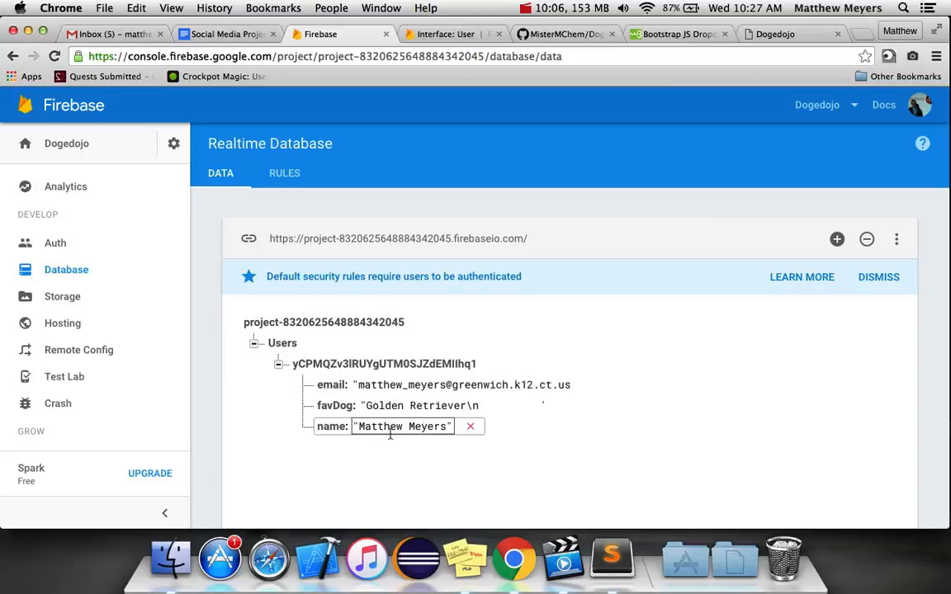
{"action": "left_click", "coordinate": [419, 406]}
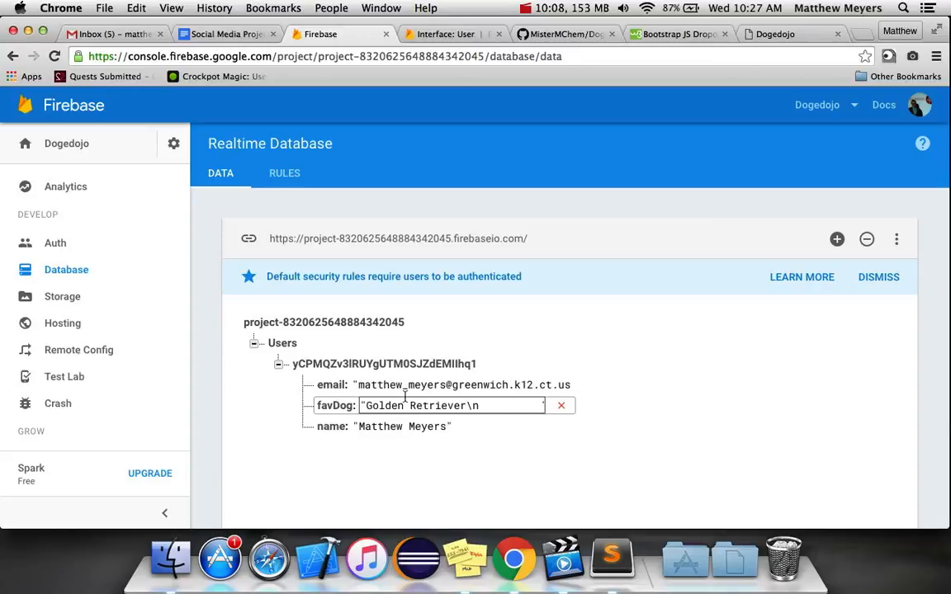
{"action": "left_click", "coordinate": [774, 34]}
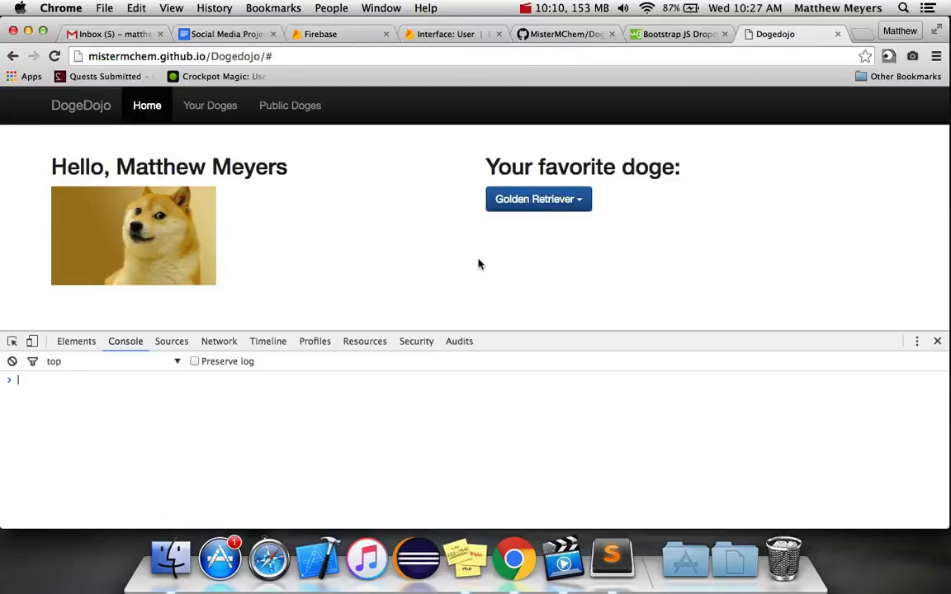
- Review the signed-in DogeDojo page with its empty console, then revisit the Firebase data
{"action": "left_click", "coordinate": [538, 199]}
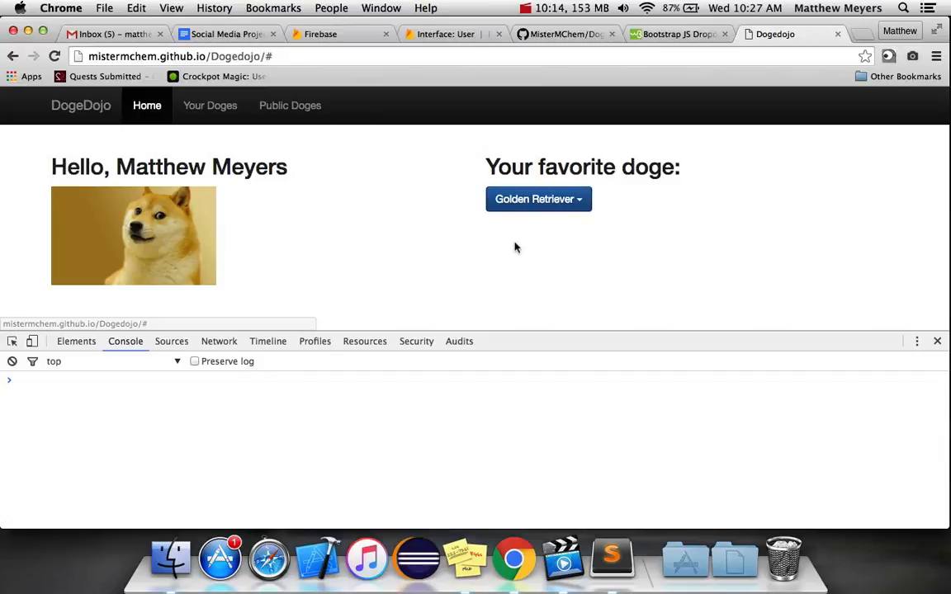
{"action": "left_click", "coordinate": [537, 199]}
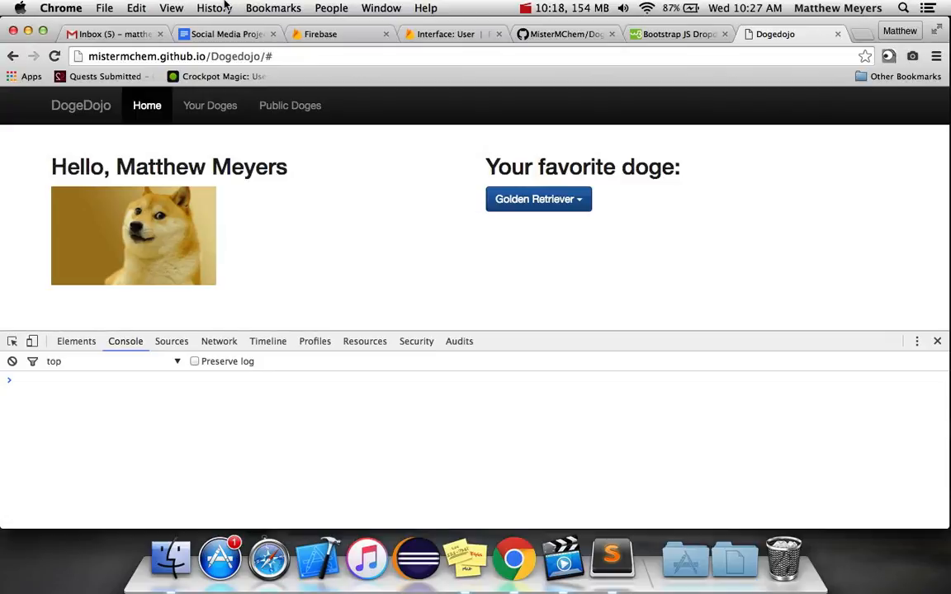
{"action": "left_click", "coordinate": [339, 34]}
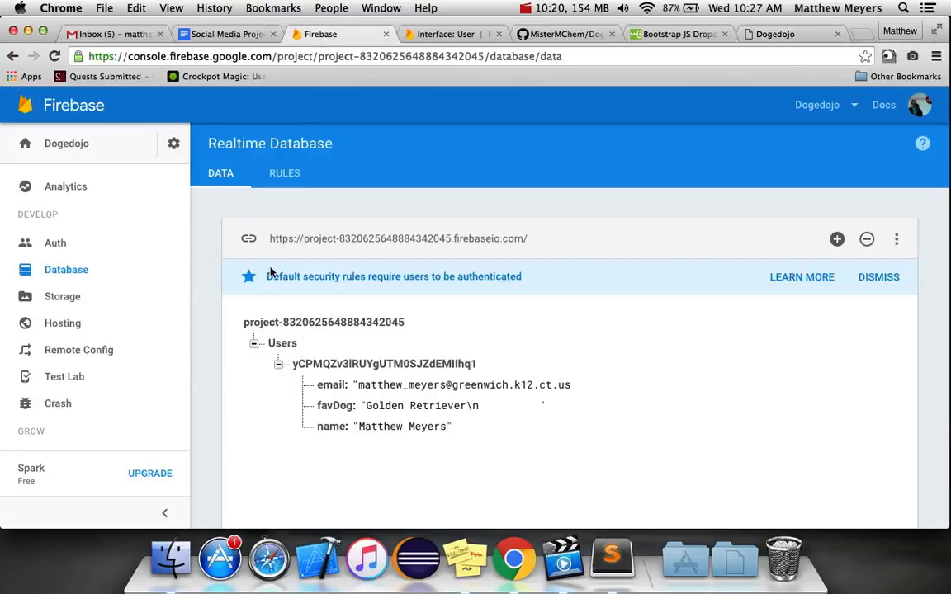
- Compare the authenticated user's UID in Authentication against the Users record key
{"action": "left_click", "coordinate": [402, 426]}
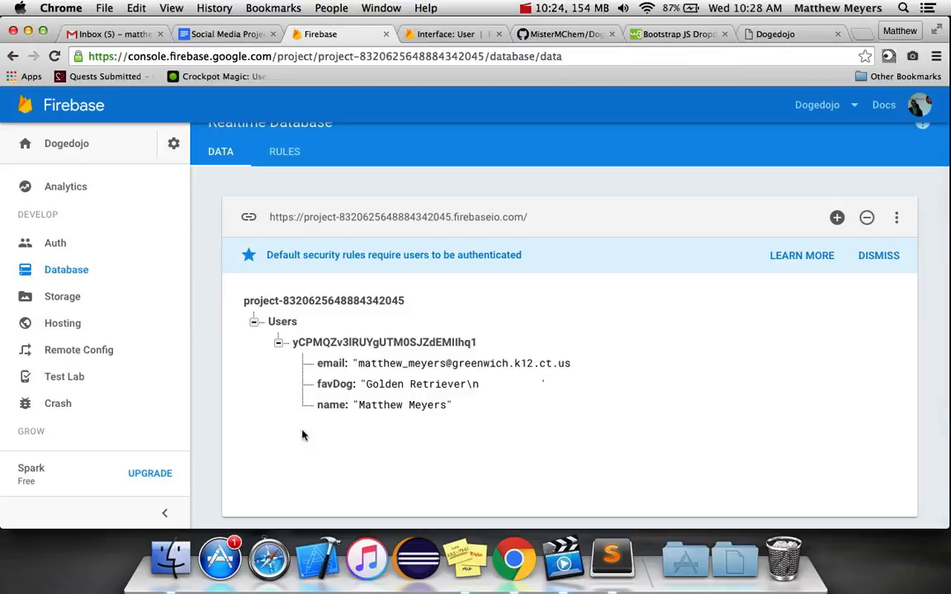
{"action": "left_click", "coordinate": [324, 301]}
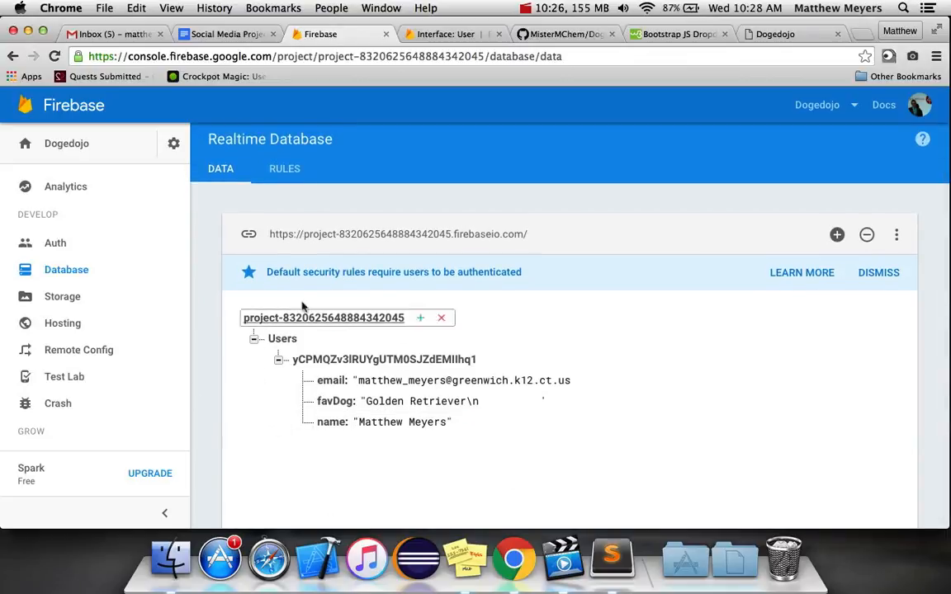
{"action": "left_click", "coordinate": [403, 422]}
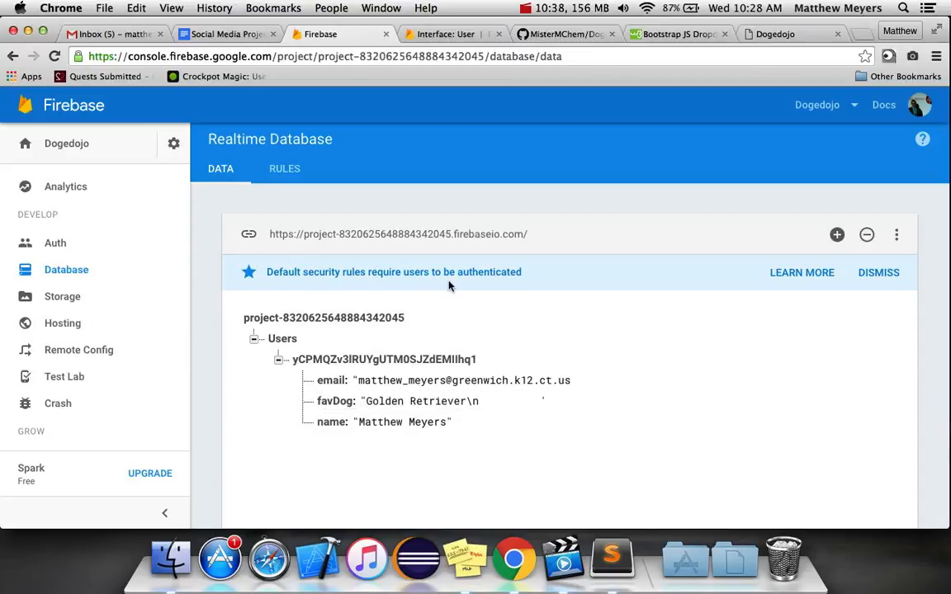
{"action": "mouse_move", "coordinate": [483, 292]}
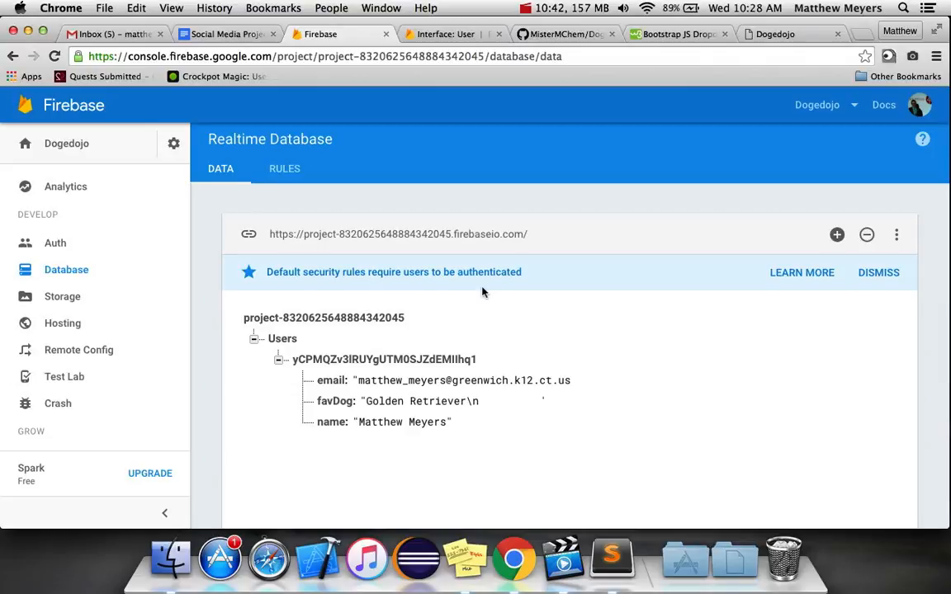
{"action": "left_click", "coordinate": [54, 243]}
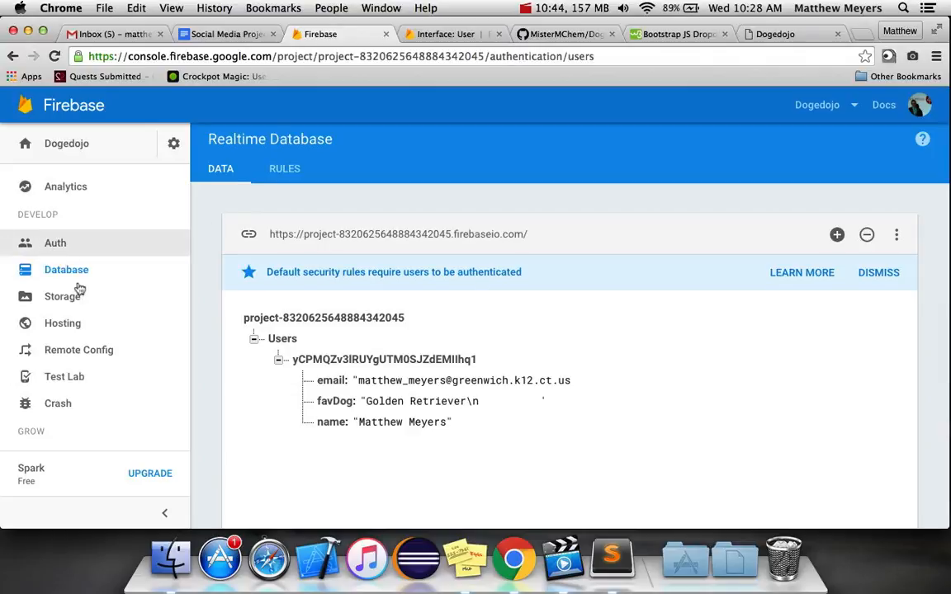
{"action": "left_click", "coordinate": [54, 243]}
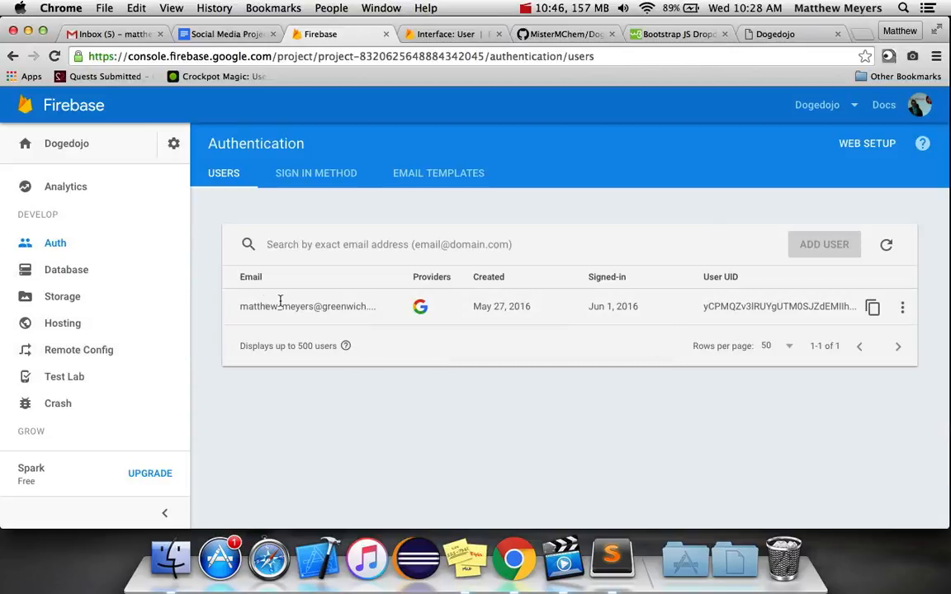
{"action": "left_click", "coordinate": [66, 269]}
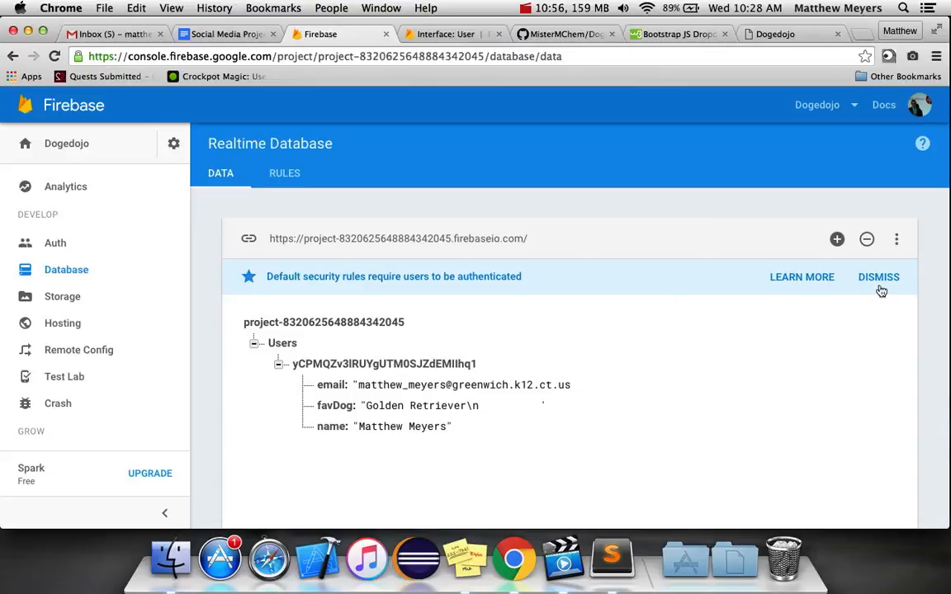
- Dismiss the security-rules banner and recheck the Authentication user list
{"action": "left_click", "coordinate": [878, 276]}
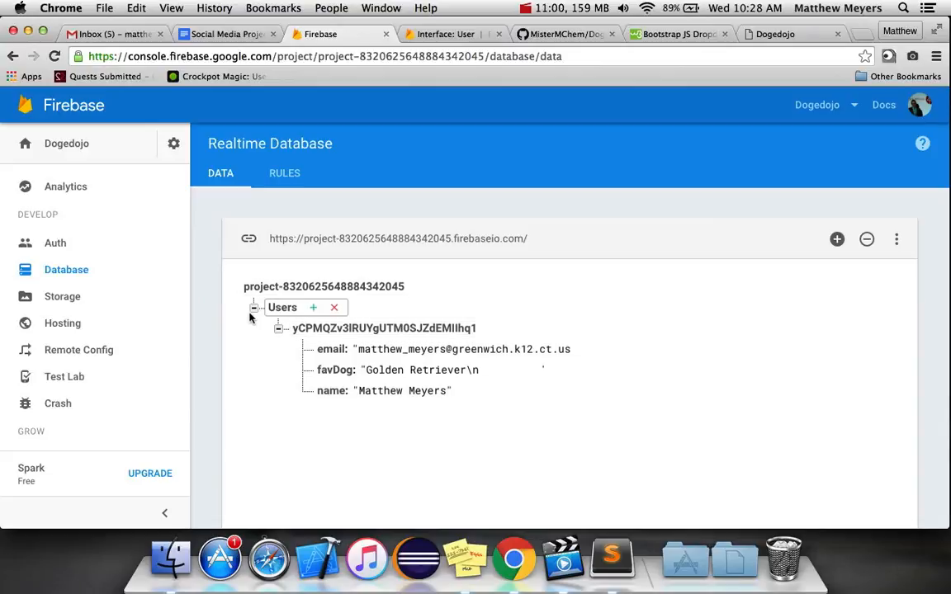
{"action": "mouse_move", "coordinate": [318, 432]}
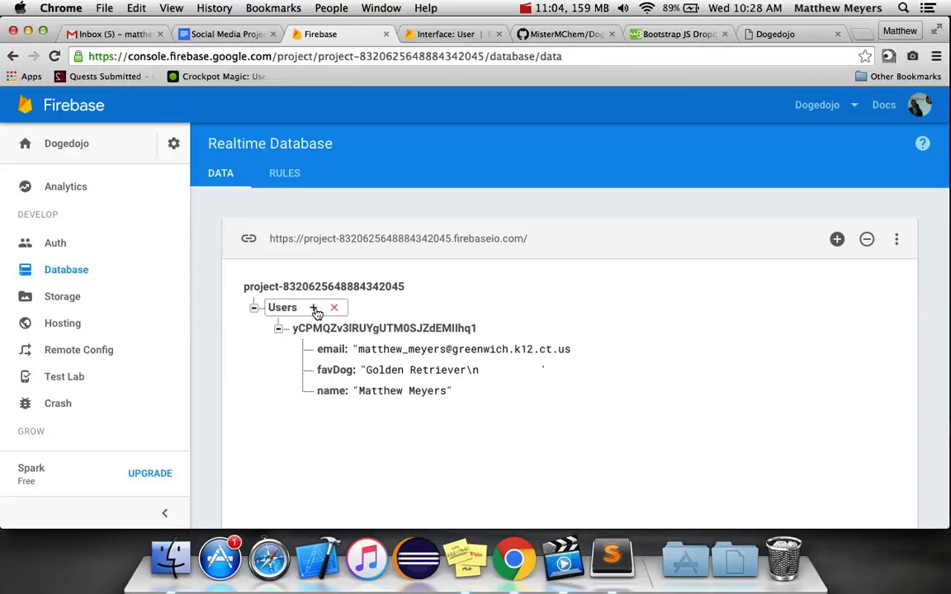
{"action": "left_click", "coordinate": [55, 243]}
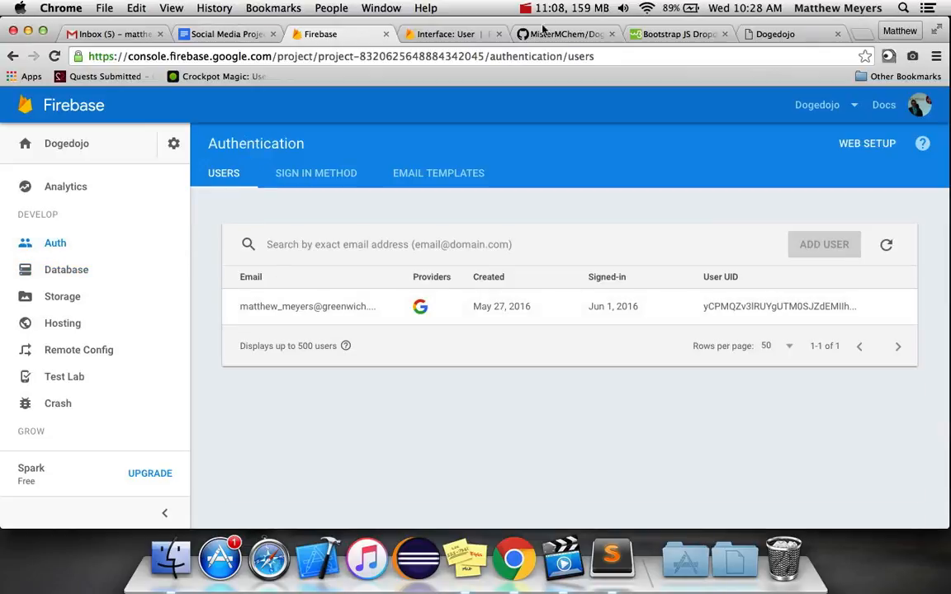
{"action": "left_click", "coordinate": [776, 34]}
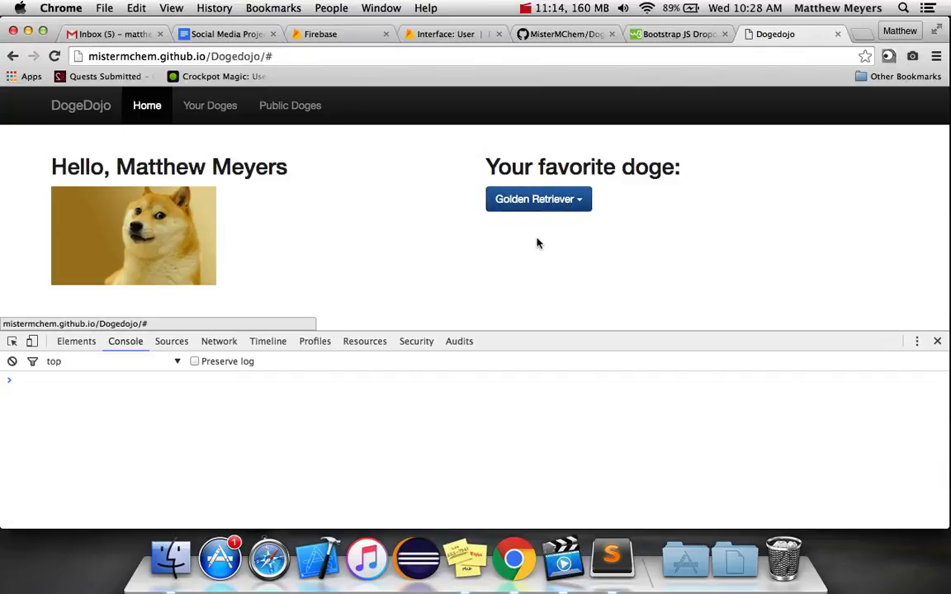
- Reopen the Realtime Database data and inspect the favDog value 'Golden Retriever\n'
{"action": "left_click", "coordinate": [339, 34]}
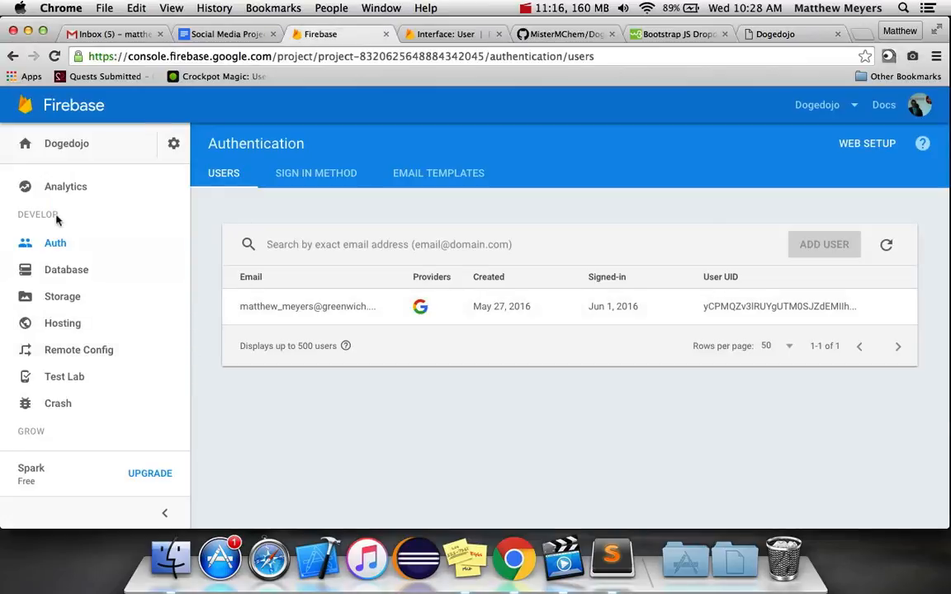
{"action": "left_click", "coordinate": [66, 270]}
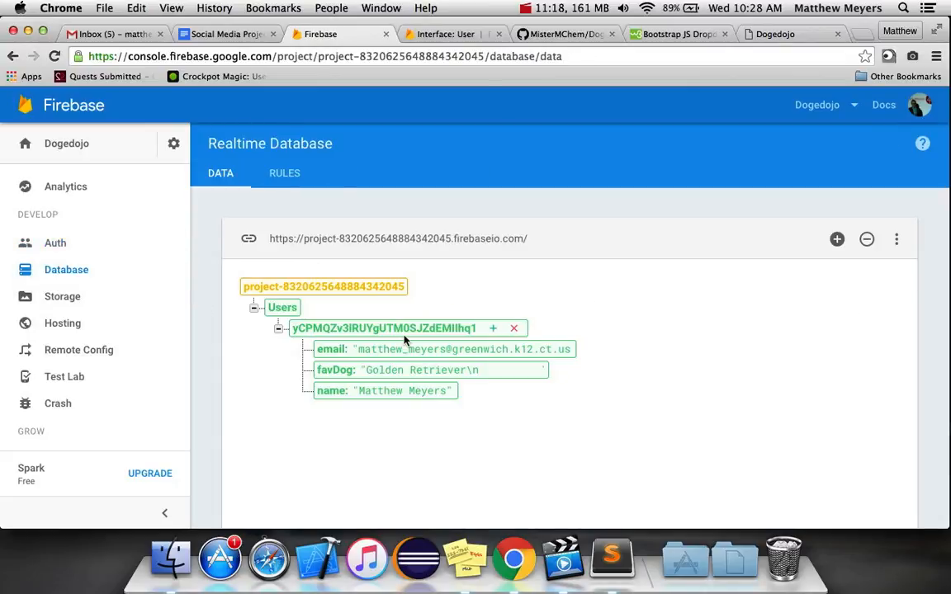
{"action": "left_click", "coordinate": [429, 370]}
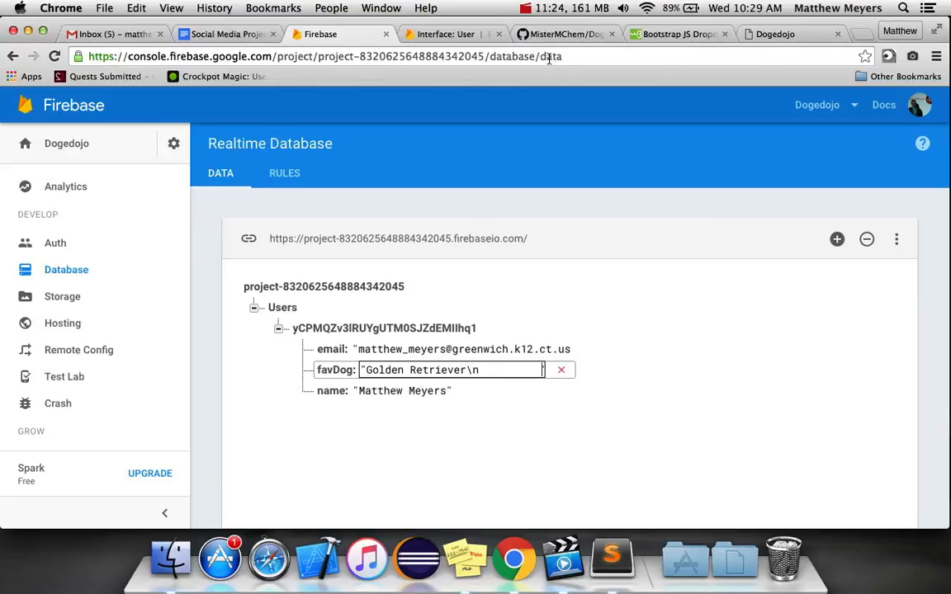
{"action": "left_click", "coordinate": [774, 33]}
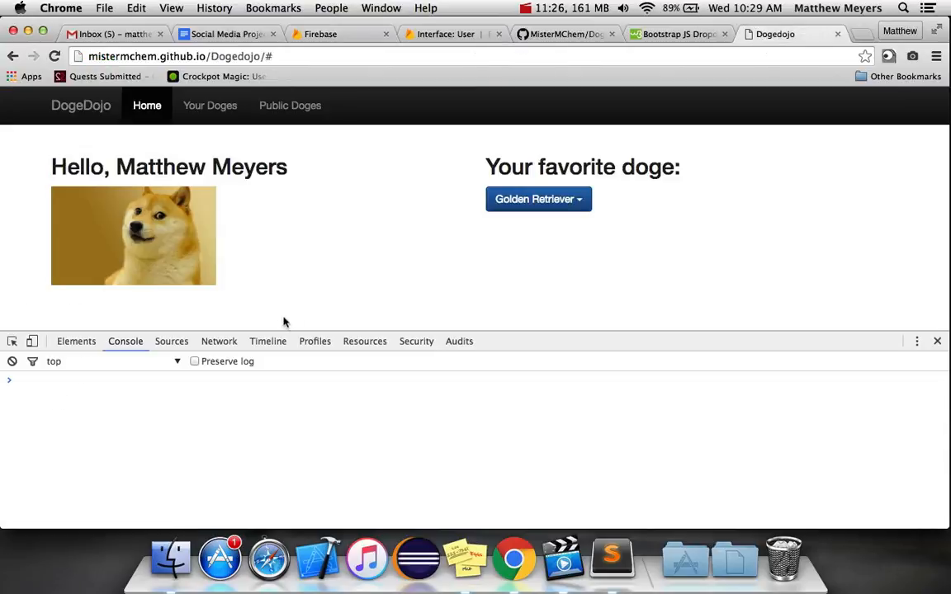
{"action": "mouse_move", "coordinate": [378, 323]}
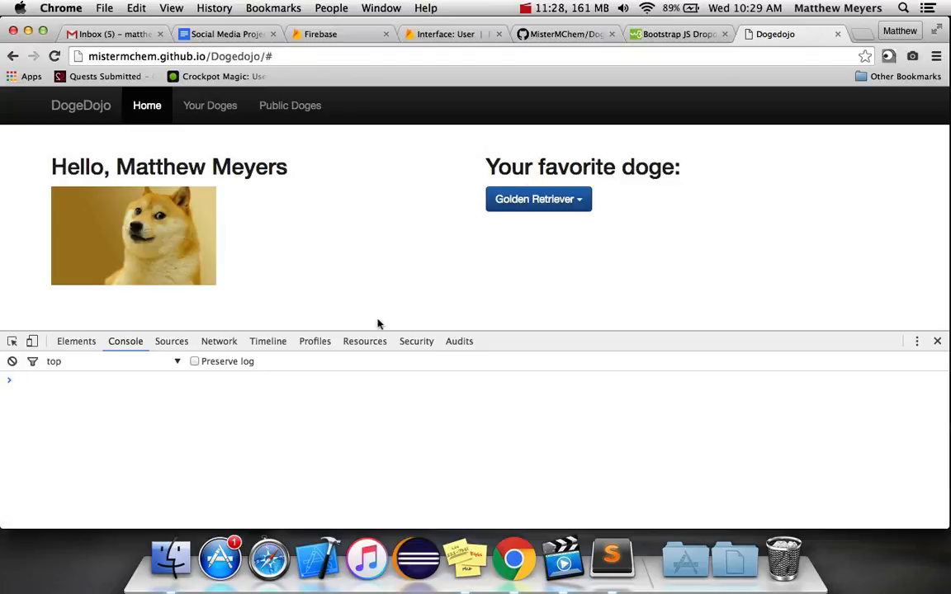
{"action": "mouse_move", "coordinate": [531, 89]}
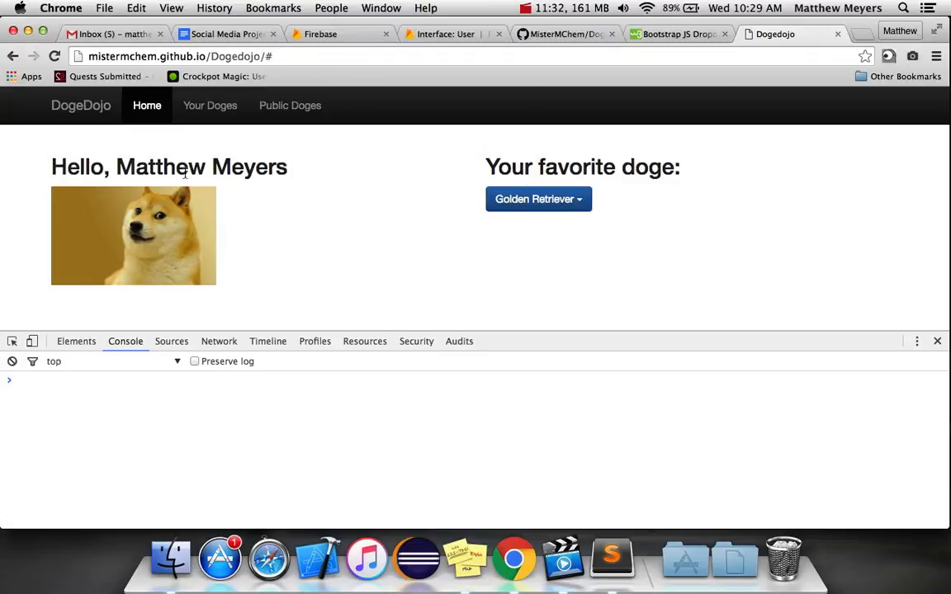
{"action": "mouse_move", "coordinate": [273, 279]}
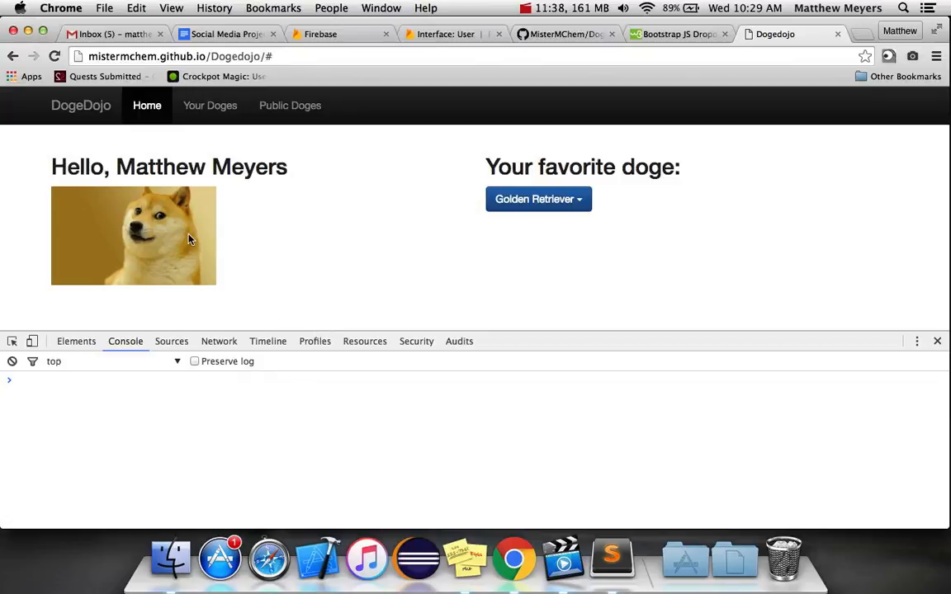
{"action": "mouse_move", "coordinate": [196, 299]}
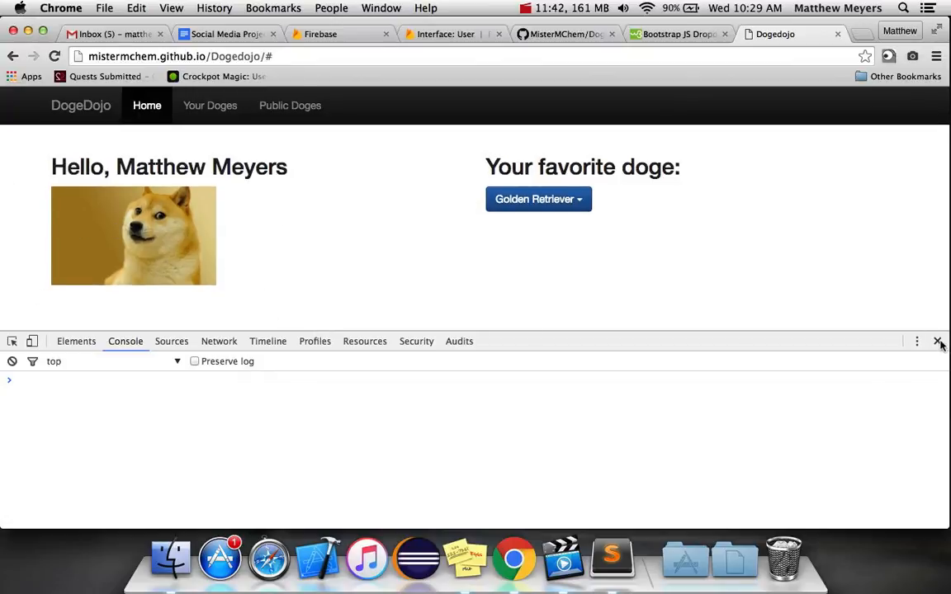
- Close Developer Tools so DogeDojo shows only the greeting and Golden Retriever choice
{"action": "left_click", "coordinate": [320, 34]}
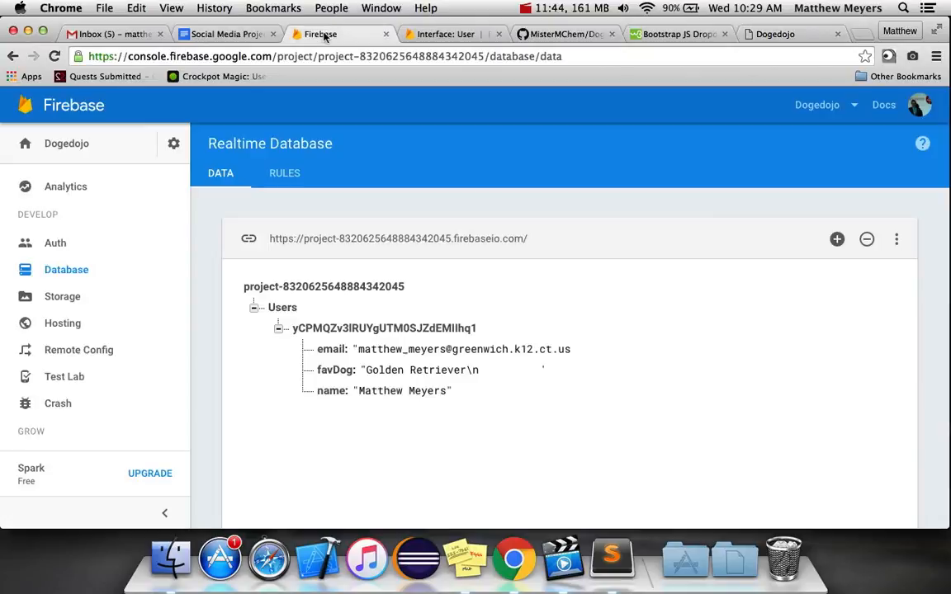
{"action": "mouse_move", "coordinate": [382, 209]}
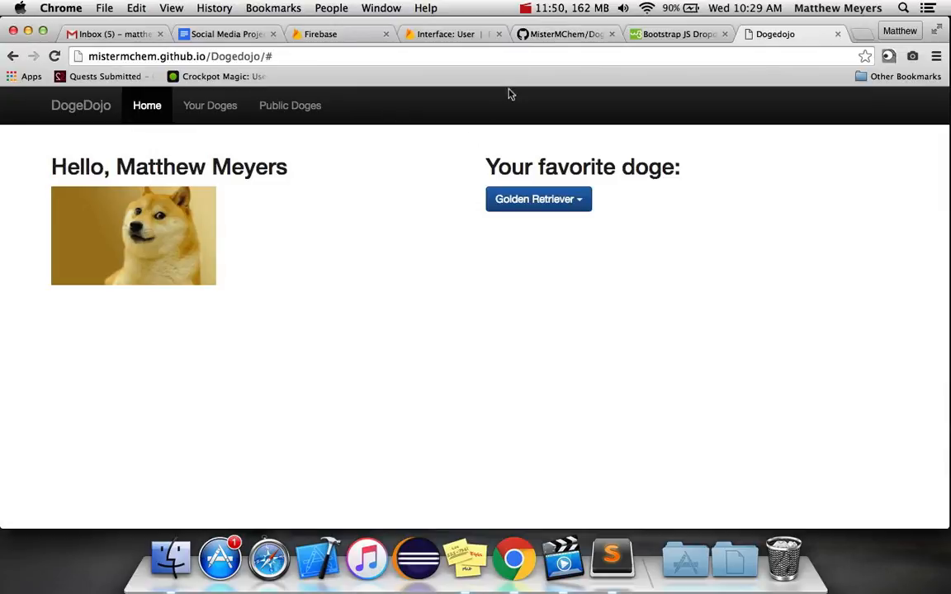
{"action": "left_click", "coordinate": [526, 8]}
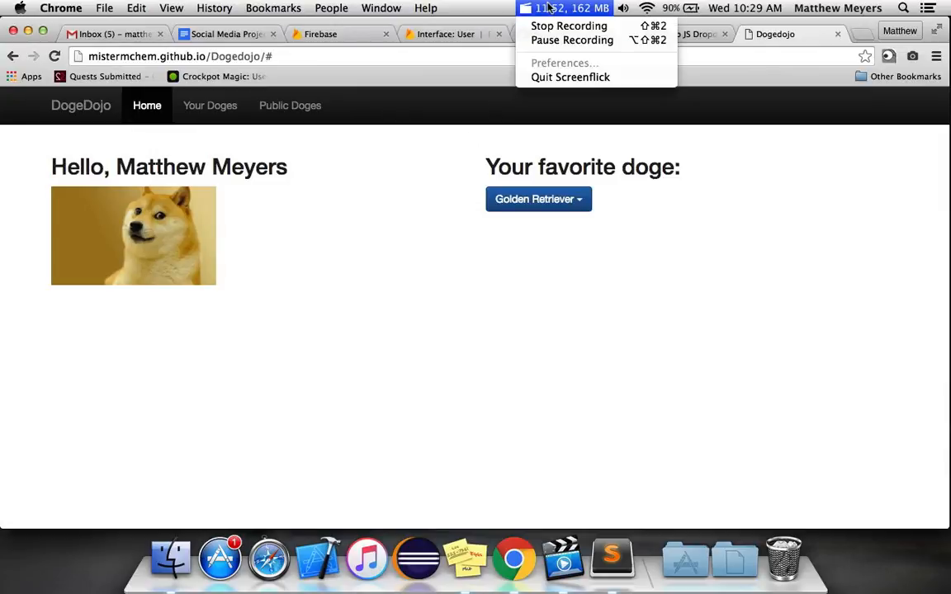